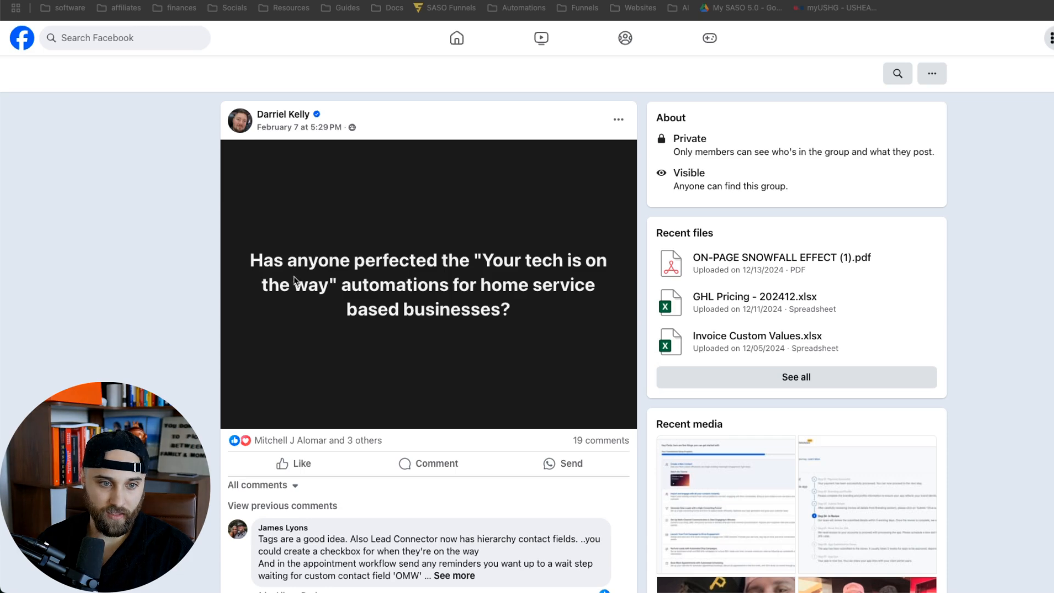
{"action": "mouse_move", "coordinate": [423, 295]}
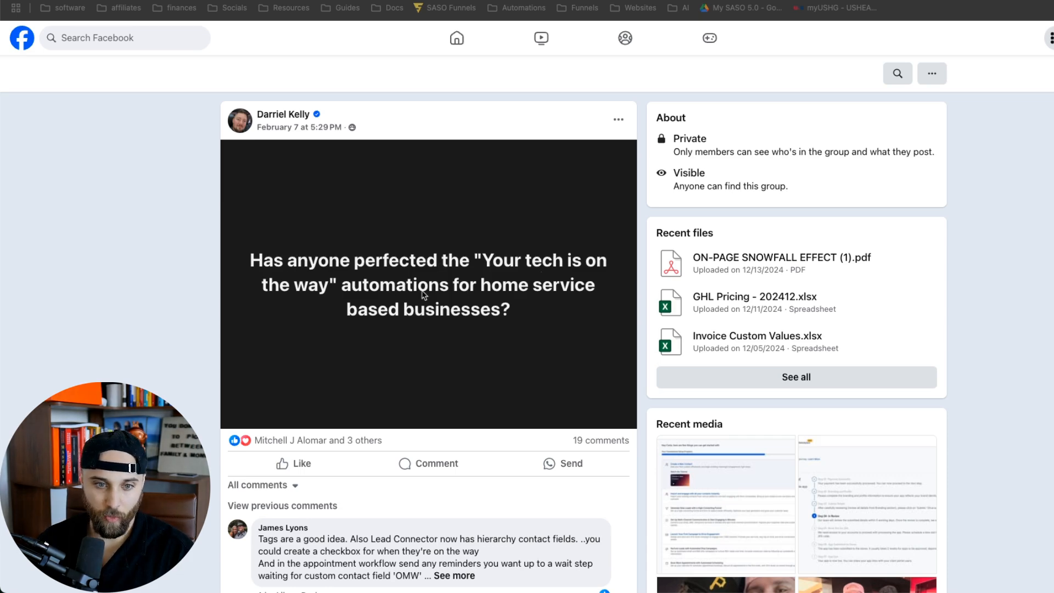
{"action": "mouse_move", "coordinate": [484, 316]}
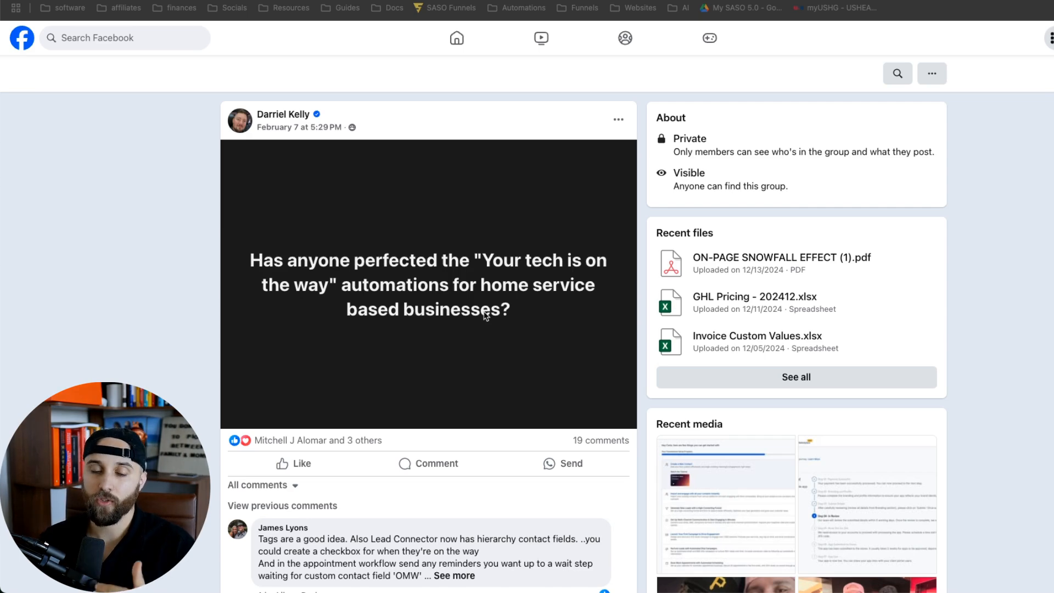
Step: Locate and open the AJ04 - Job Reminder Sequence workflow from the workflow list
{"action": "scroll", "scroll_direction": "down", "scroll_amount": 3}
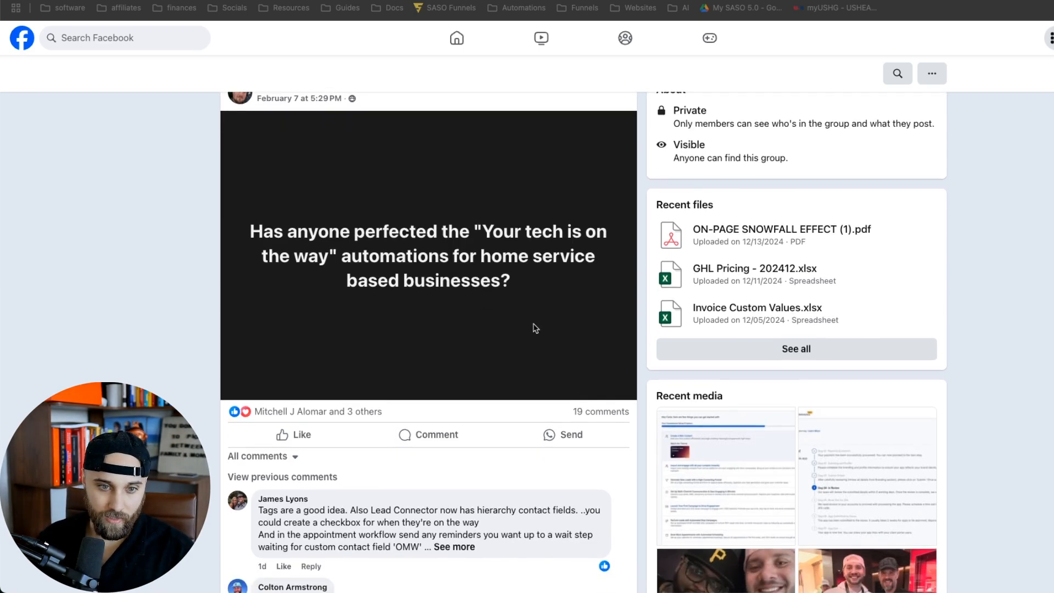
{"action": "scroll", "scroll_direction": "down", "scroll_amount": 3}
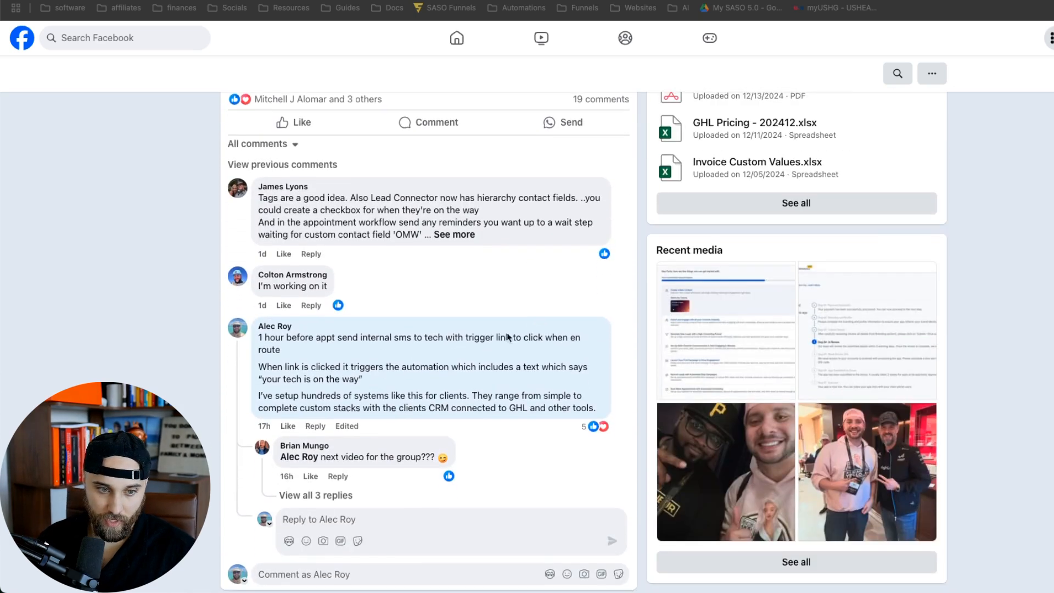
{"action": "mouse_move", "coordinate": [315, 352]}
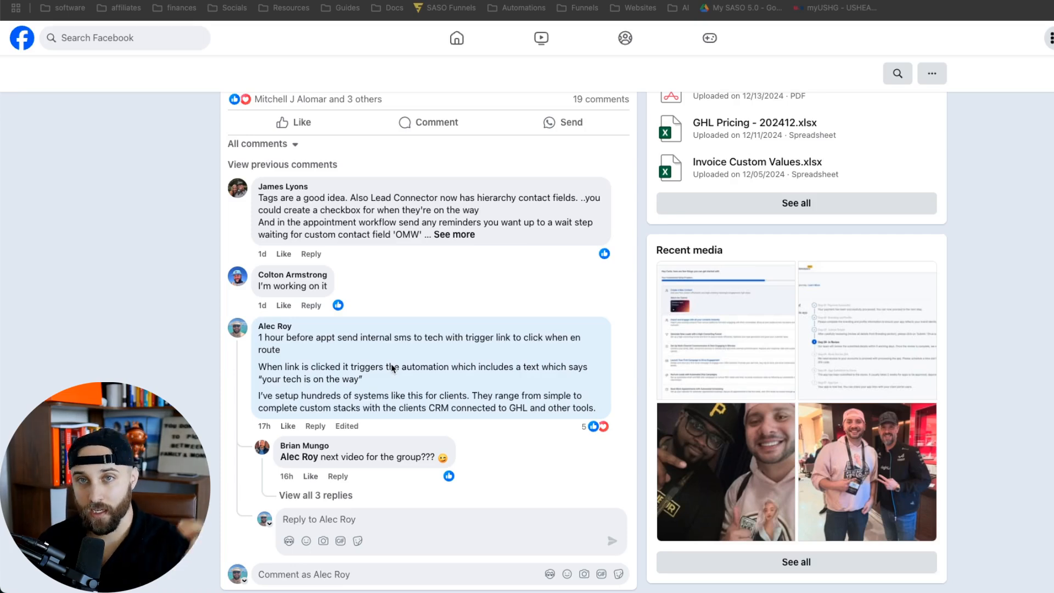
{"action": "mouse_move", "coordinate": [358, 321]}
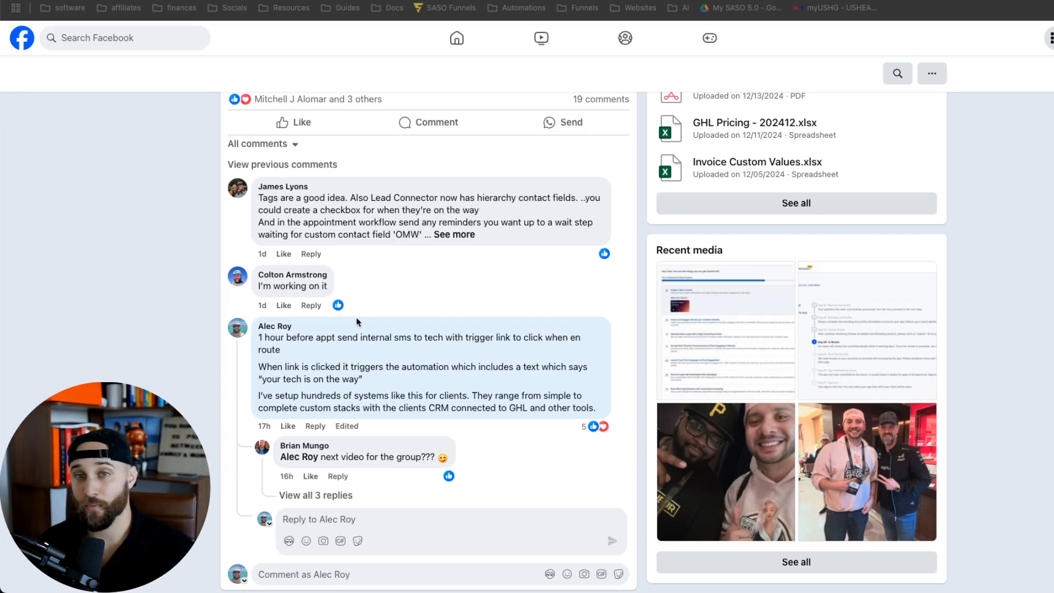
{"action": "left_click", "coordinate": [238, 24]}
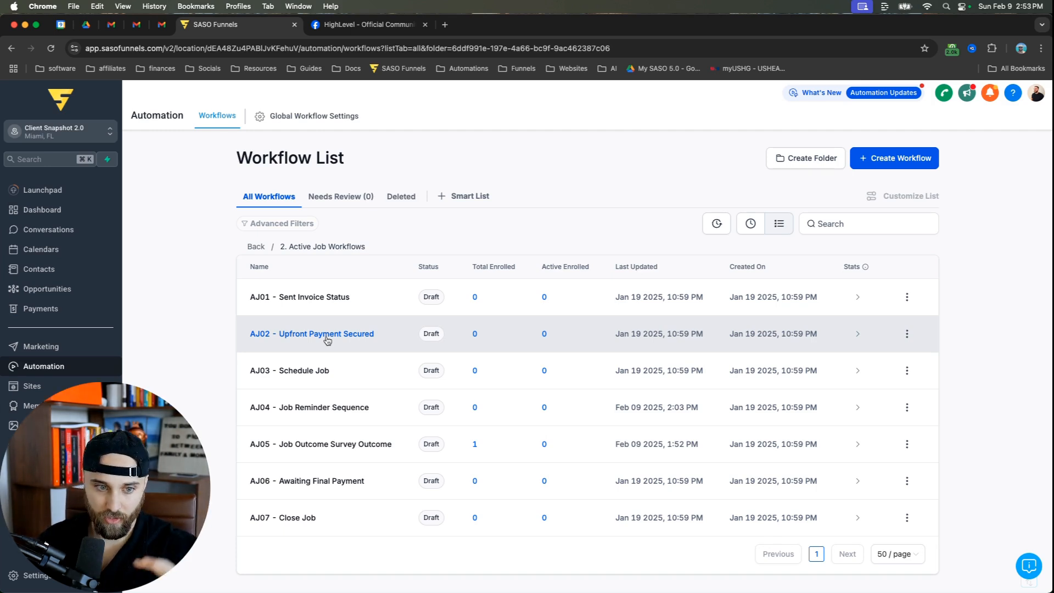
{"action": "mouse_move", "coordinate": [262, 415]}
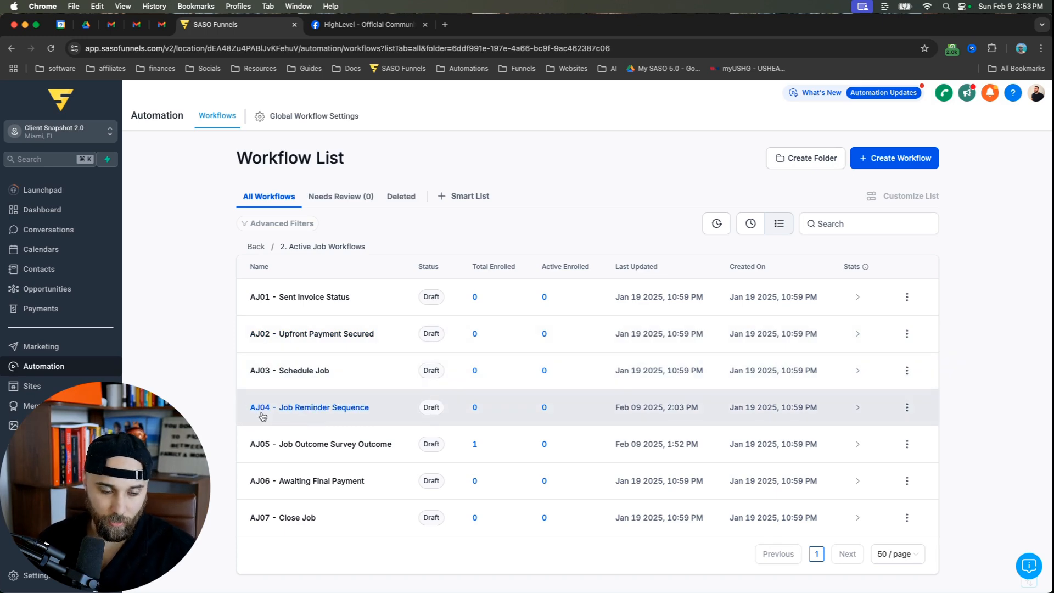
{"action": "mouse_move", "coordinate": [313, 410]}
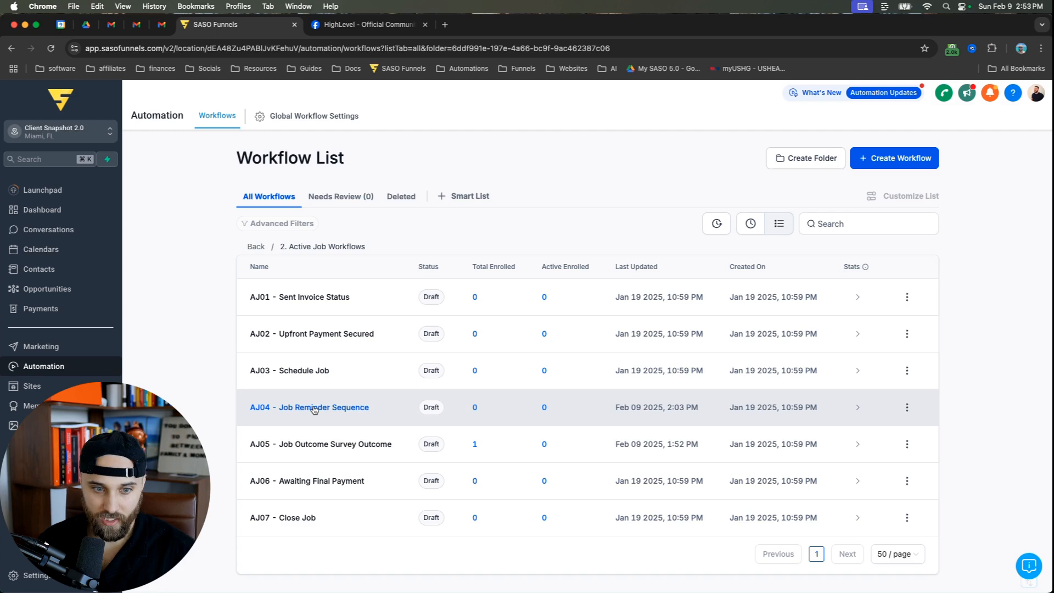
{"action": "left_click", "coordinate": [310, 407]}
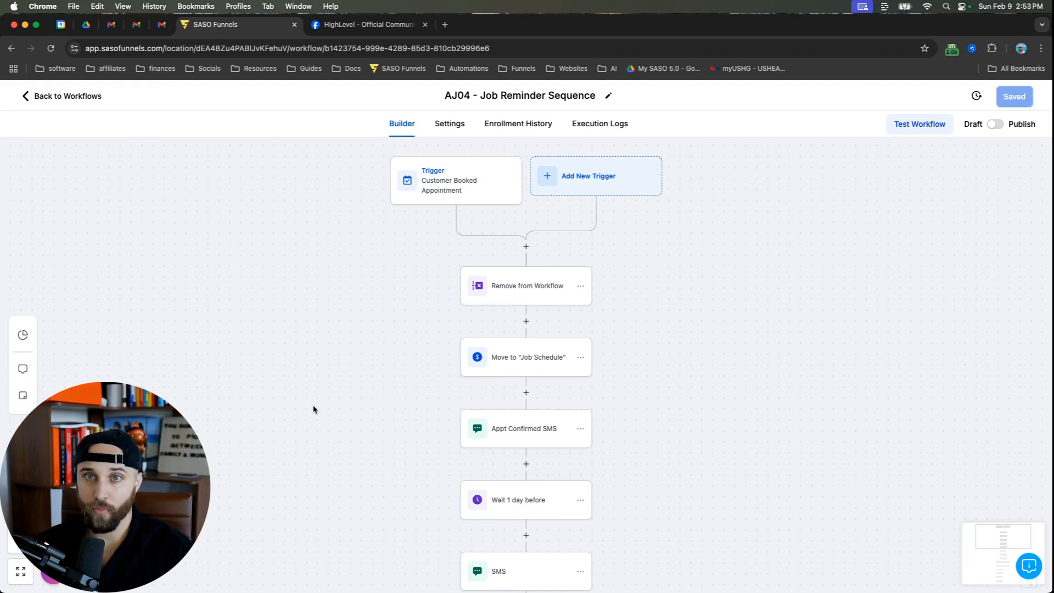
{"action": "mouse_move", "coordinate": [456, 204]}
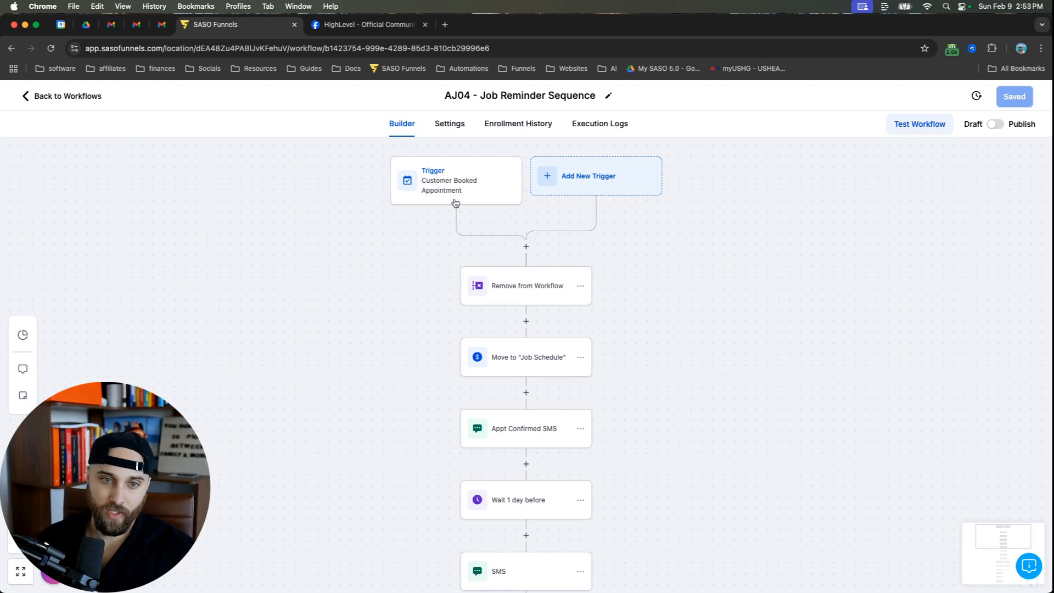
Step: Review the appointment-booked trigger's Painting Job Calendar filter and close it unchanged
{"action": "left_click", "coordinate": [454, 180]}
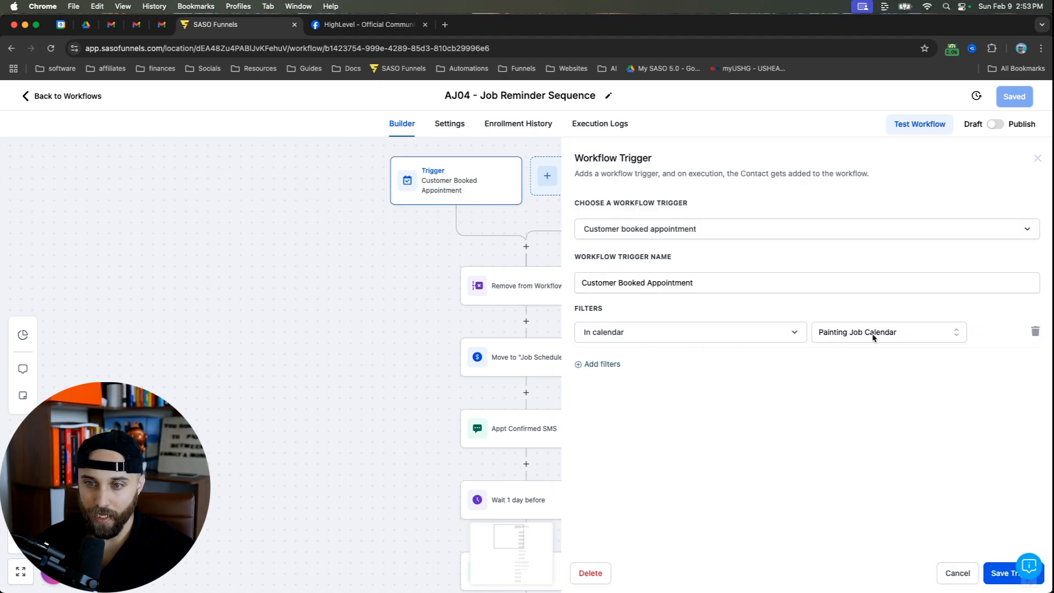
{"action": "left_click", "coordinate": [887, 331]}
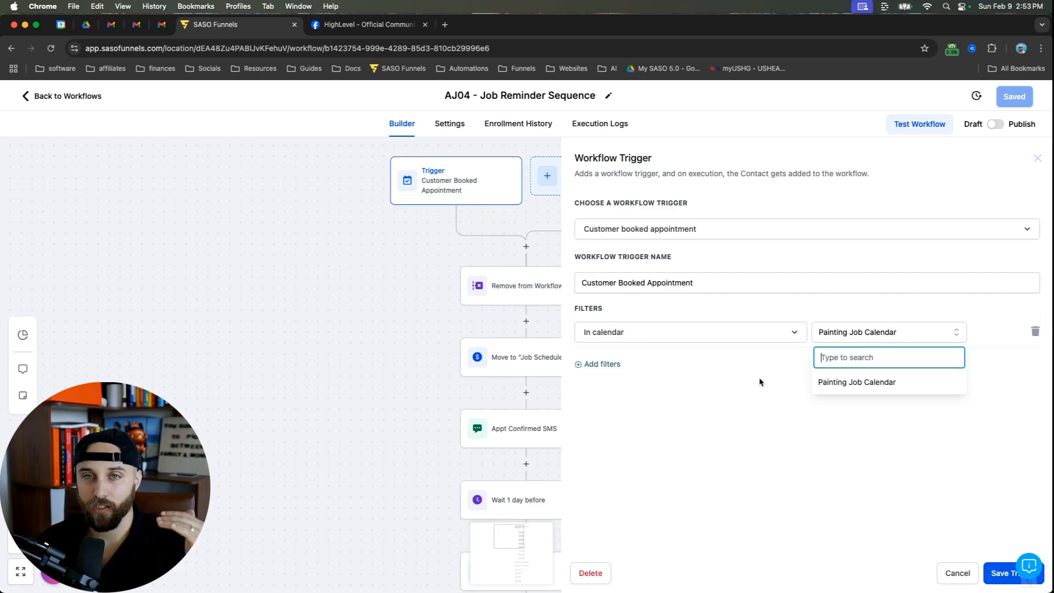
{"action": "left_click", "coordinate": [1036, 158]}
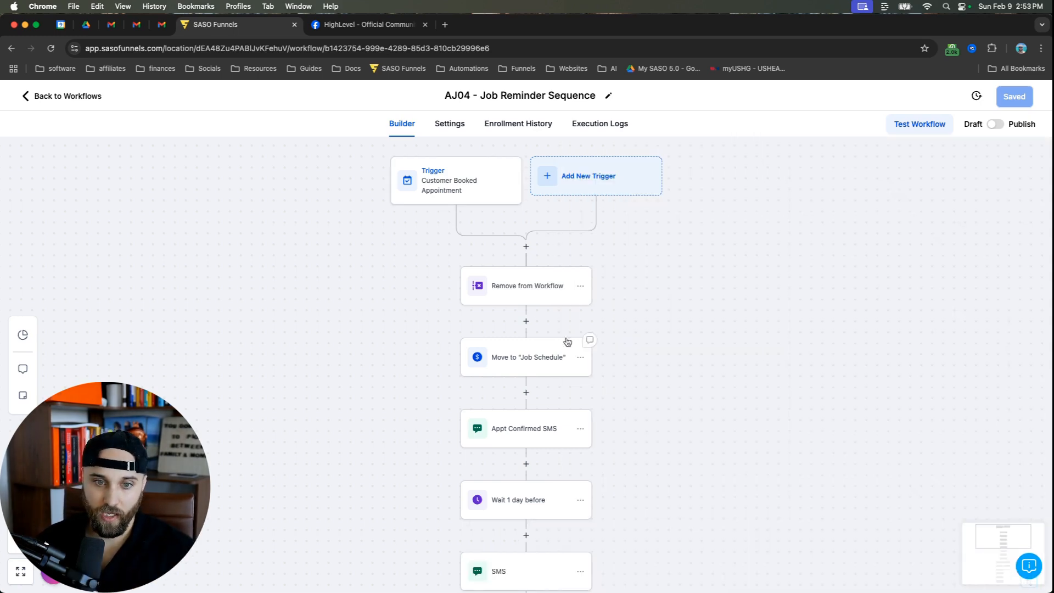
{"action": "mouse_move", "coordinate": [517, 294]}
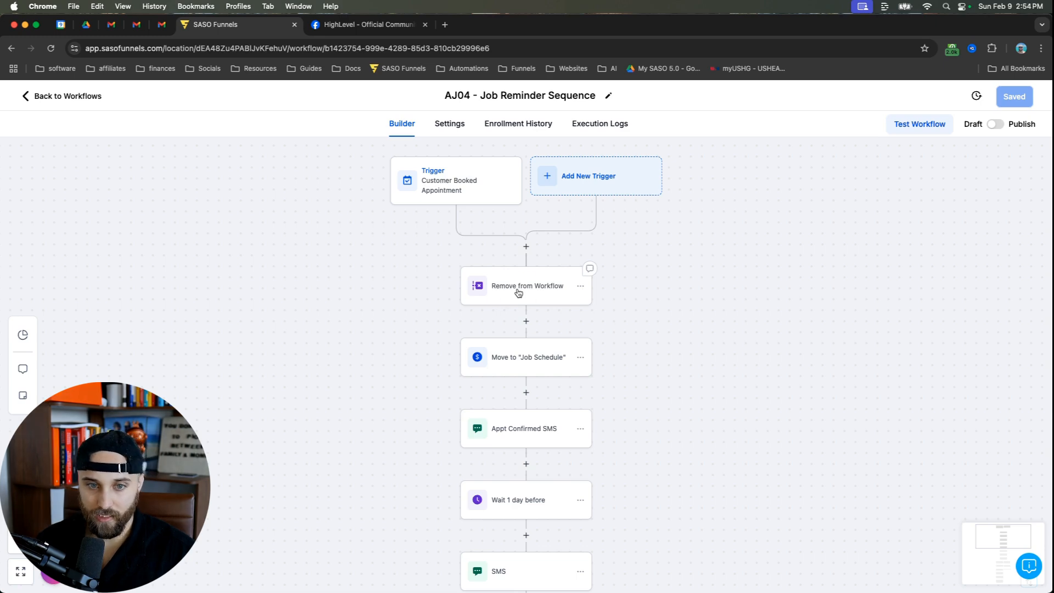
{"action": "left_click", "coordinate": [527, 286]}
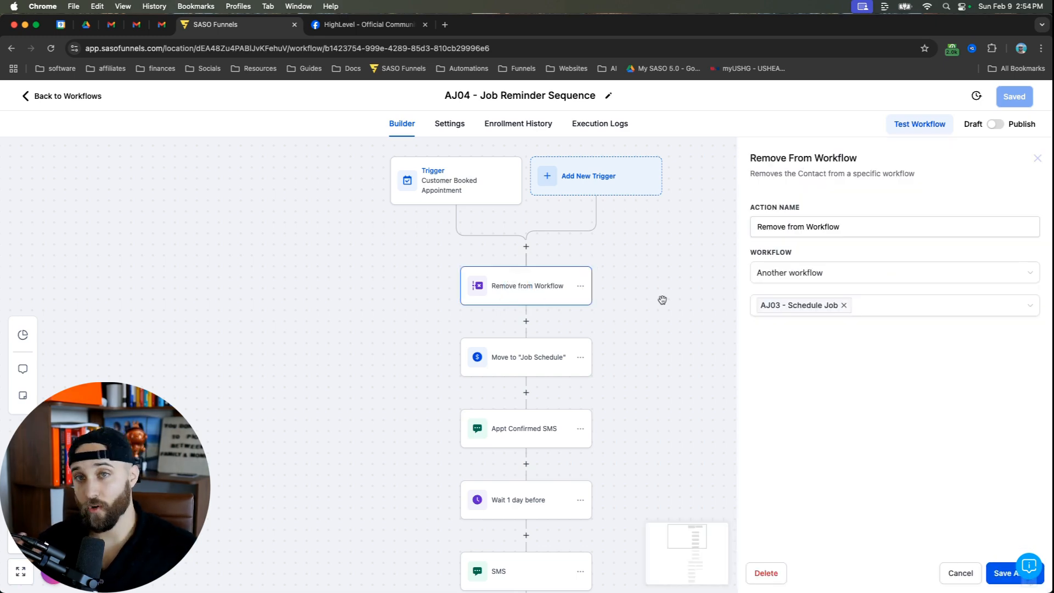
{"action": "mouse_move", "coordinate": [794, 354]}
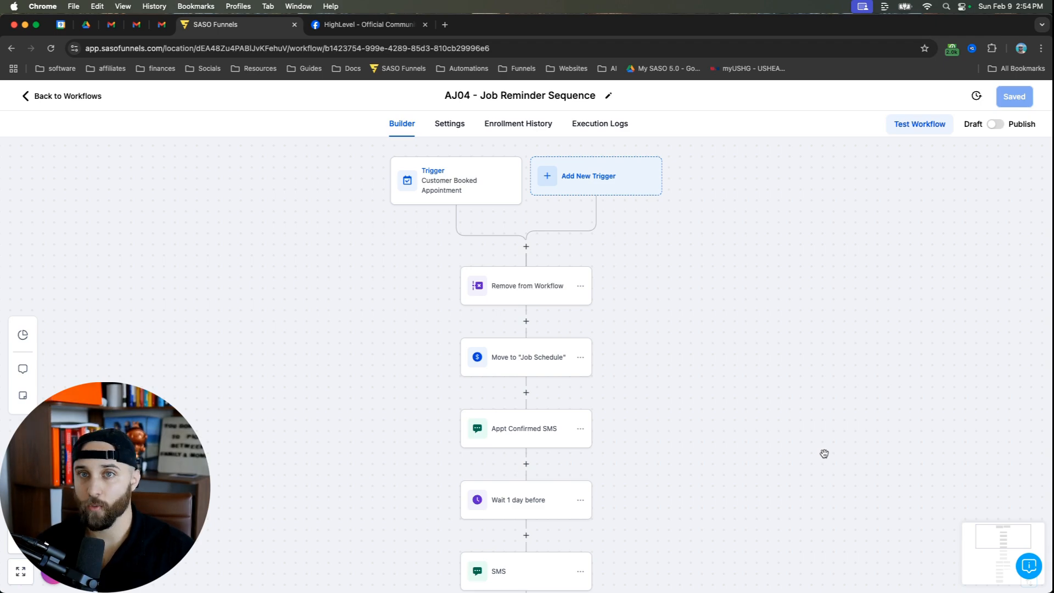
{"action": "mouse_move", "coordinate": [693, 378]}
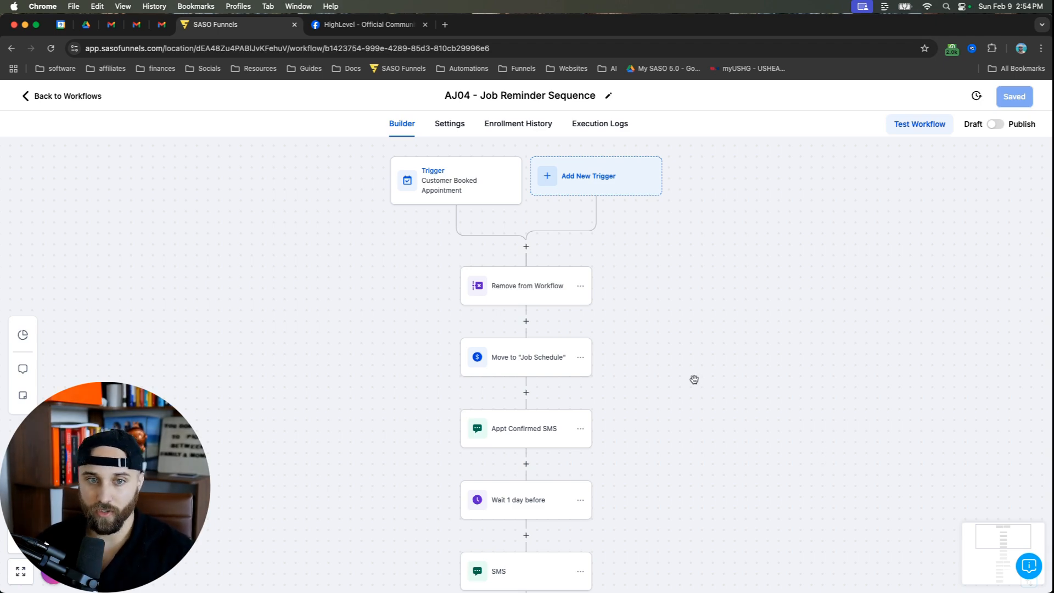
{"action": "mouse_move", "coordinate": [520, 289]}
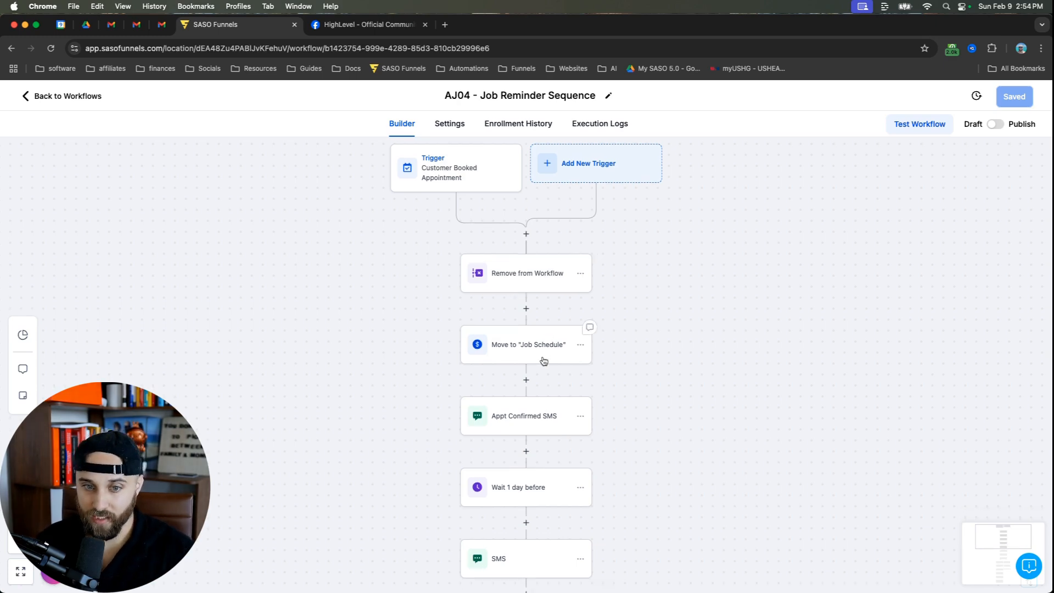
{"action": "left_click", "coordinate": [526, 344]}
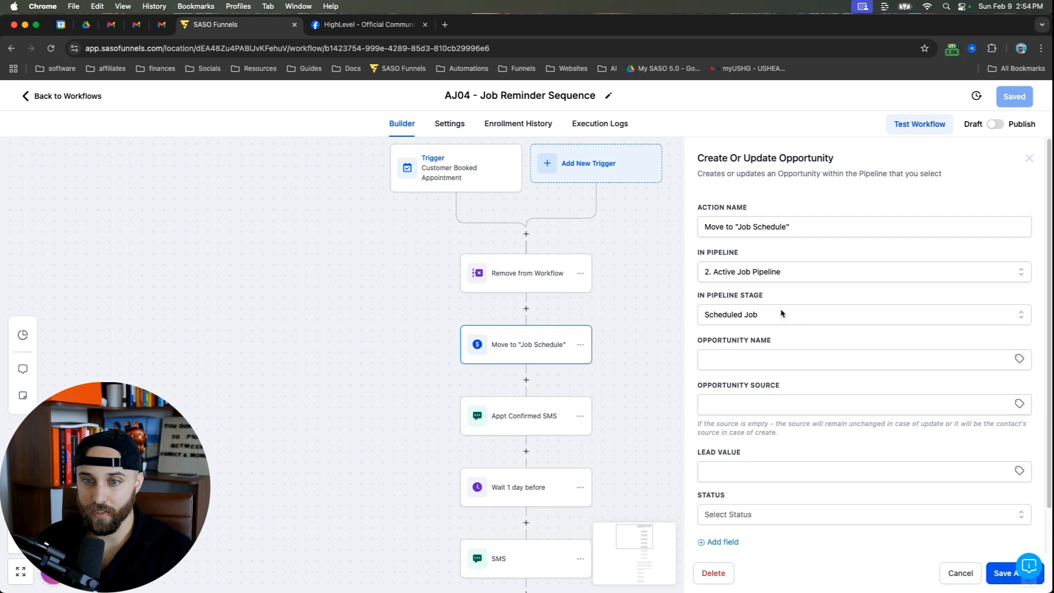
{"action": "left_click", "coordinate": [863, 314]}
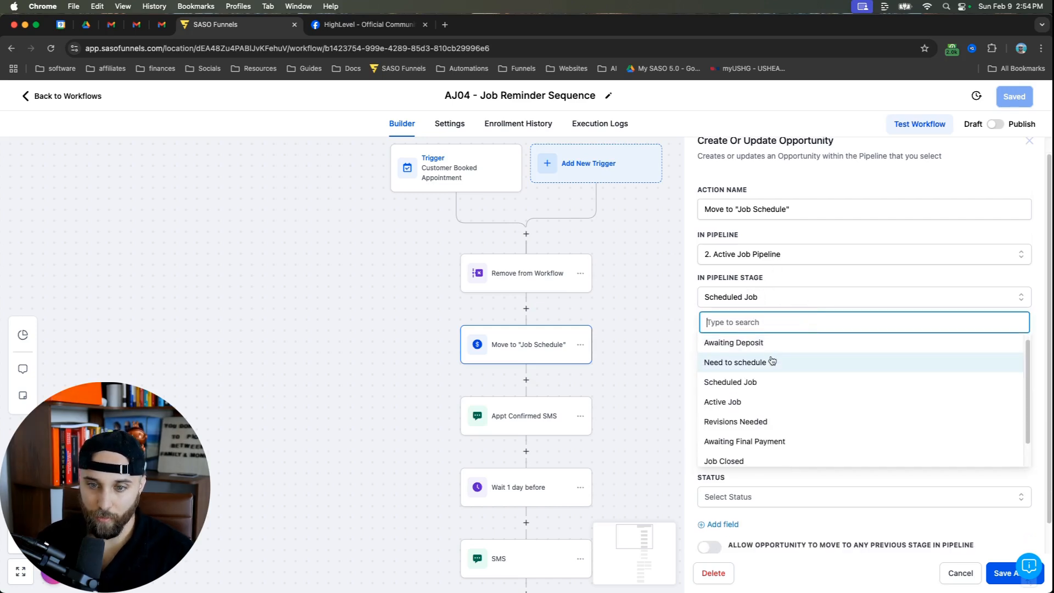
{"action": "mouse_move", "coordinate": [773, 379]}
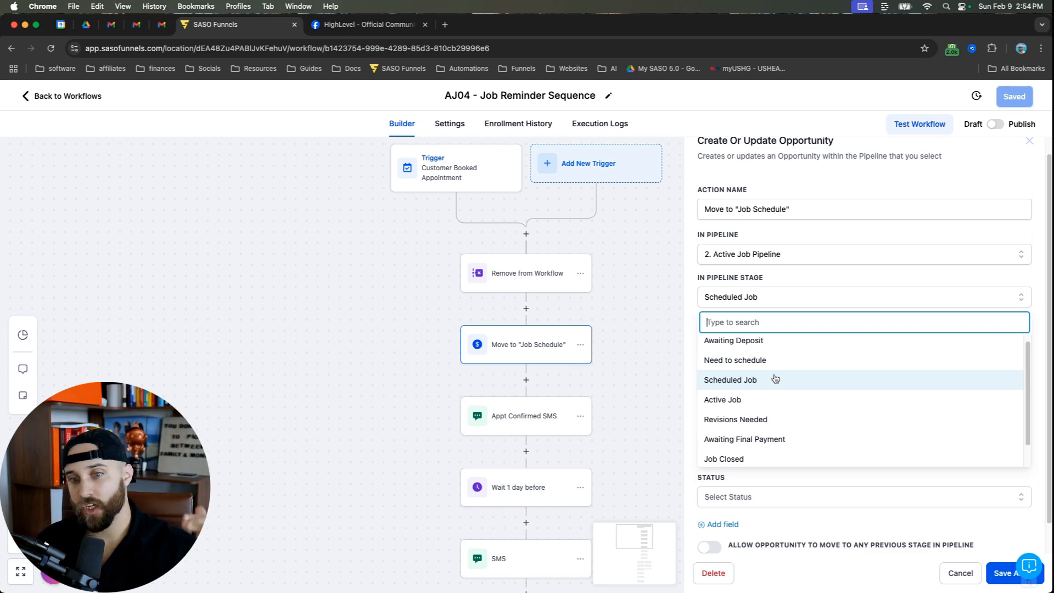
{"action": "mouse_move", "coordinate": [735, 383]}
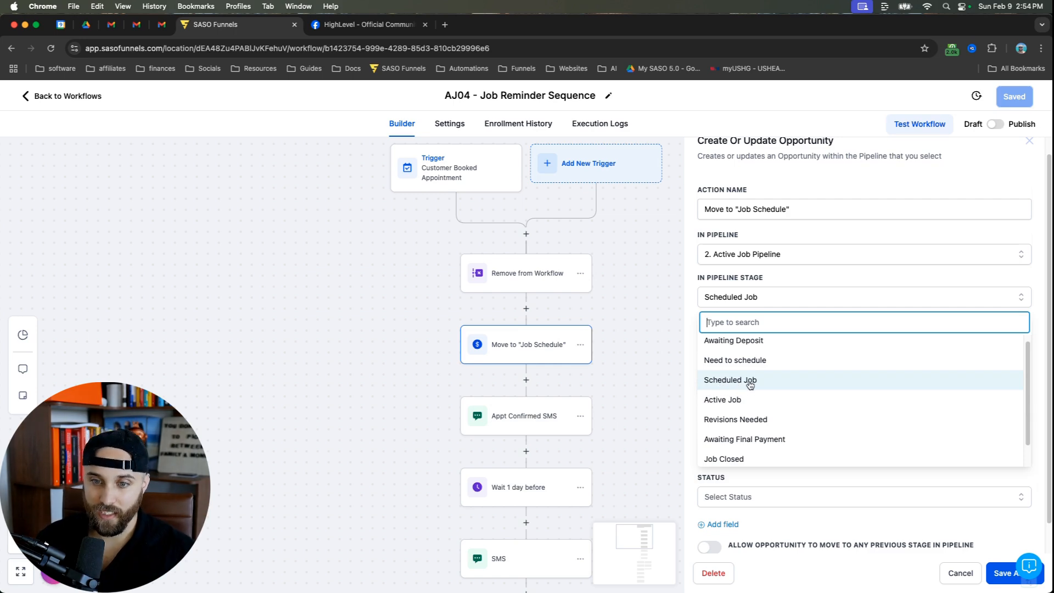
{"action": "mouse_move", "coordinate": [735, 399]}
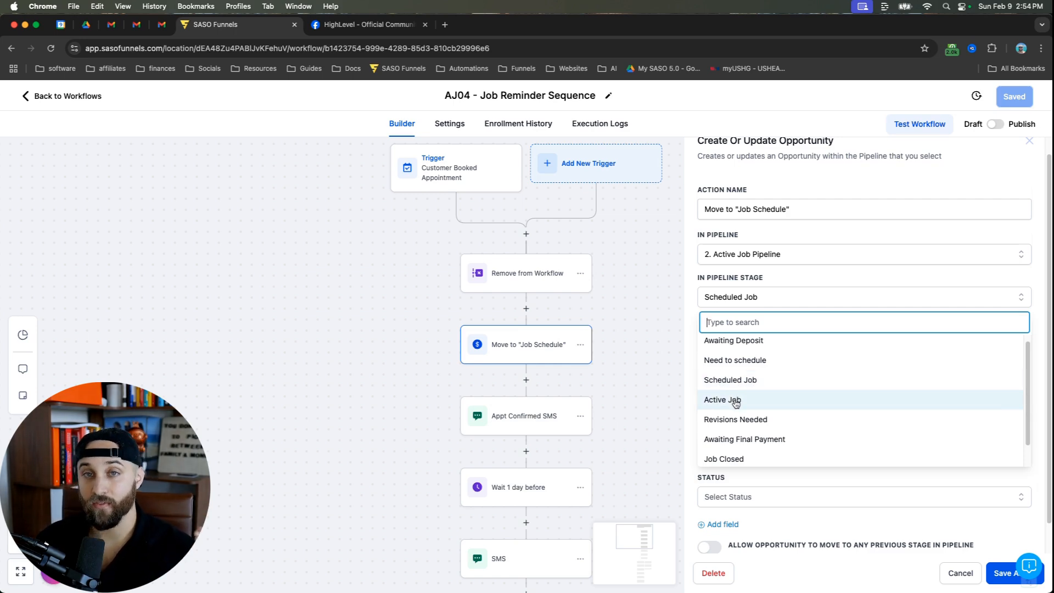
{"action": "mouse_move", "coordinate": [744, 439]}
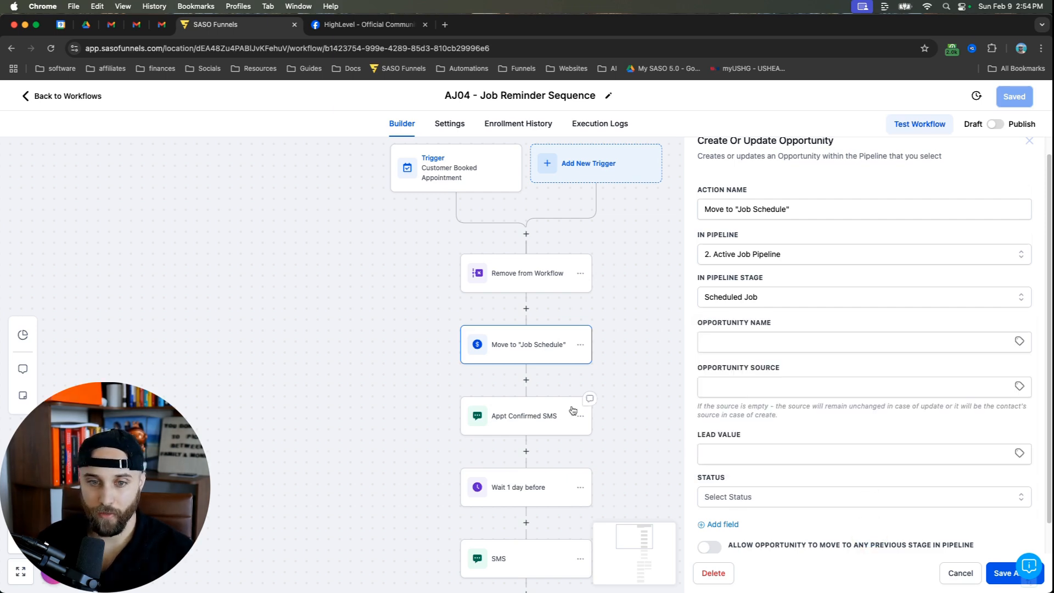
{"action": "mouse_move", "coordinate": [660, 330]}
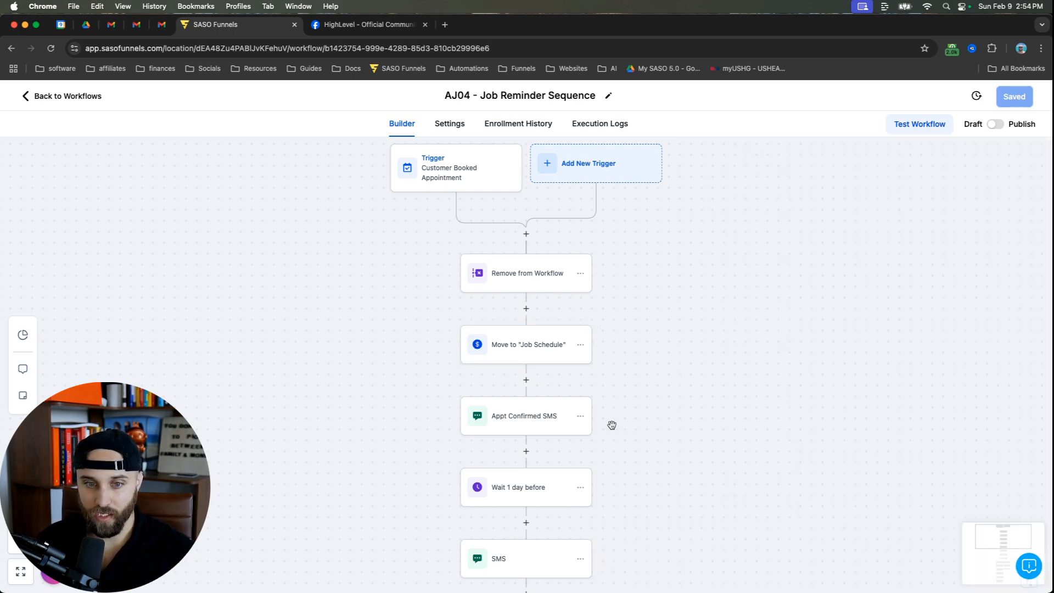
Step: Read the Appt Confirmed SMS message, then bring up the Wait 1 day before step
{"action": "scroll", "scroll_direction": "down", "scroll_amount": 3}
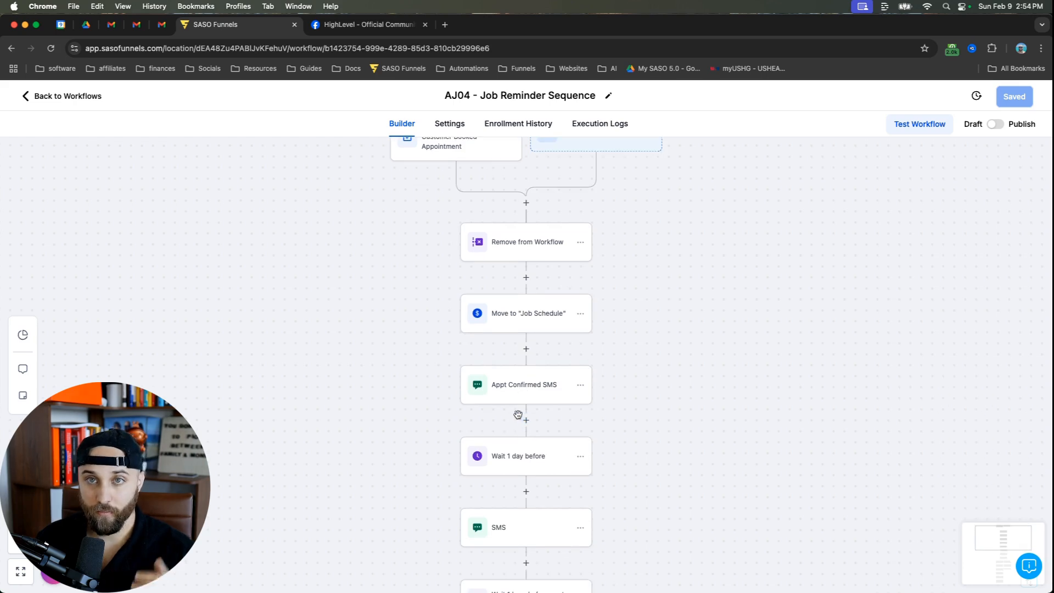
{"action": "left_click", "coordinate": [524, 384]}
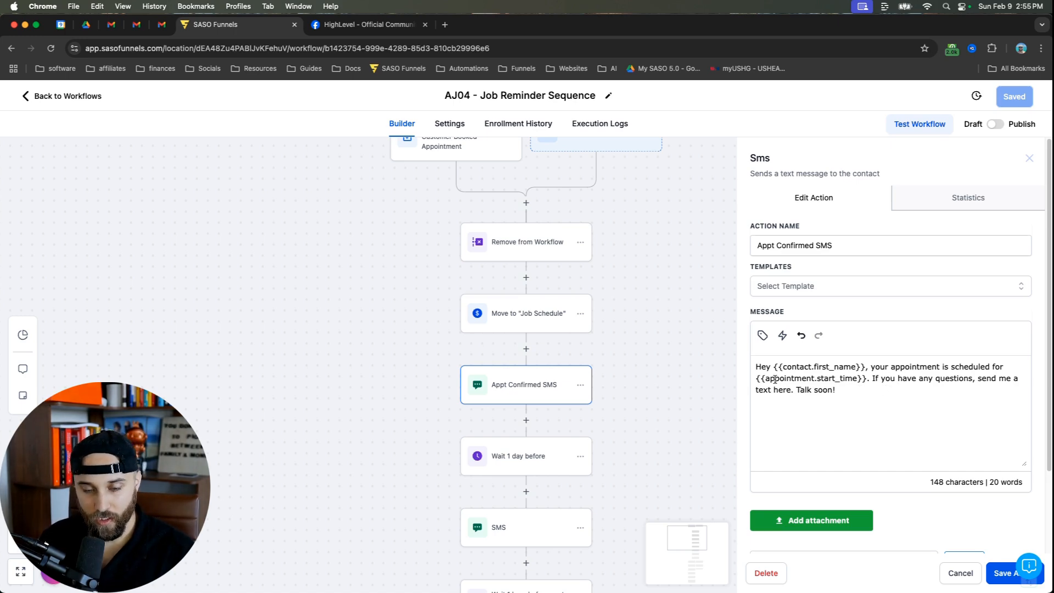
{"action": "left_click", "coordinate": [526, 455]}
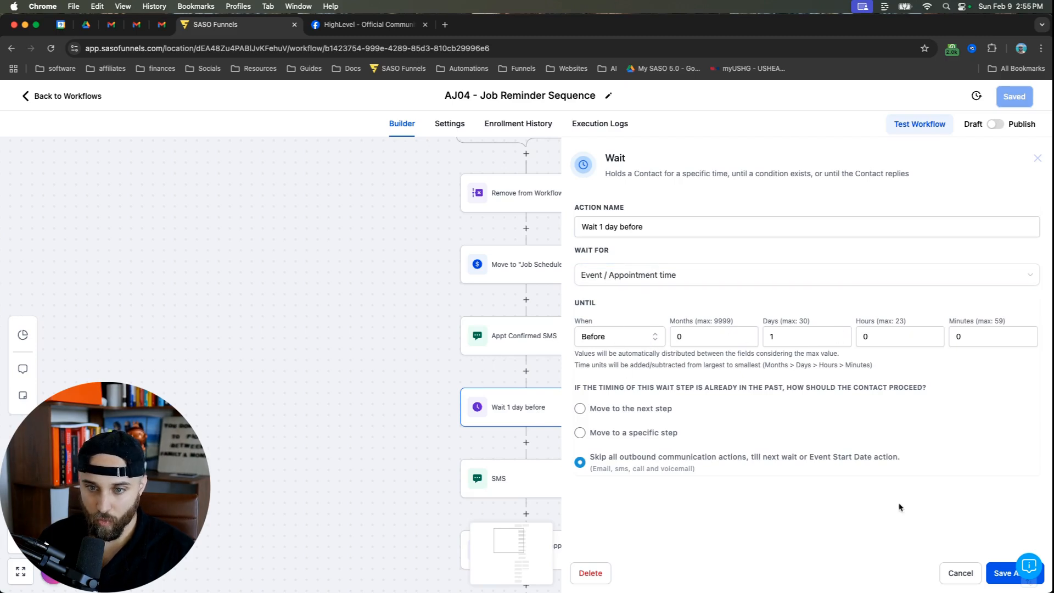
{"action": "left_click", "coordinate": [960, 573]}
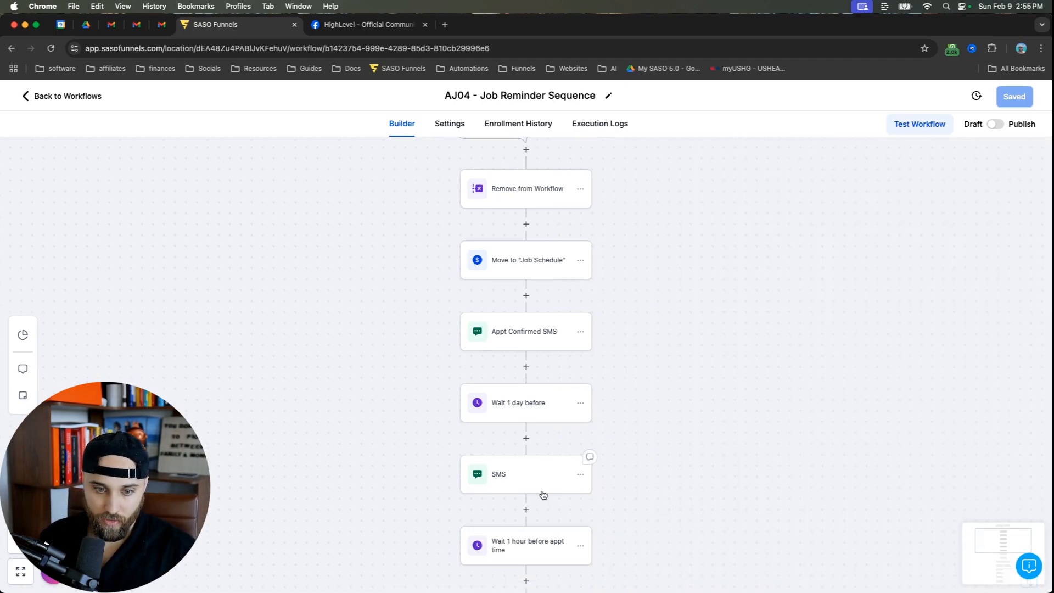
{"action": "left_click", "coordinate": [526, 475]}
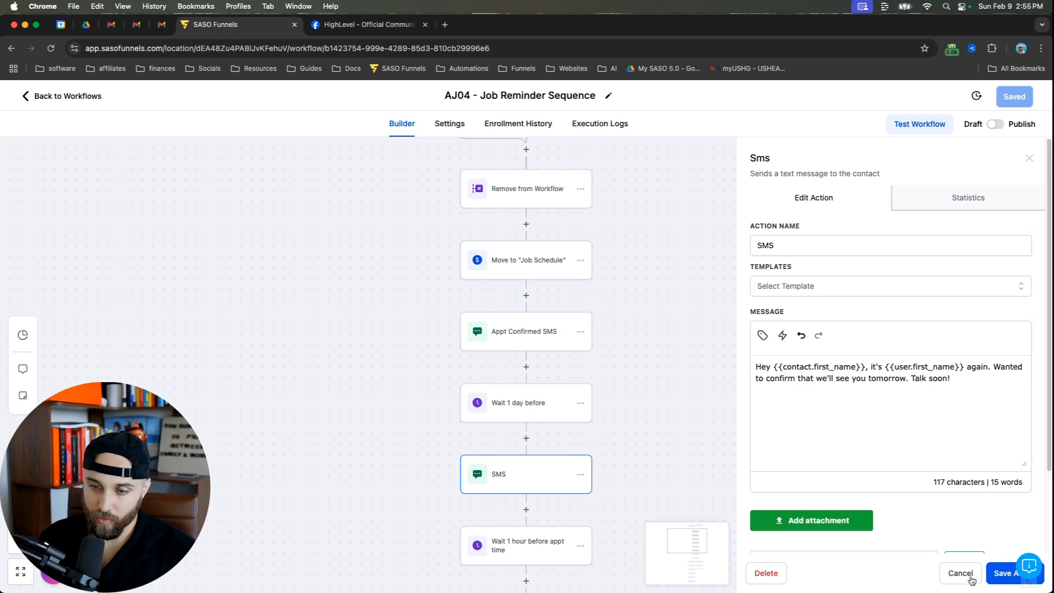
{"action": "left_click", "coordinate": [959, 573]}
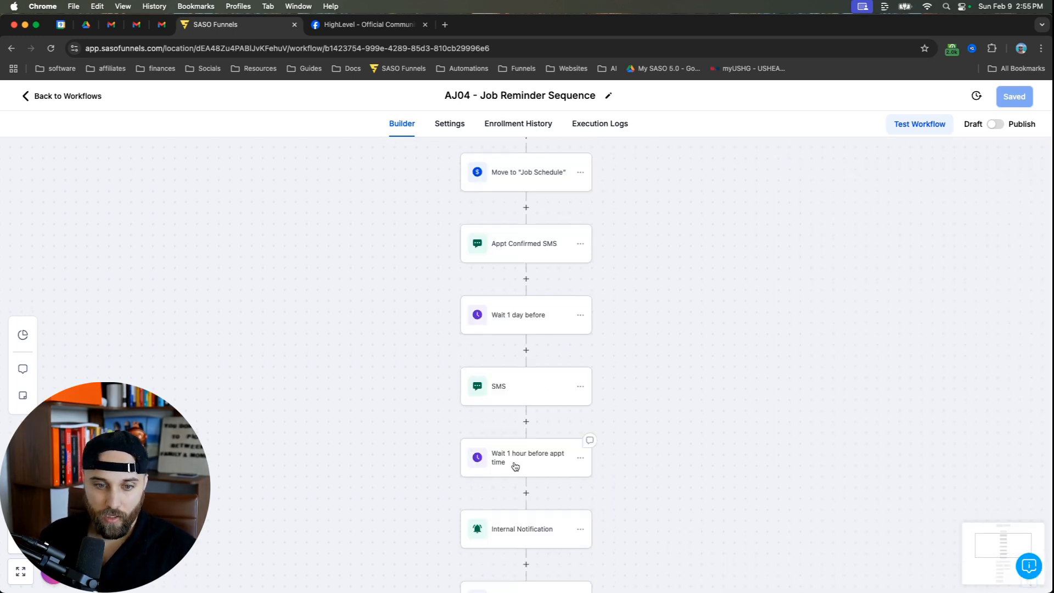
{"action": "left_click", "coordinate": [526, 456]}
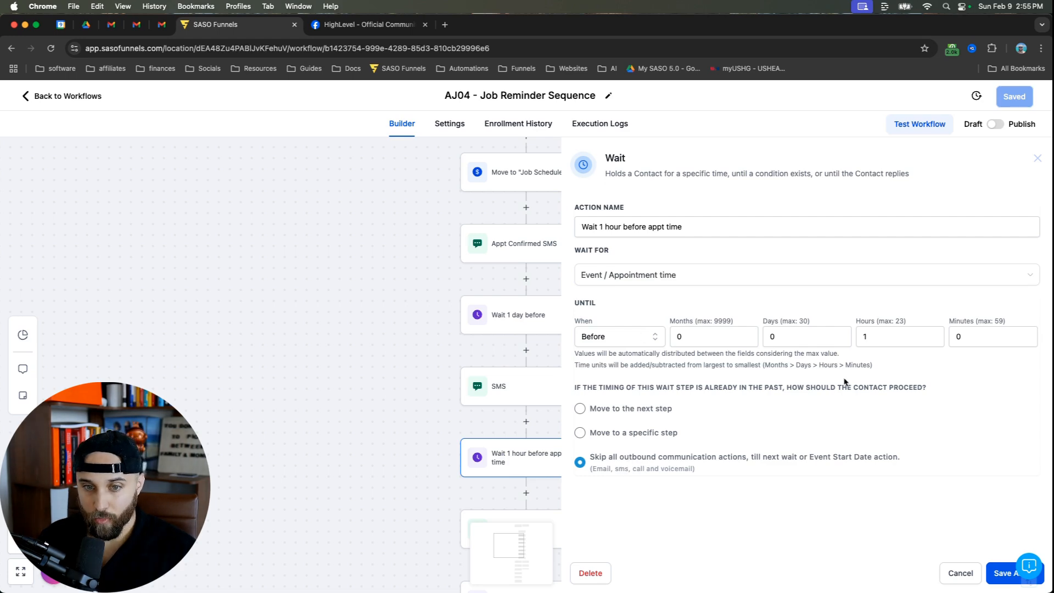
{"action": "left_click", "coordinate": [960, 573]}
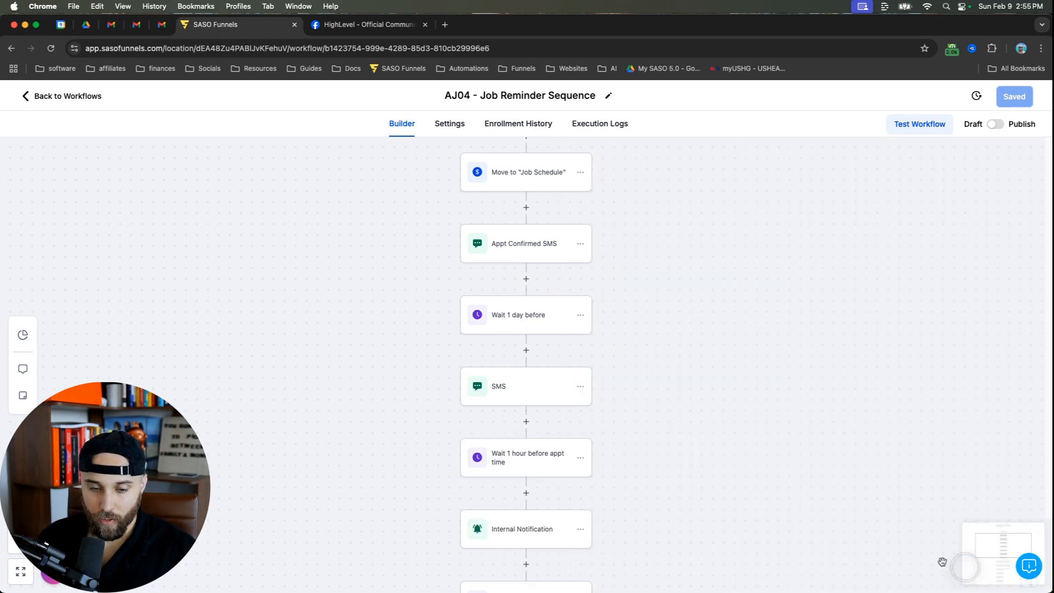
Step: Keep the Internal Notification's To User Type set to Assigned User
{"action": "left_click", "coordinate": [526, 528]}
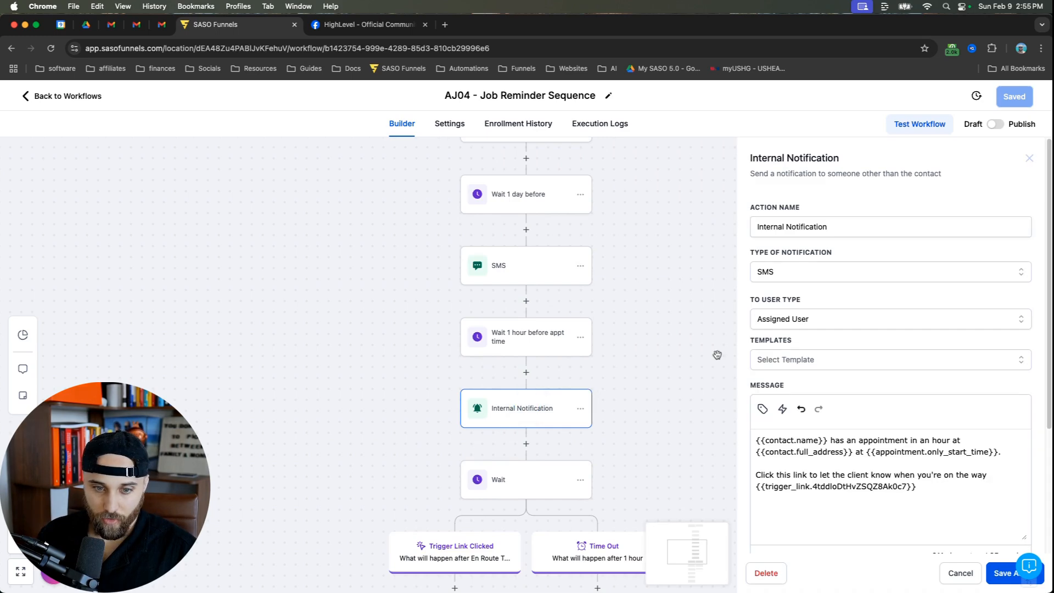
{"action": "mouse_move", "coordinate": [786, 289]}
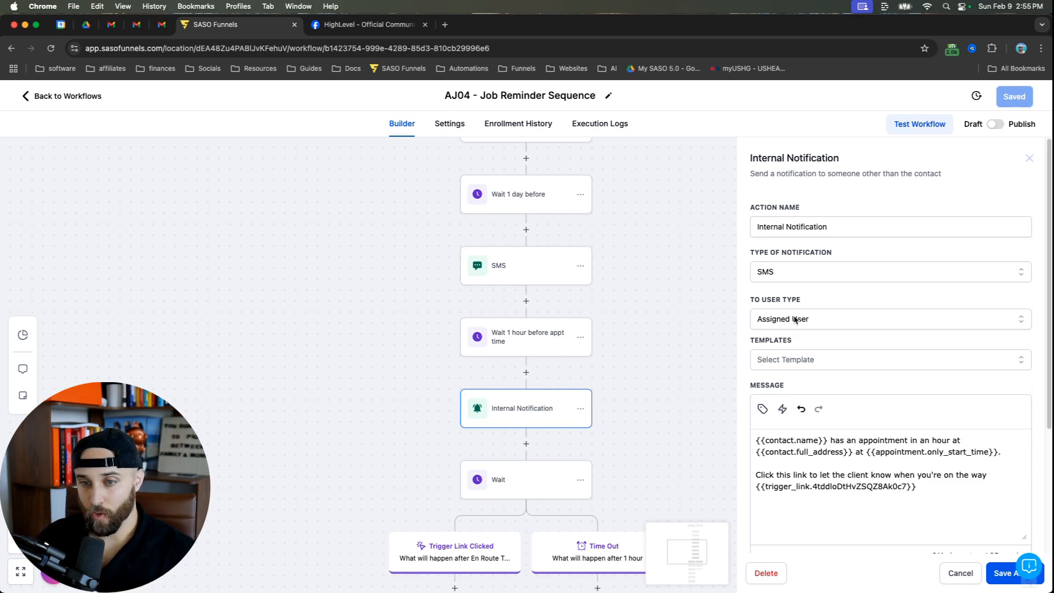
{"action": "left_click", "coordinate": [889, 318]}
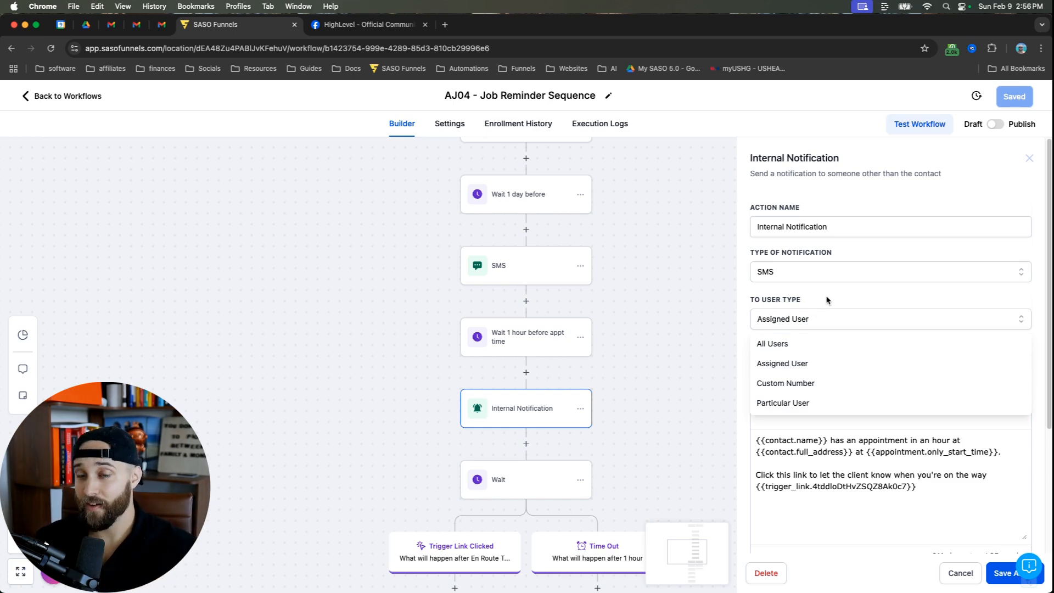
{"action": "left_click", "coordinate": [782, 364]}
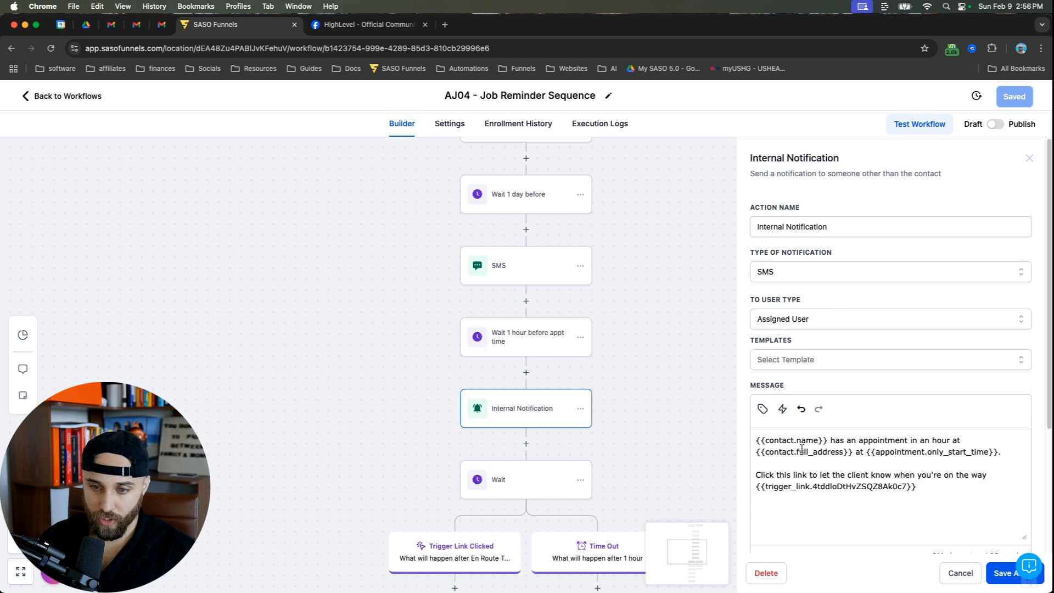
Step: Review the appointment alert message and look up the en-route trigger link to insert
{"action": "scroll", "scroll_direction": "down", "scroll_amount": 3}
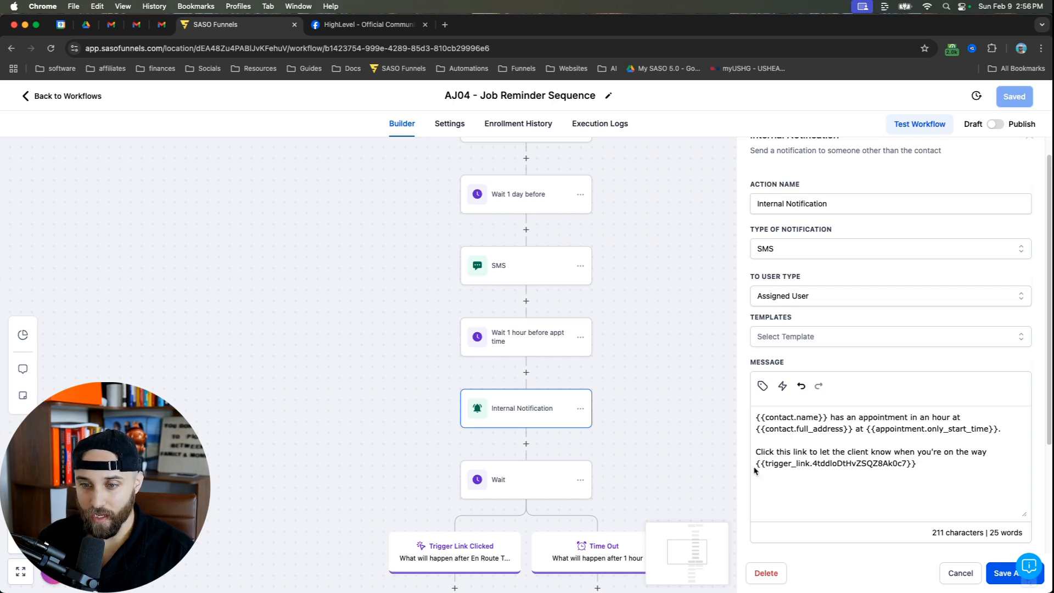
{"action": "scroll", "scroll_direction": "down", "scroll_amount": 3}
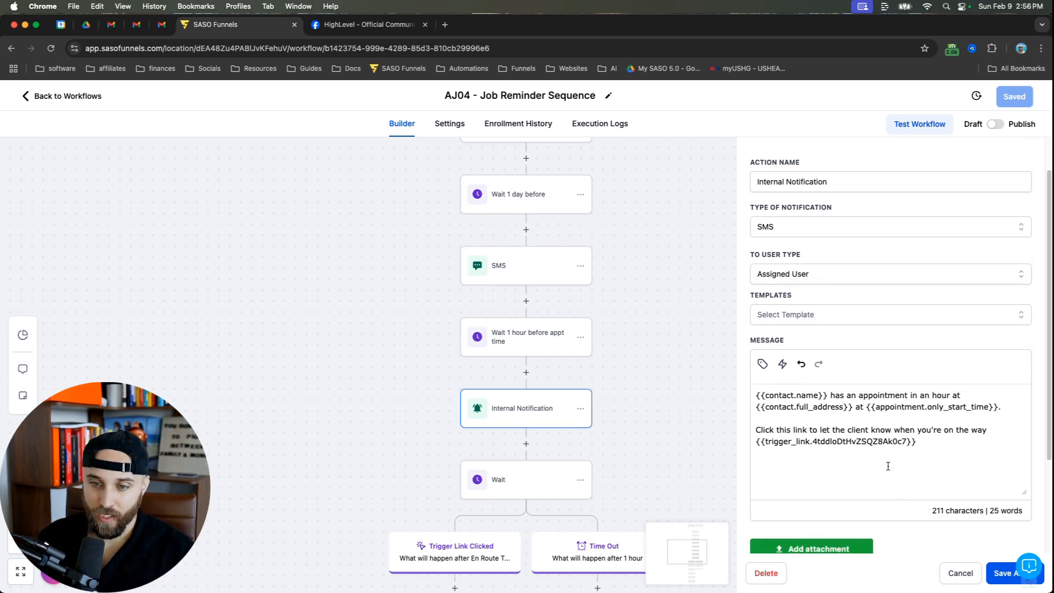
{"action": "left_click", "coordinate": [889, 314]}
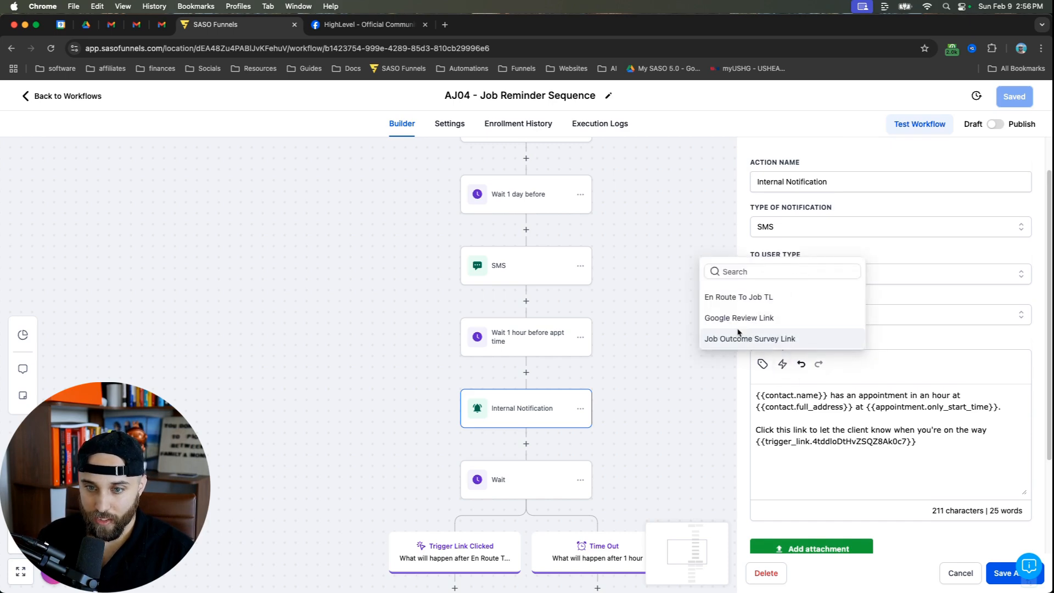
{"action": "mouse_move", "coordinate": [836, 410]}
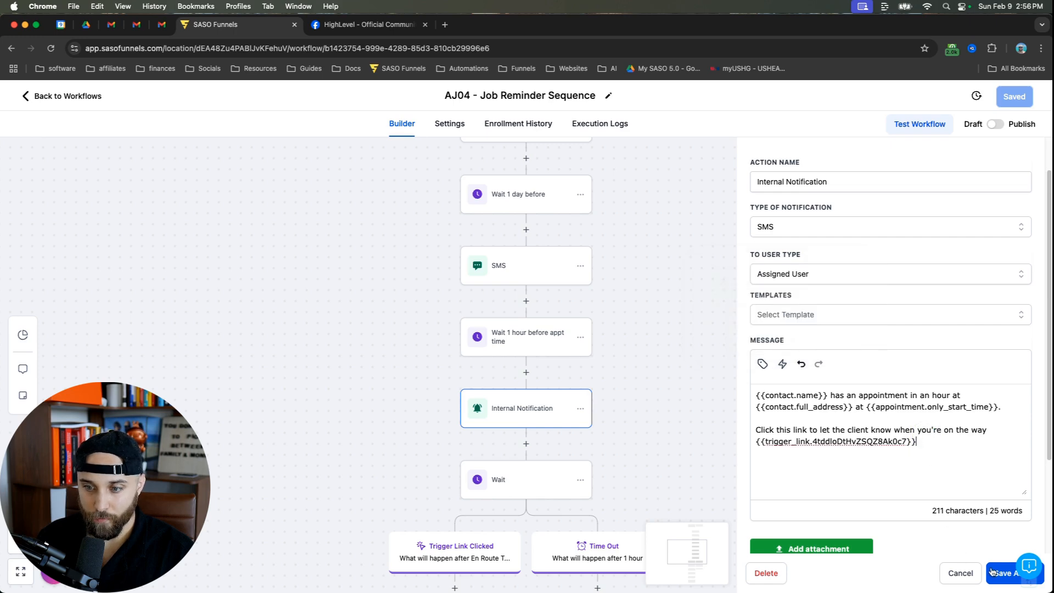
Step: Confirm the internal notification settings and save the AJ04 workflow
{"action": "left_click", "coordinate": [1009, 573]}
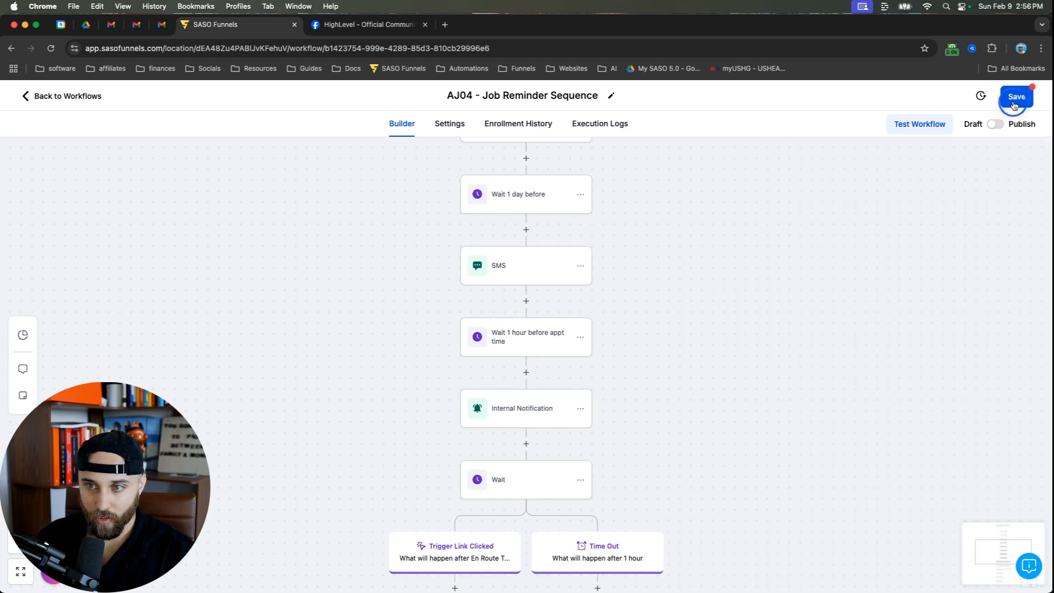
{"action": "left_click", "coordinate": [1017, 97]}
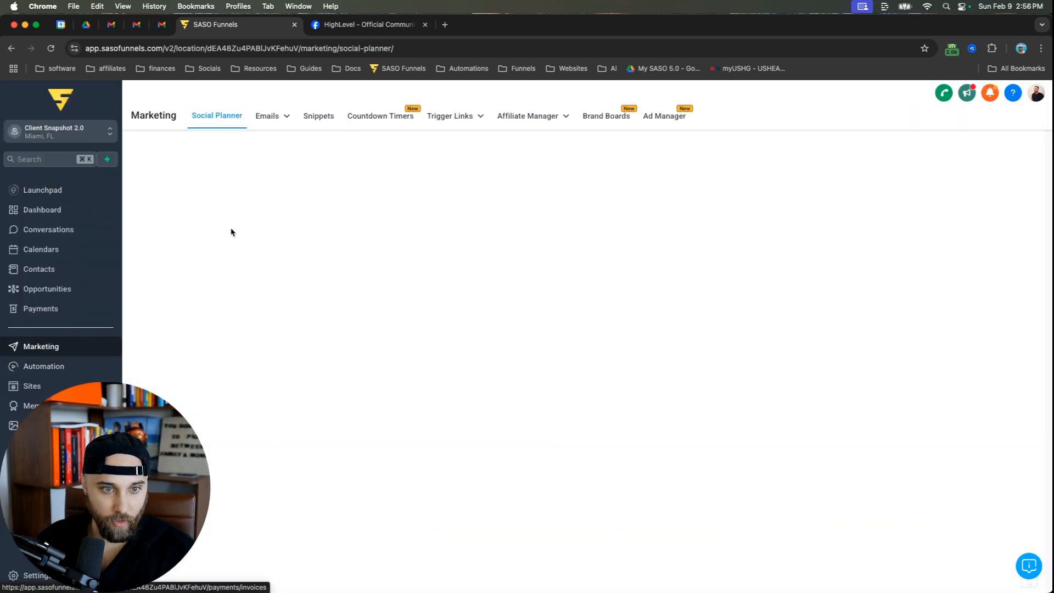
Step: Review the En Route To Job TL entry in Marketing's trigger links, then return to Automation
{"action": "left_click", "coordinate": [451, 115]}
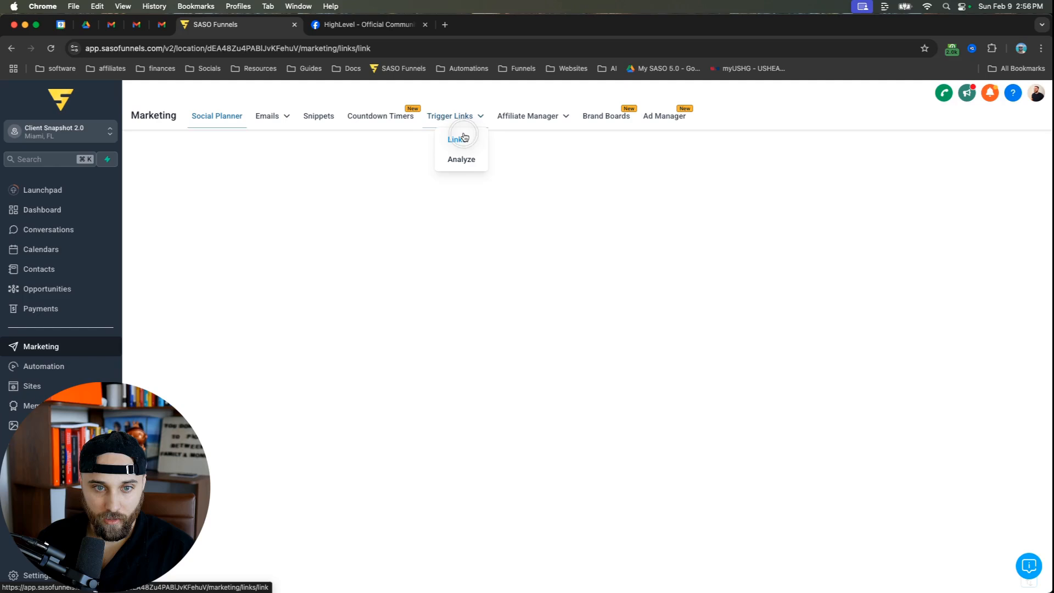
{"action": "left_click", "coordinate": [460, 139]}
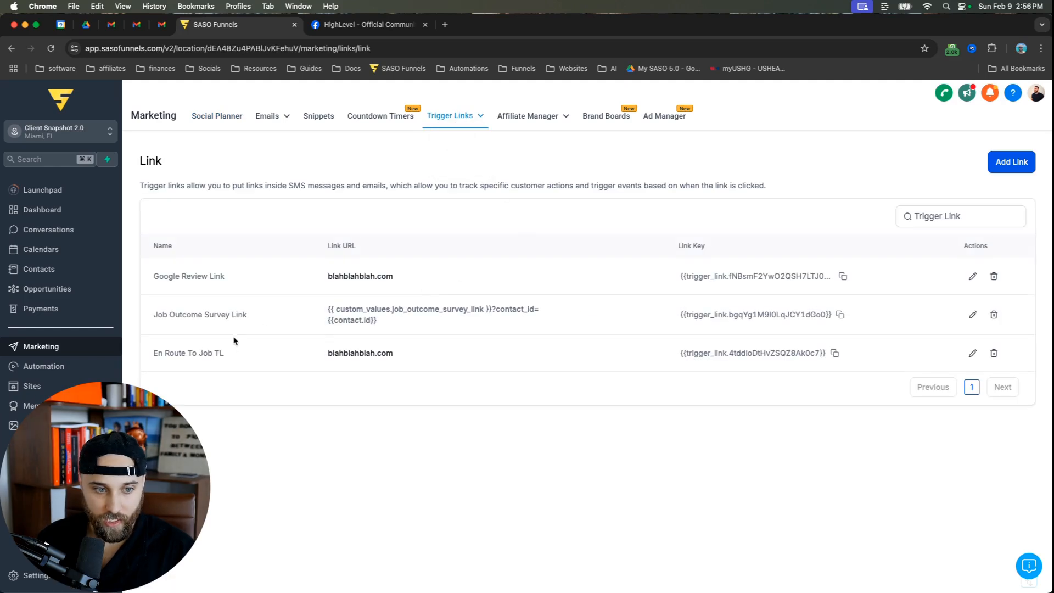
{"action": "double_click", "coordinate": [188, 353]}
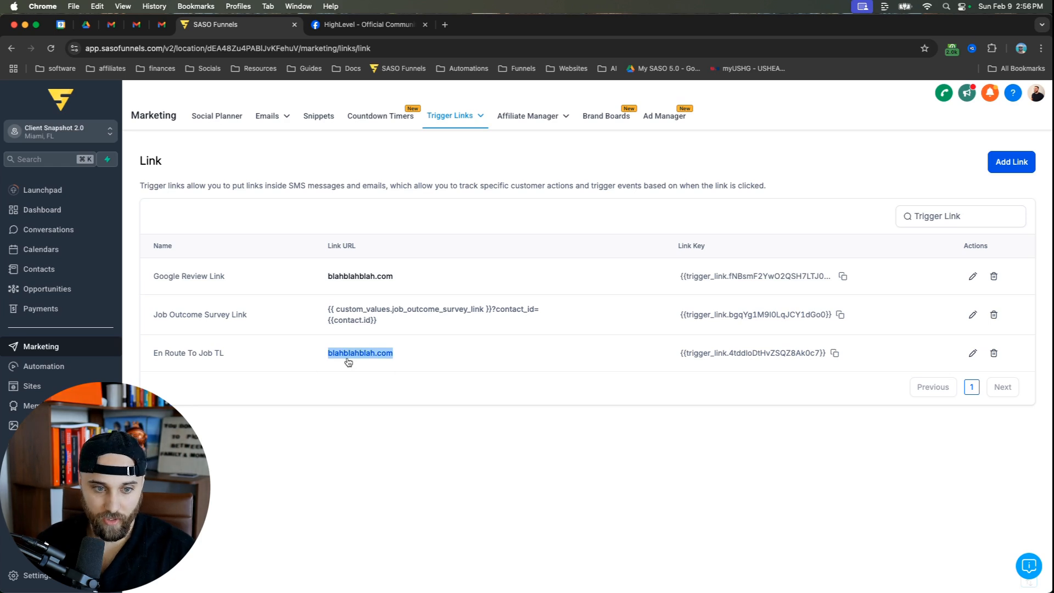
{"action": "left_click", "coordinate": [360, 353]}
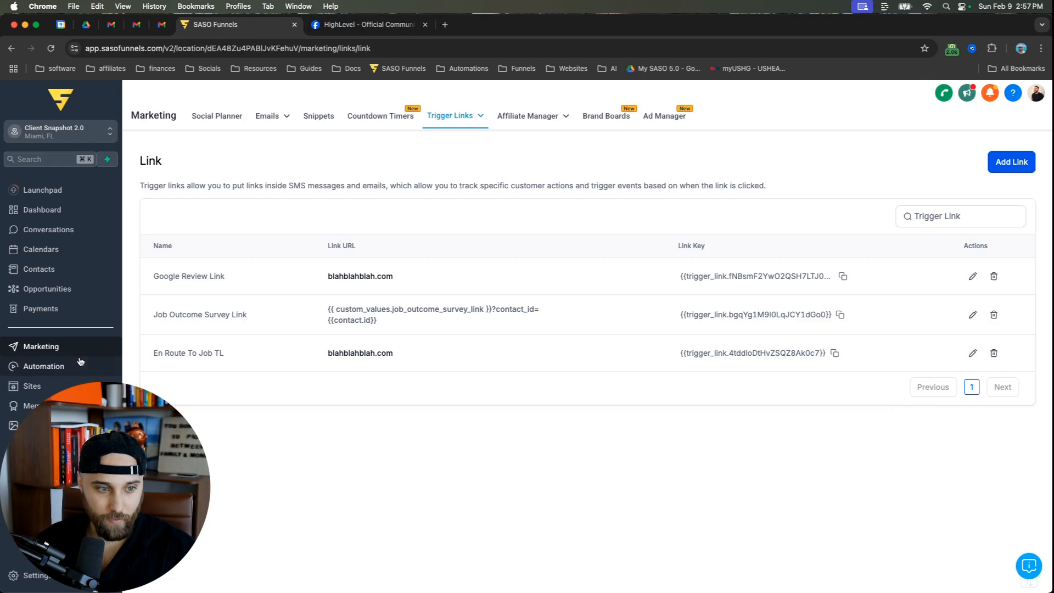
{"action": "left_click", "coordinate": [44, 365]}
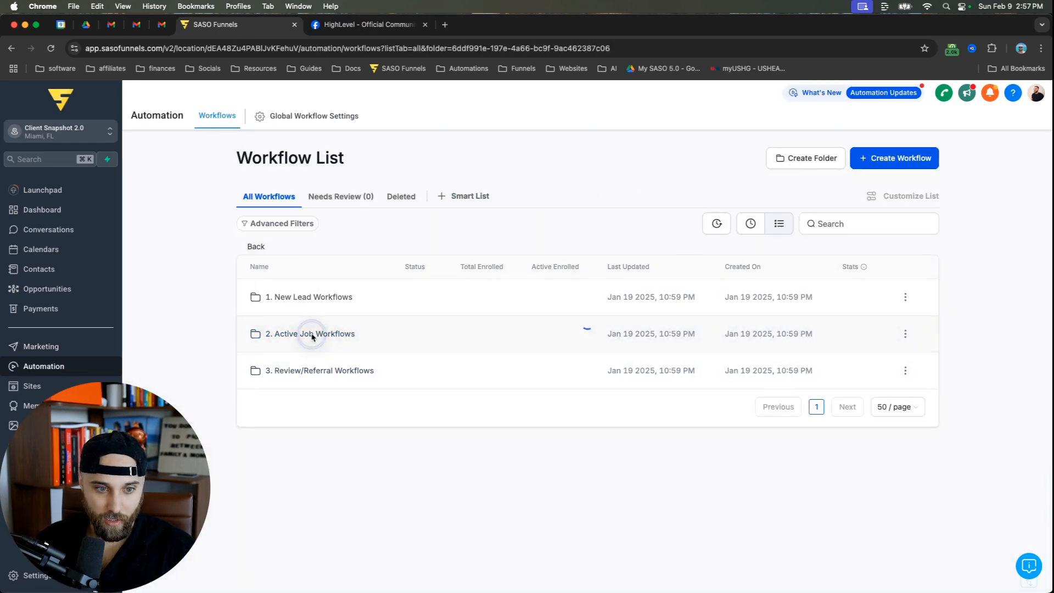
Step: Reopen AJ04 from Active Job Workflows and bring up the step waiting for Trigger Link Clicked
{"action": "left_click", "coordinate": [309, 334]}
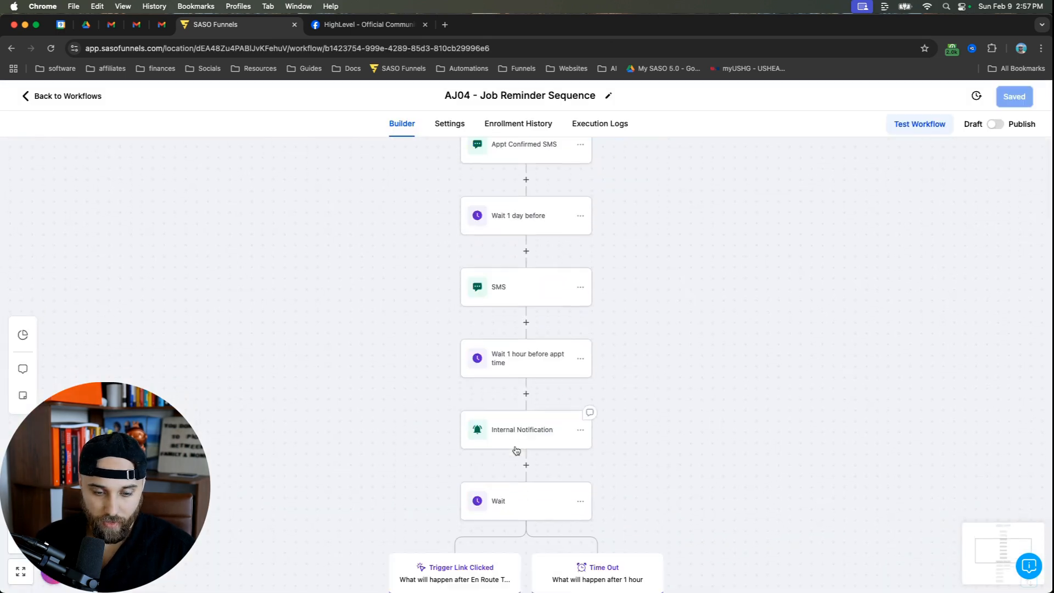
{"action": "left_click", "coordinate": [526, 429]}
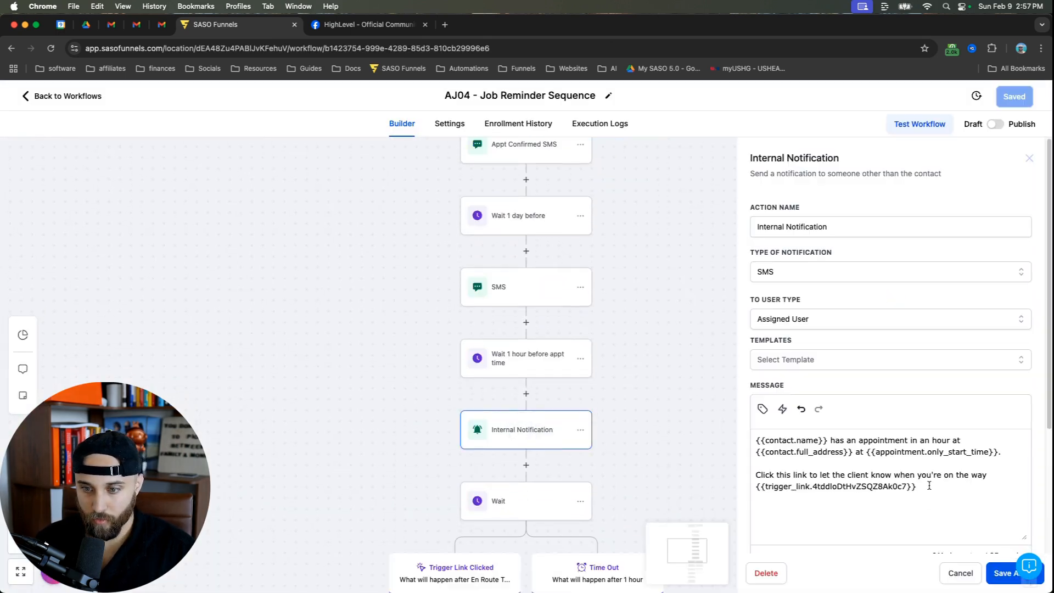
{"action": "left_click", "coordinate": [783, 408]}
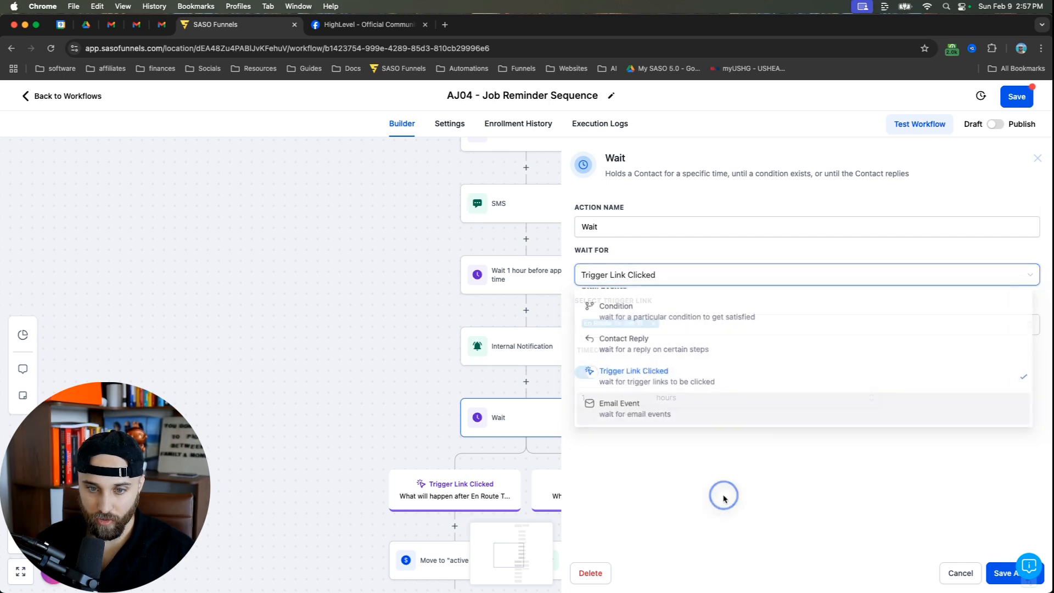
{"action": "left_click", "coordinate": [633, 370]}
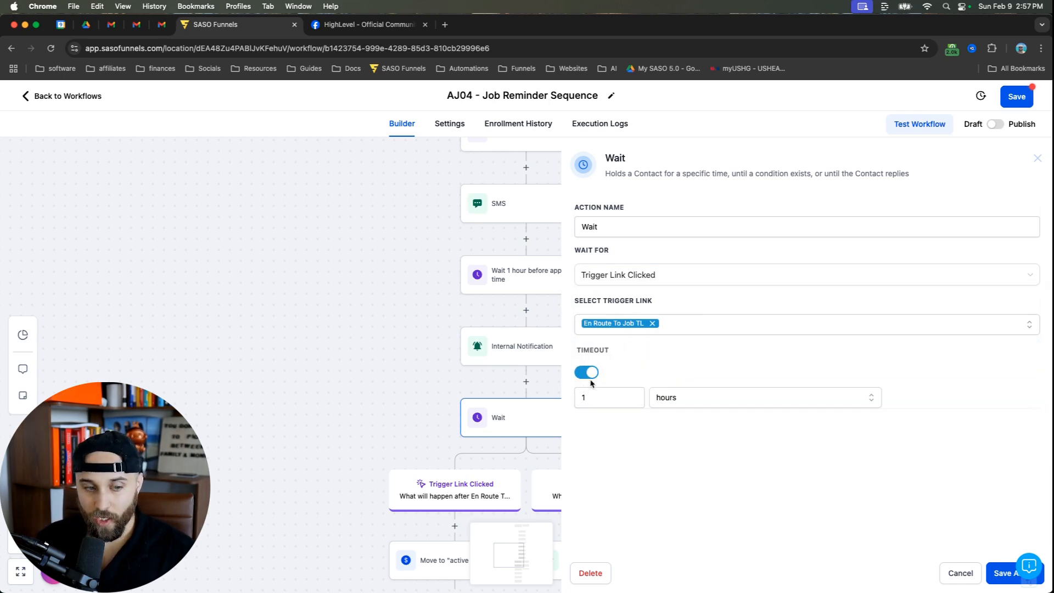
{"action": "mouse_move", "coordinate": [728, 448]}
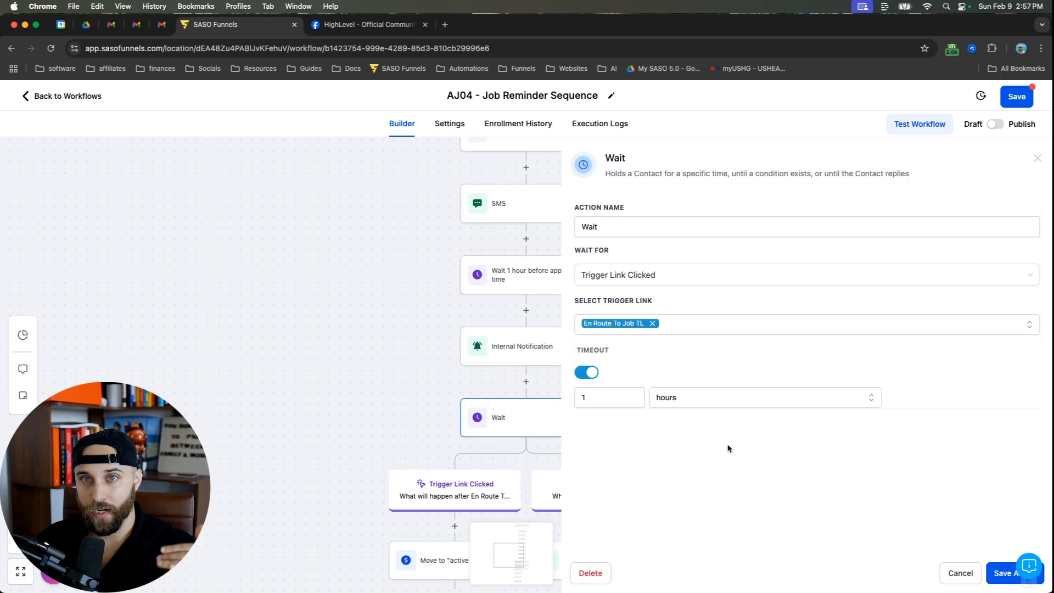
{"action": "mouse_move", "coordinate": [705, 416]}
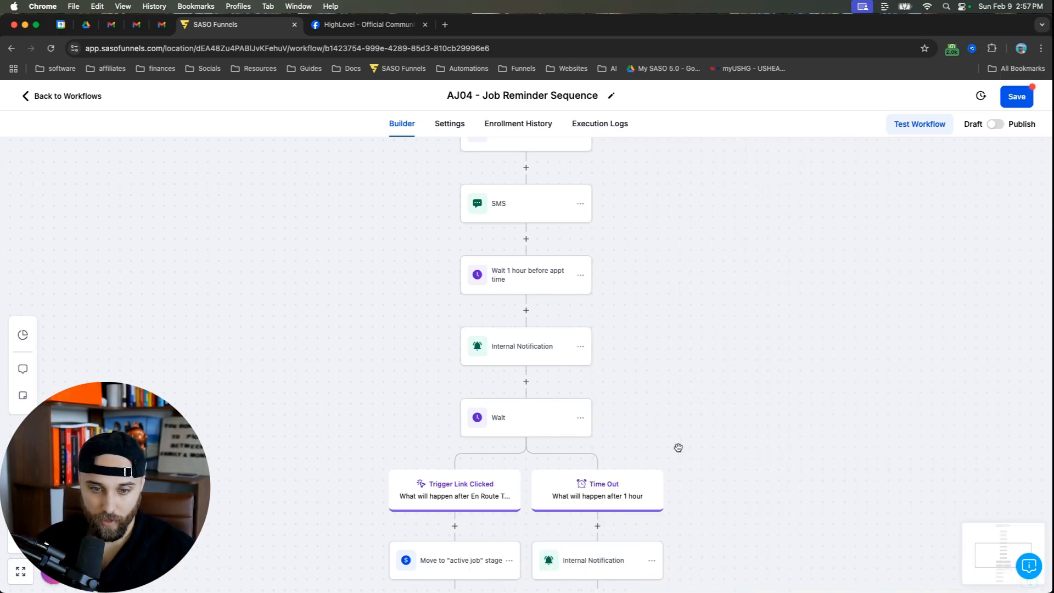
{"action": "scroll", "scroll_direction": "down", "scroll_amount": 3}
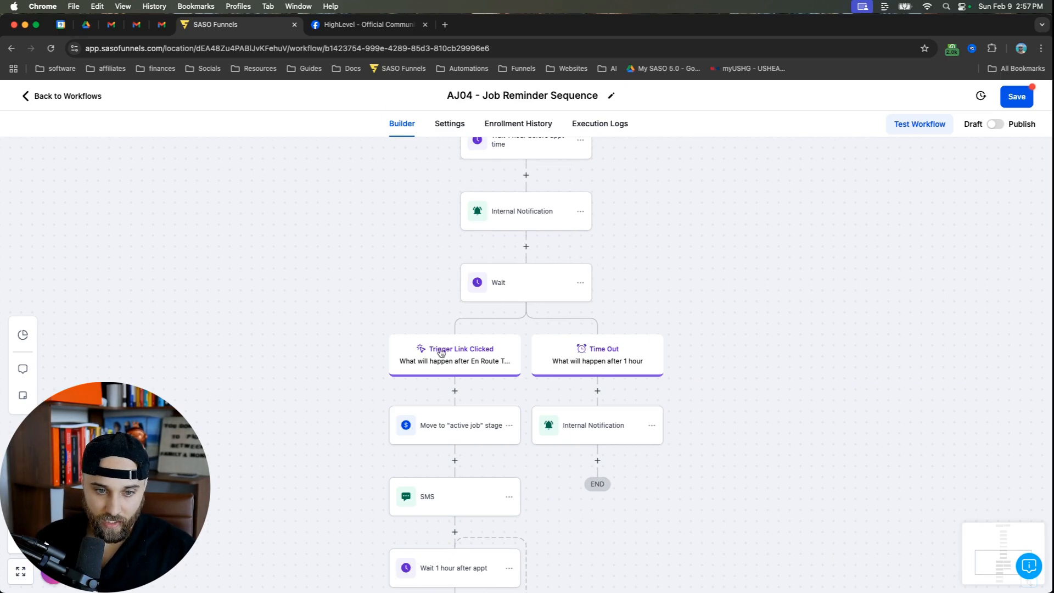
{"action": "scroll", "scroll_direction": "down", "scroll_amount": 3}
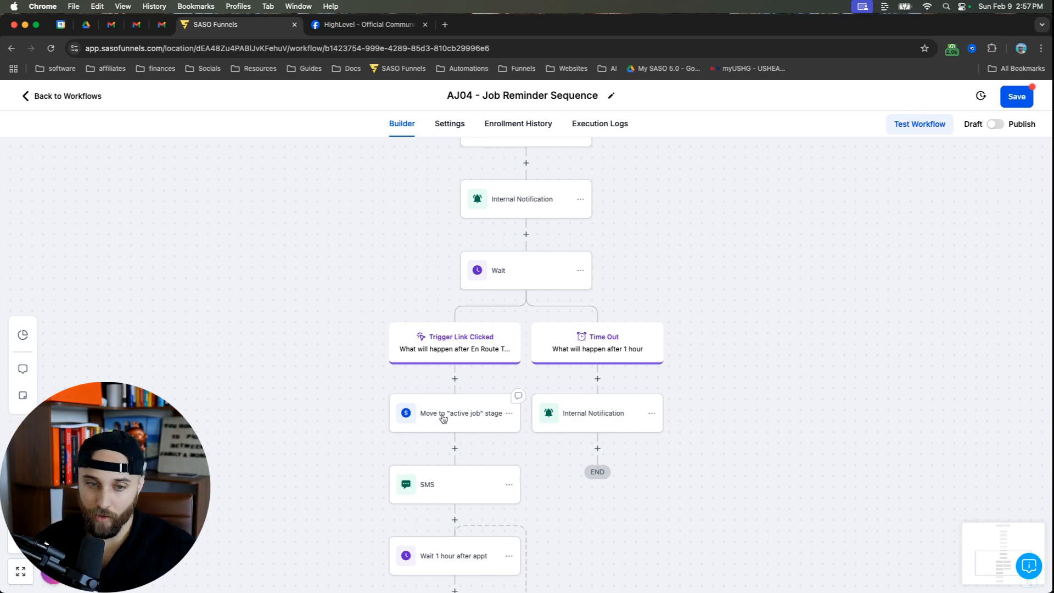
{"action": "scroll", "scroll_direction": "down", "scroll_amount": 3}
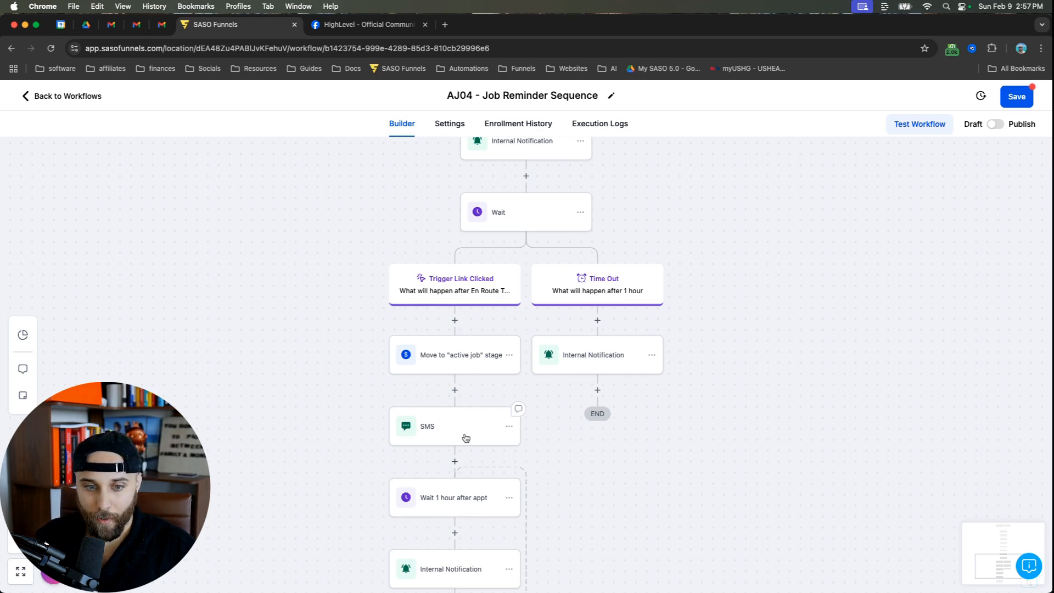
{"action": "left_click", "coordinate": [455, 426]}
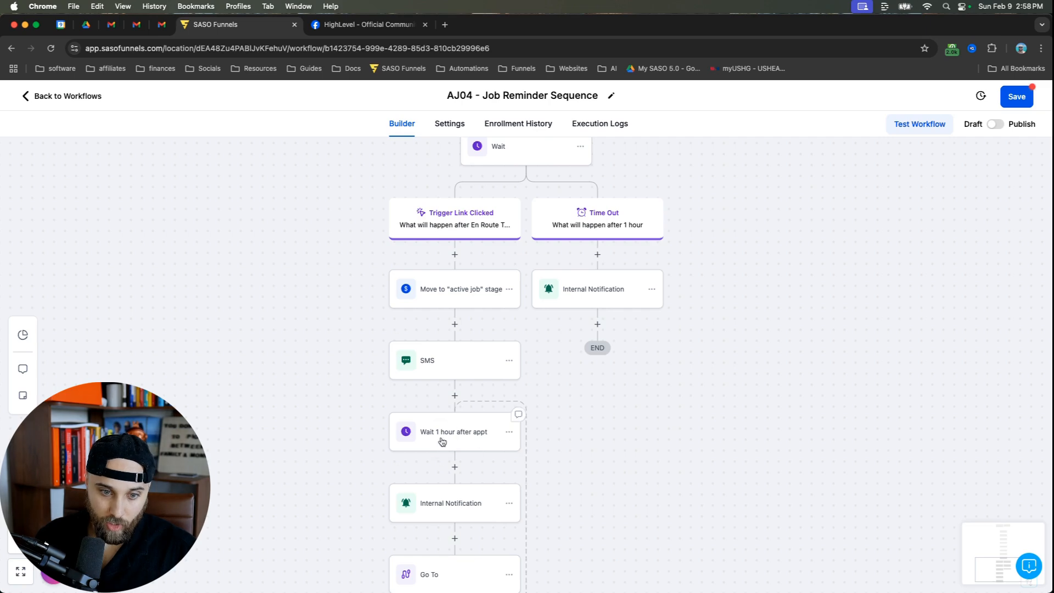
Step: Keep the wait 1 hour after appt step as a plain time delay and save it
{"action": "left_click", "coordinate": [454, 431]}
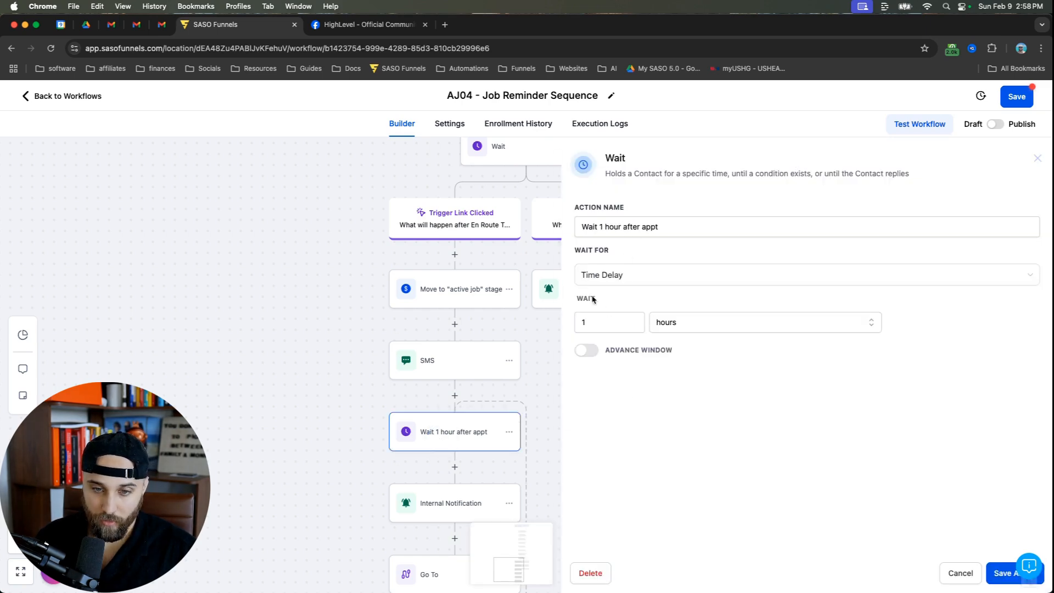
{"action": "mouse_move", "coordinate": [683, 366]}
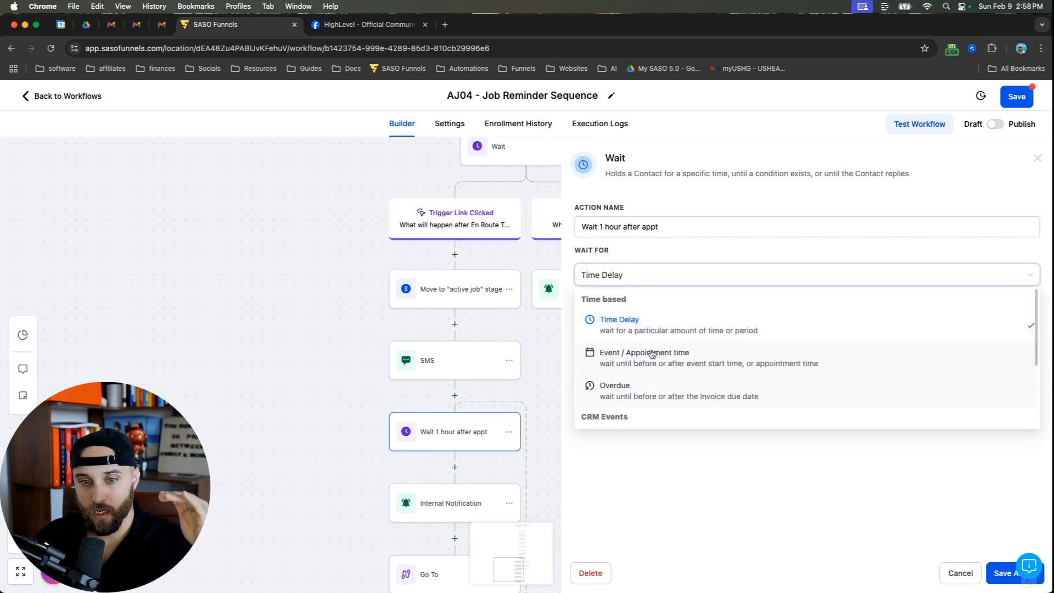
{"action": "left_click", "coordinate": [619, 320]}
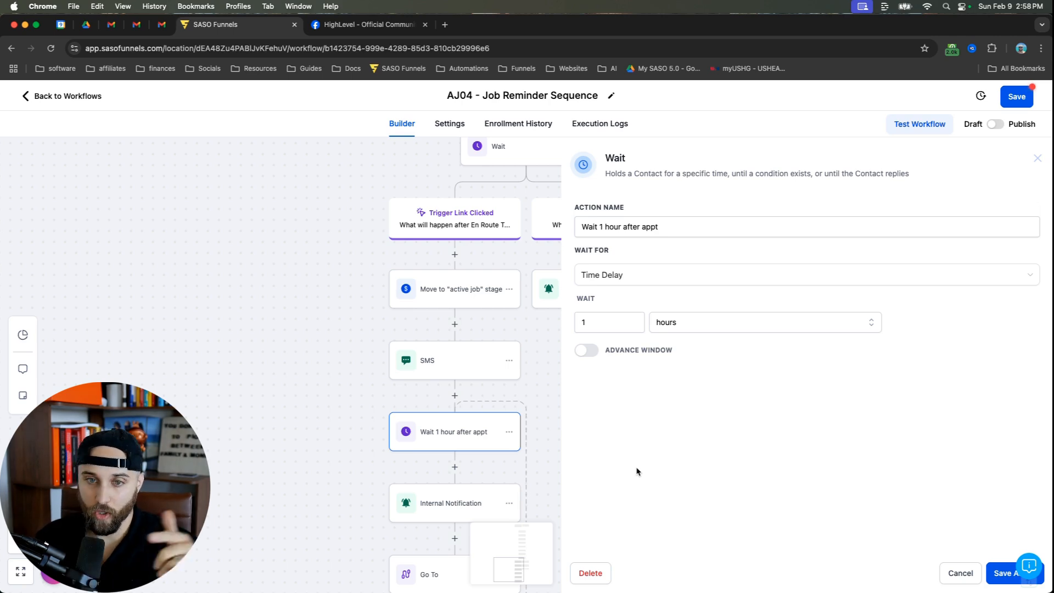
{"action": "mouse_move", "coordinate": [636, 298]}
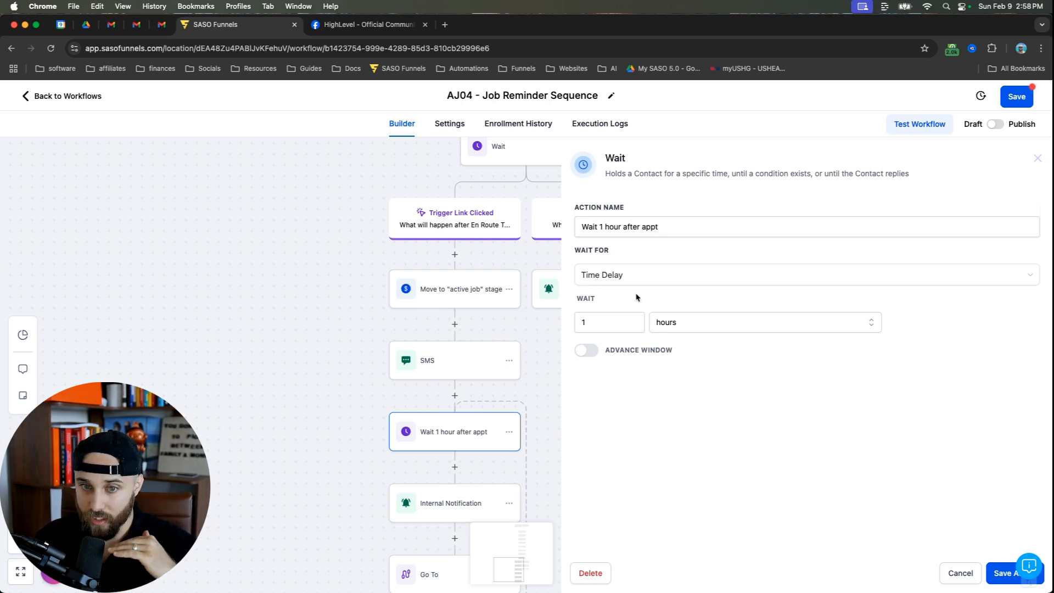
{"action": "left_click", "coordinate": [1010, 573]}
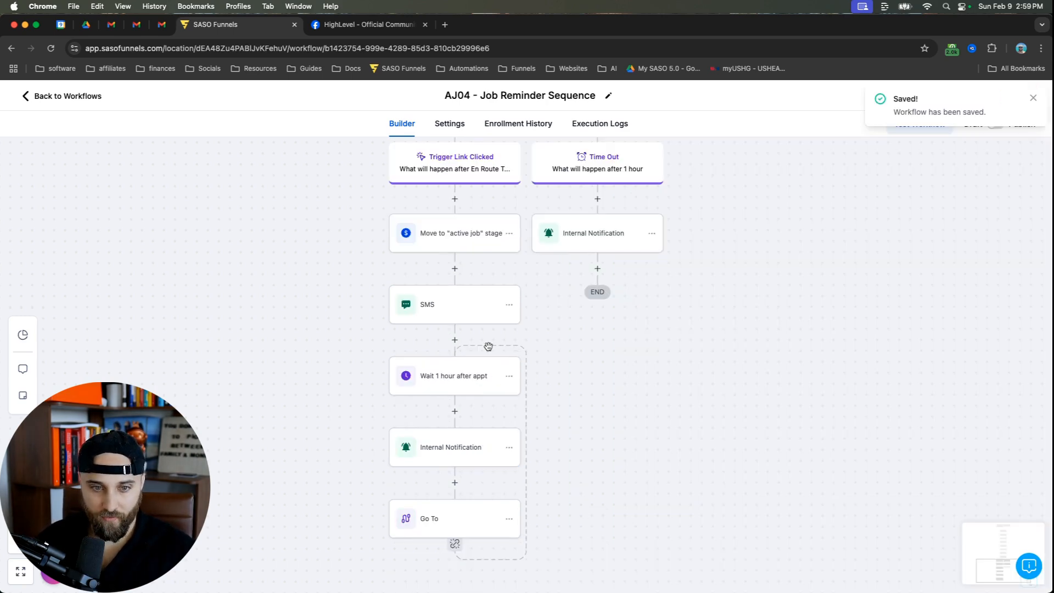
Step: Bring up the job-completed notification and select the survey trigger link placeholder in its message
{"action": "left_click", "coordinate": [454, 447]}
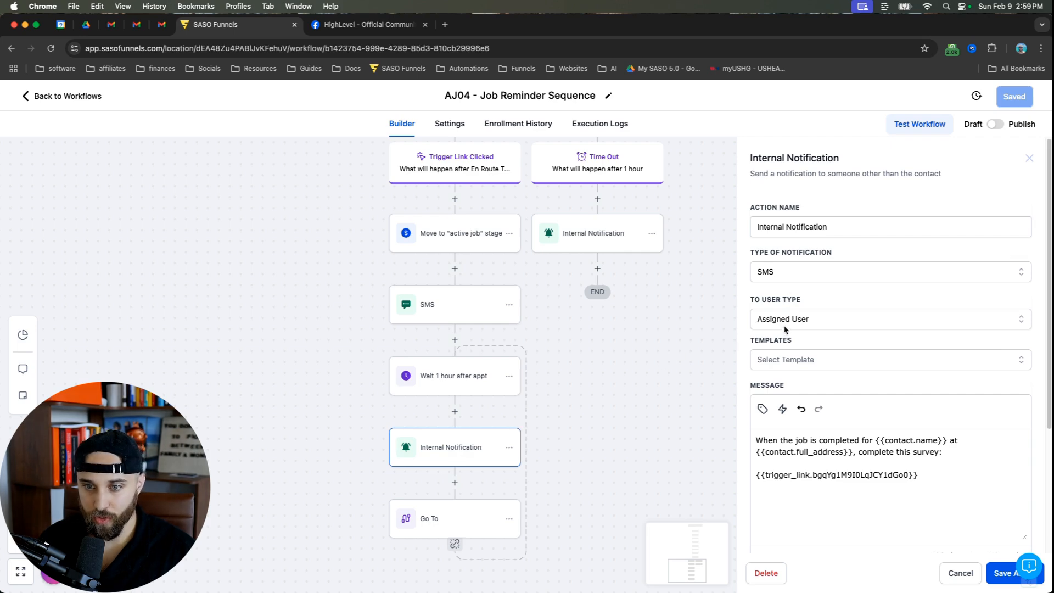
{"action": "left_click", "coordinate": [888, 318]}
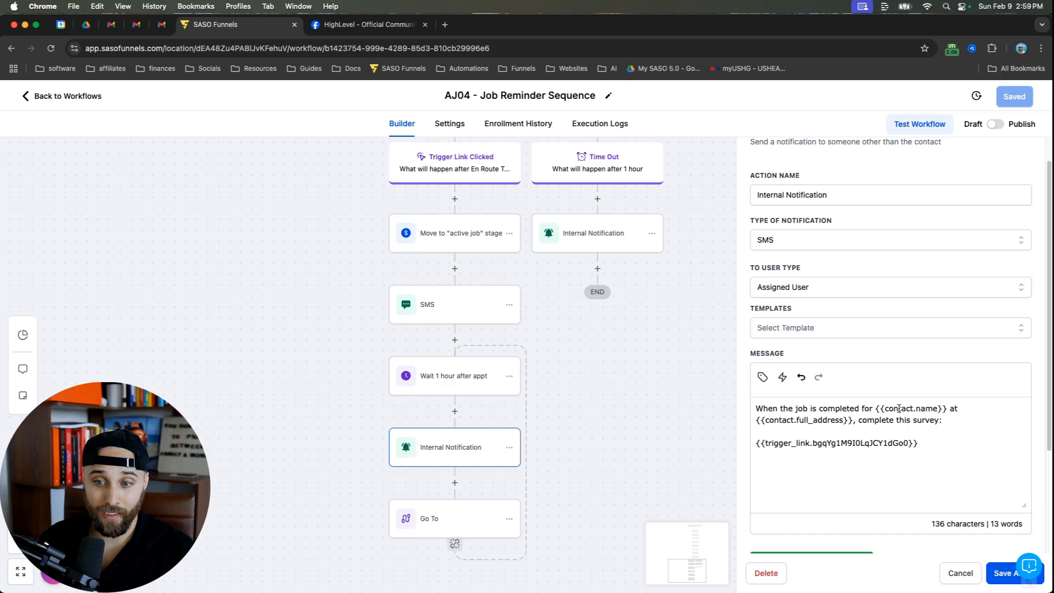
{"action": "double_click", "coordinate": [836, 443]}
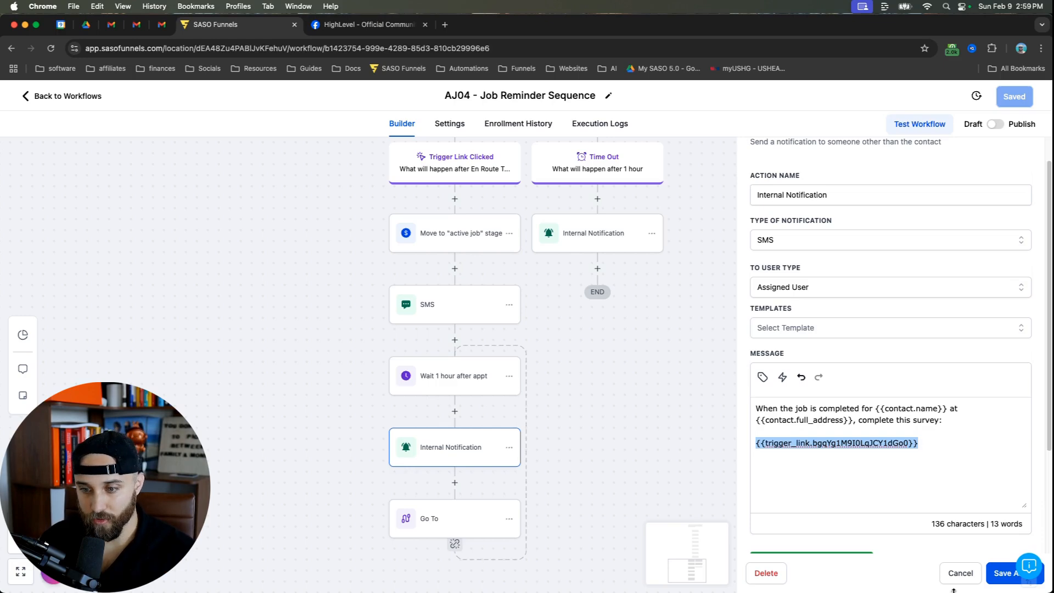
Step: Check the Go To step's settings without changing them
{"action": "left_click", "coordinate": [453, 518]}
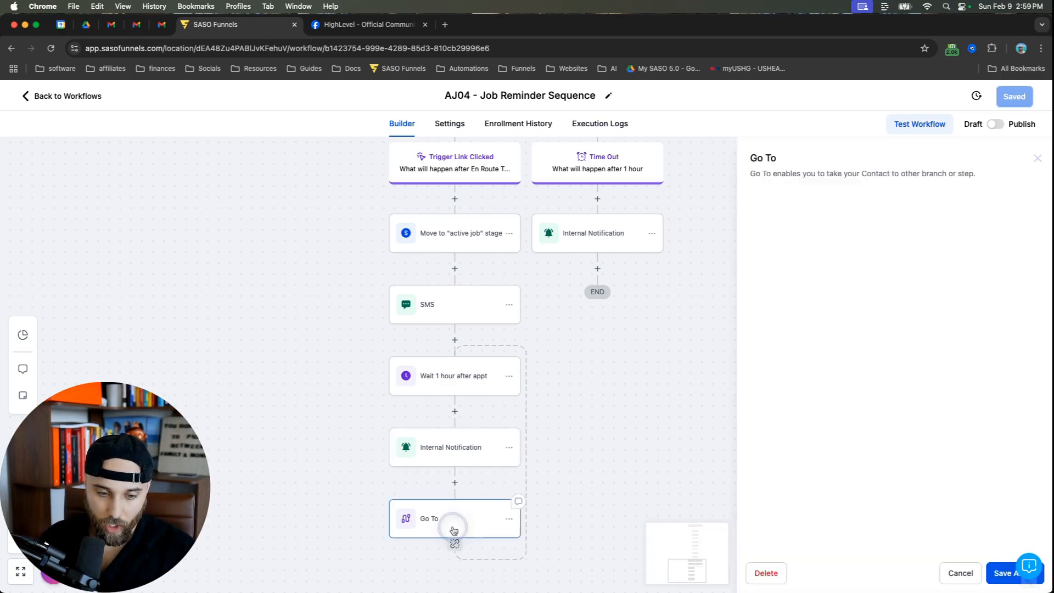
{"action": "left_click", "coordinate": [455, 517]}
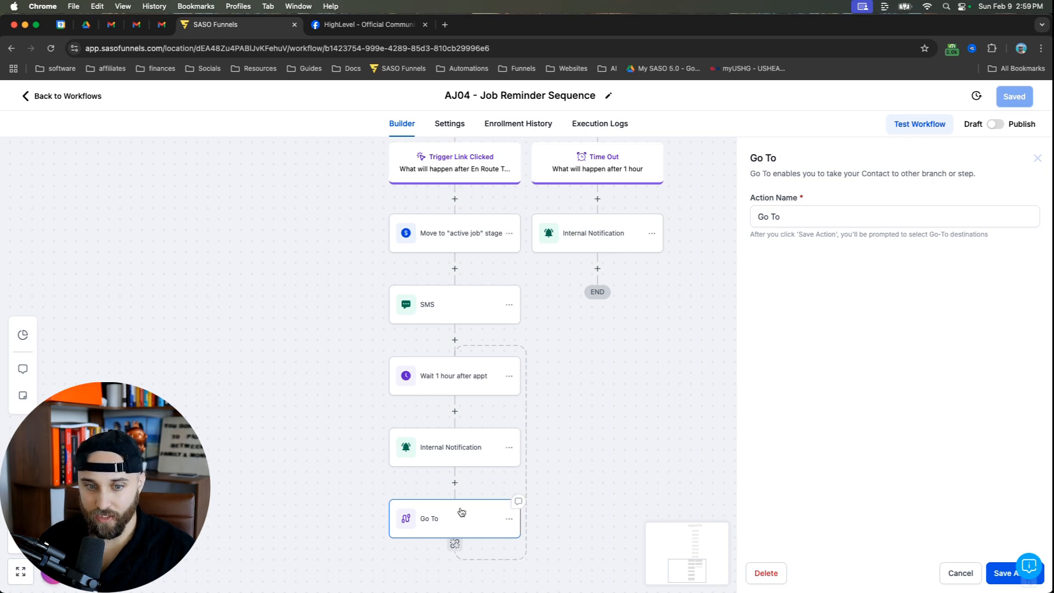
{"action": "mouse_move", "coordinate": [845, 521]}
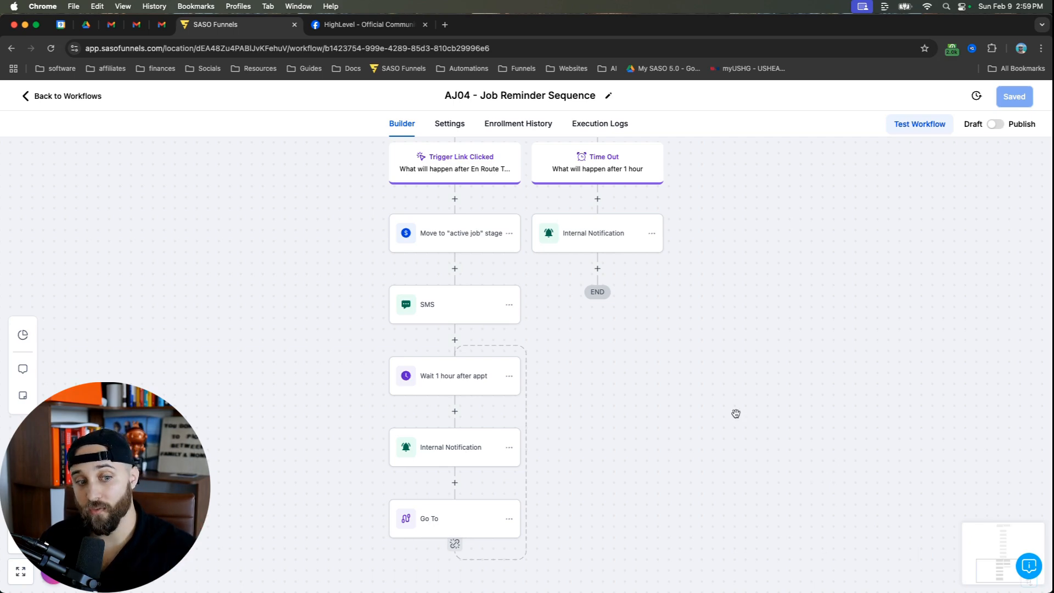
{"action": "mouse_move", "coordinate": [715, 276]}
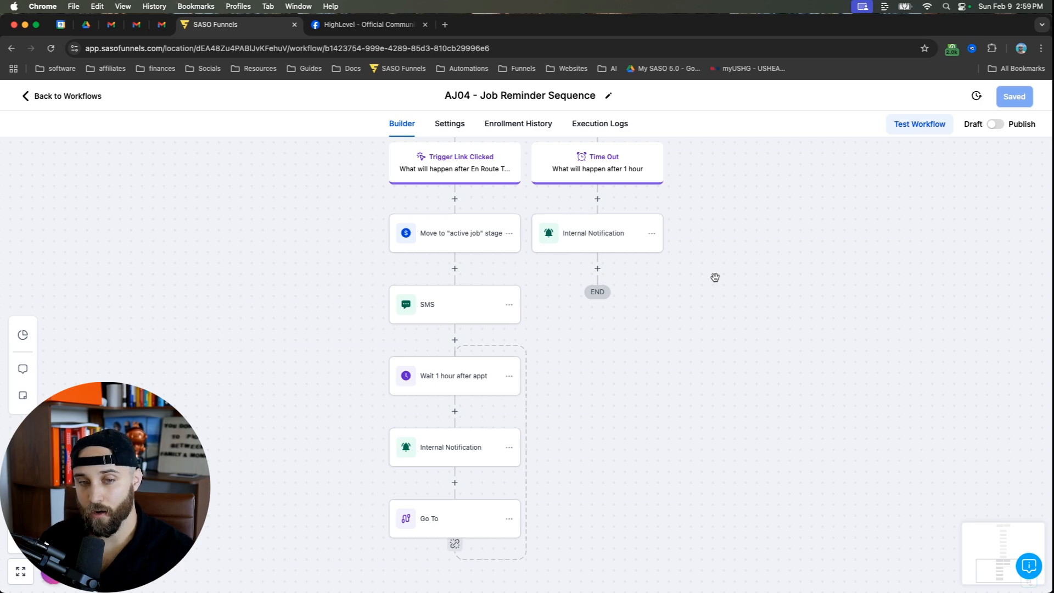
{"action": "mouse_move", "coordinate": [476, 350]}
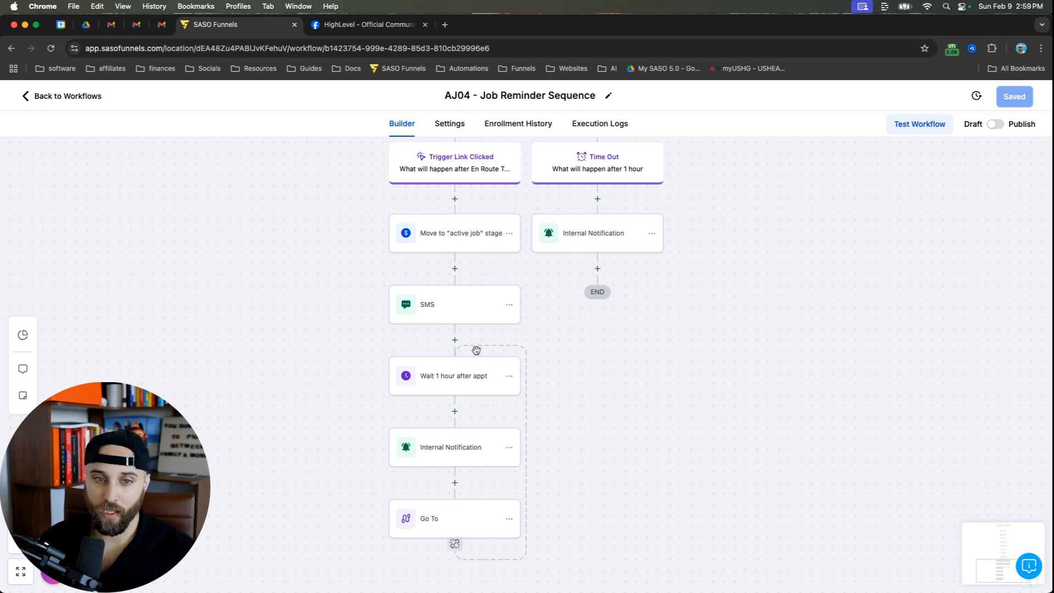
Step: Set the wait after the appointment to 1 hour and save the step
{"action": "left_click", "coordinate": [454, 376]}
{"action": "type", "text": "8"}
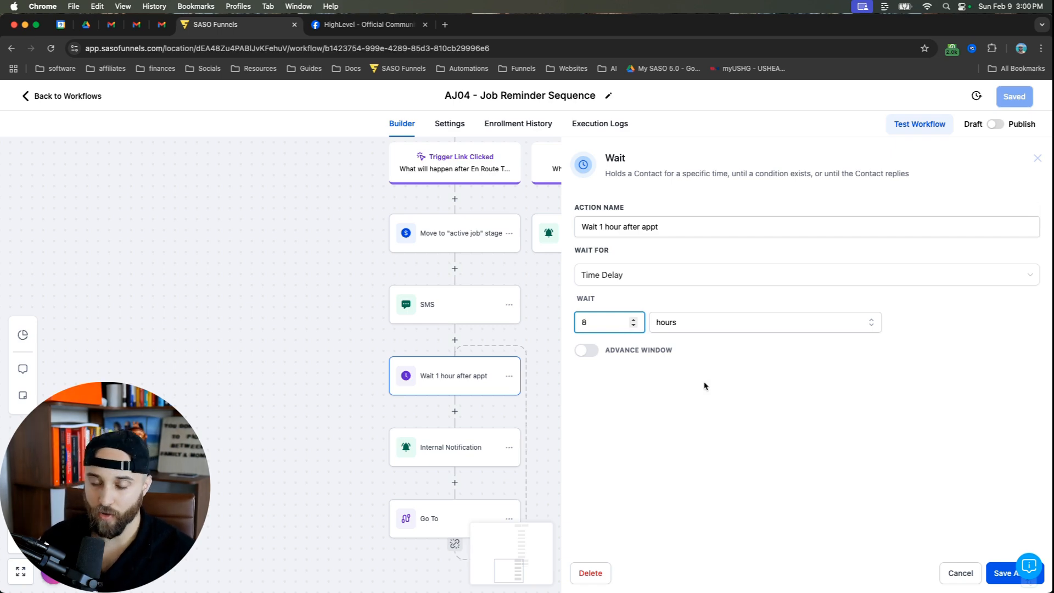
{"action": "left_click", "coordinate": [602, 321]}
{"action": "type", "text": "1"}
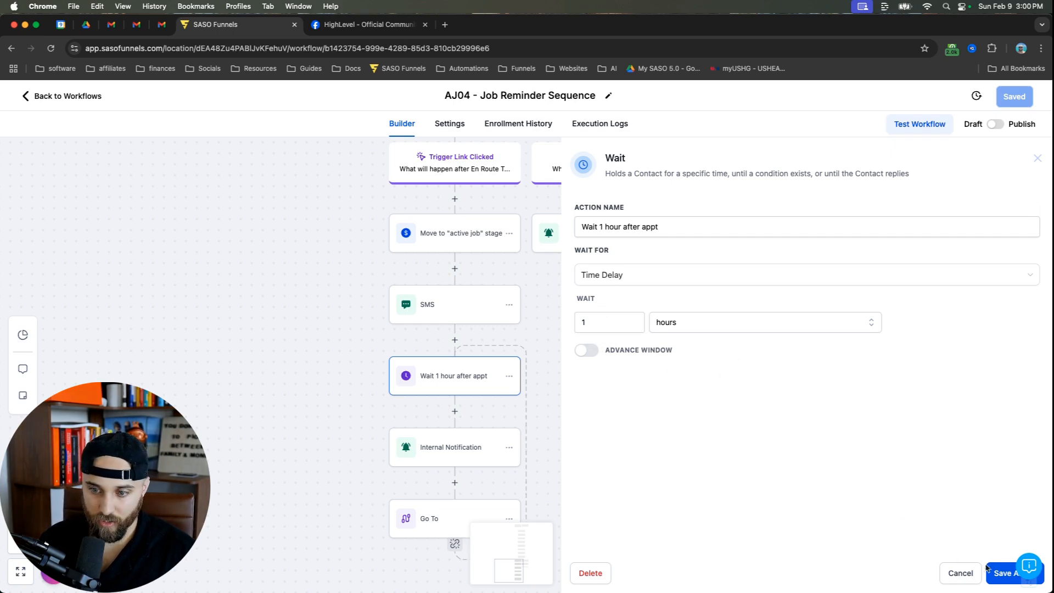
{"action": "left_click", "coordinate": [1007, 573]}
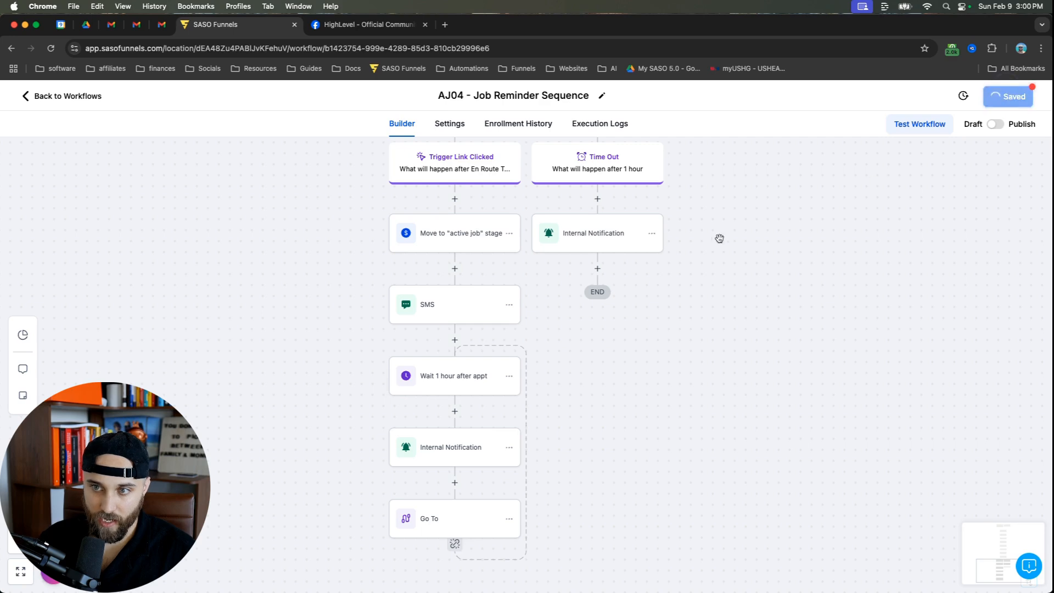
{"action": "scroll", "scroll_direction": "down", "scroll_amount": 3}
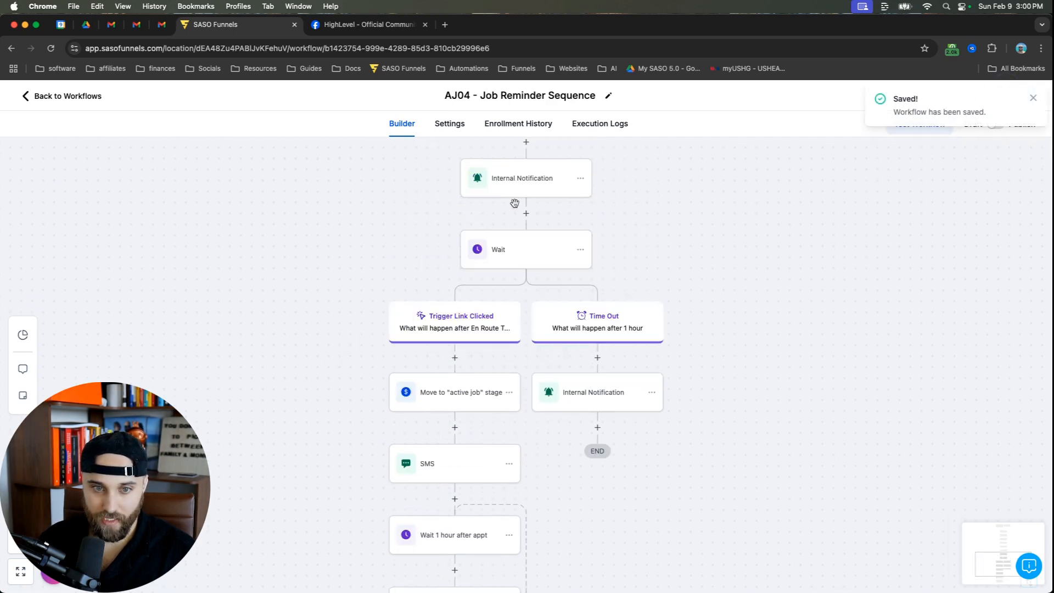
{"action": "scroll", "scroll_direction": "down", "scroll_amount": 3}
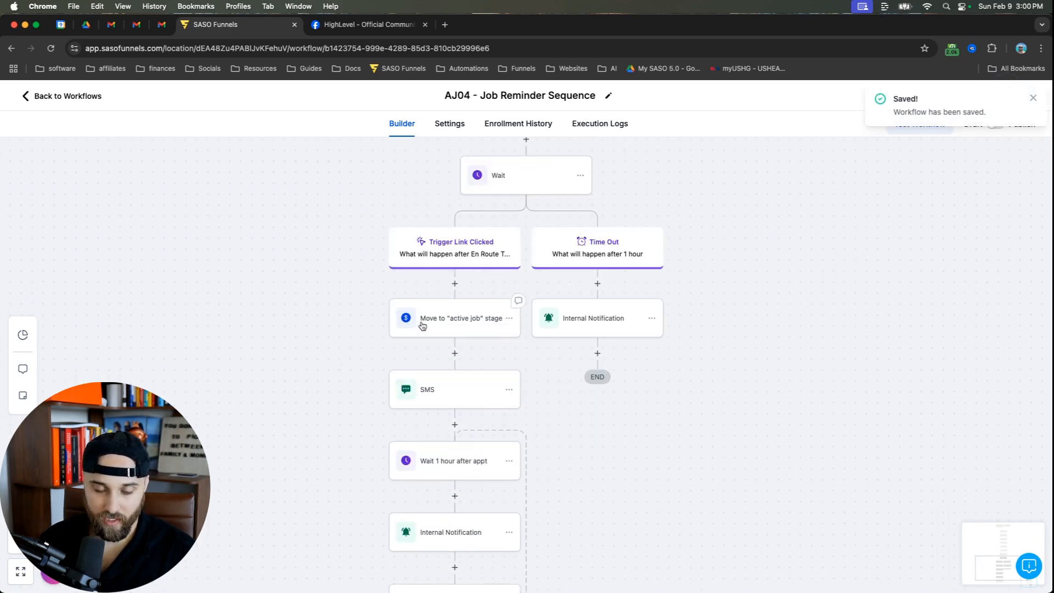
{"action": "scroll", "scroll_direction": "down", "scroll_amount": 3}
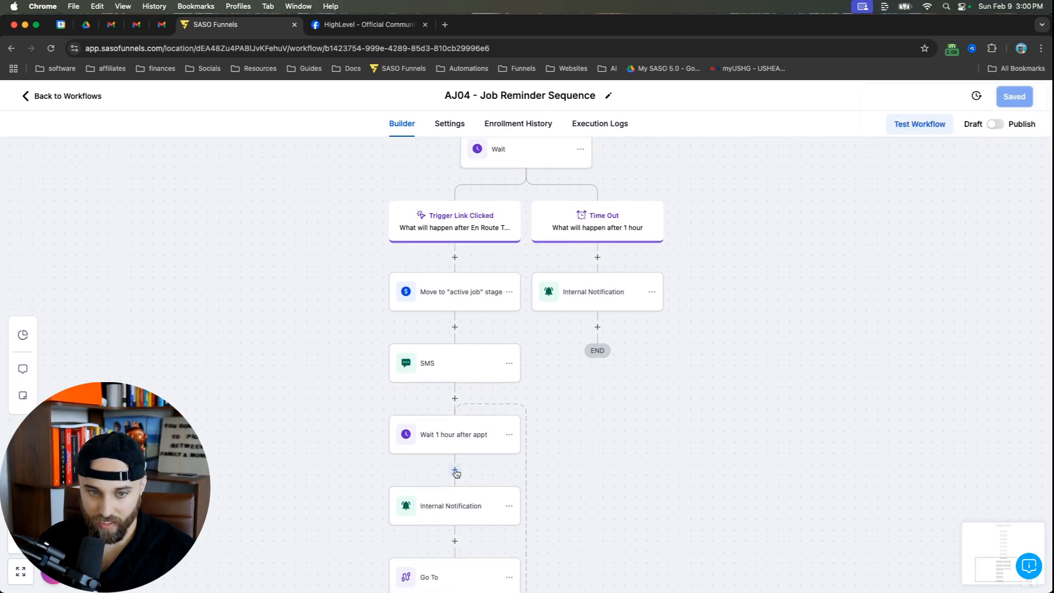
{"action": "scroll", "scroll_direction": "down", "scroll_amount": 3}
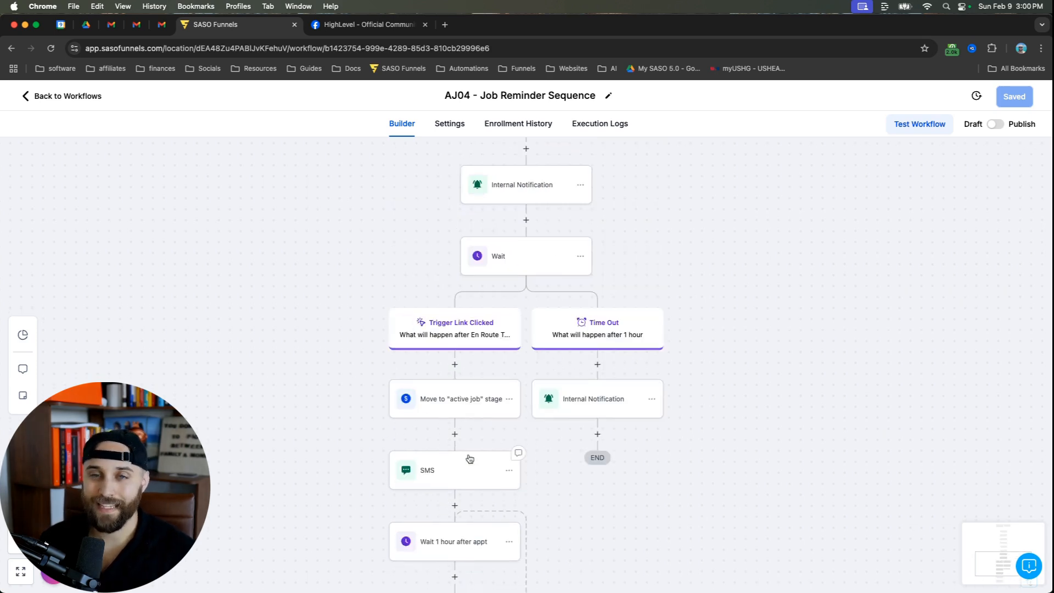
{"action": "mouse_move", "coordinate": [572, 323]}
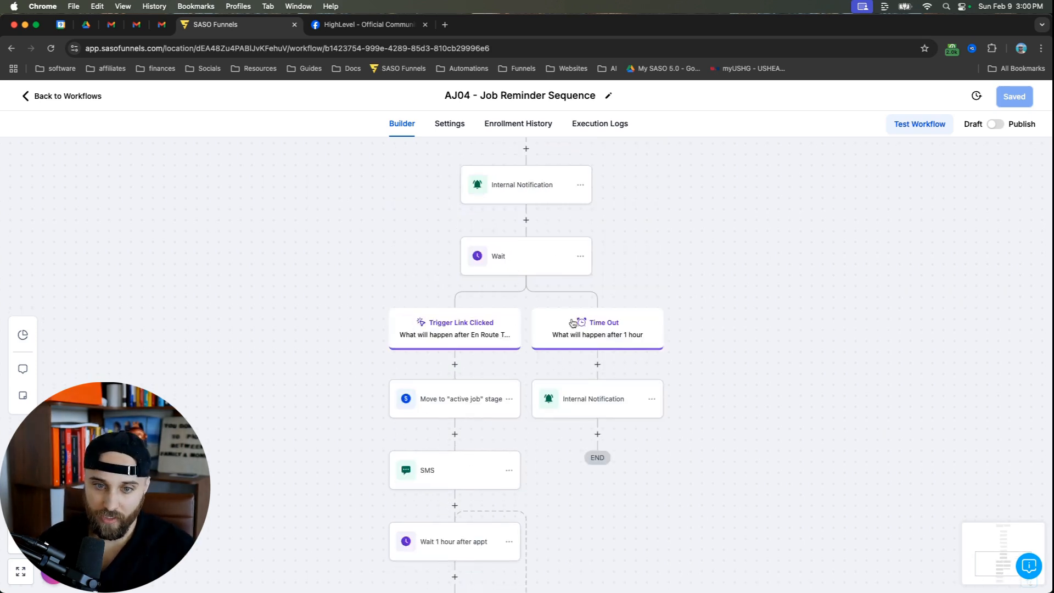
Step: Try a particular user for the timeout notification, then keep it on Assigned User
{"action": "left_click", "coordinate": [597, 399]}
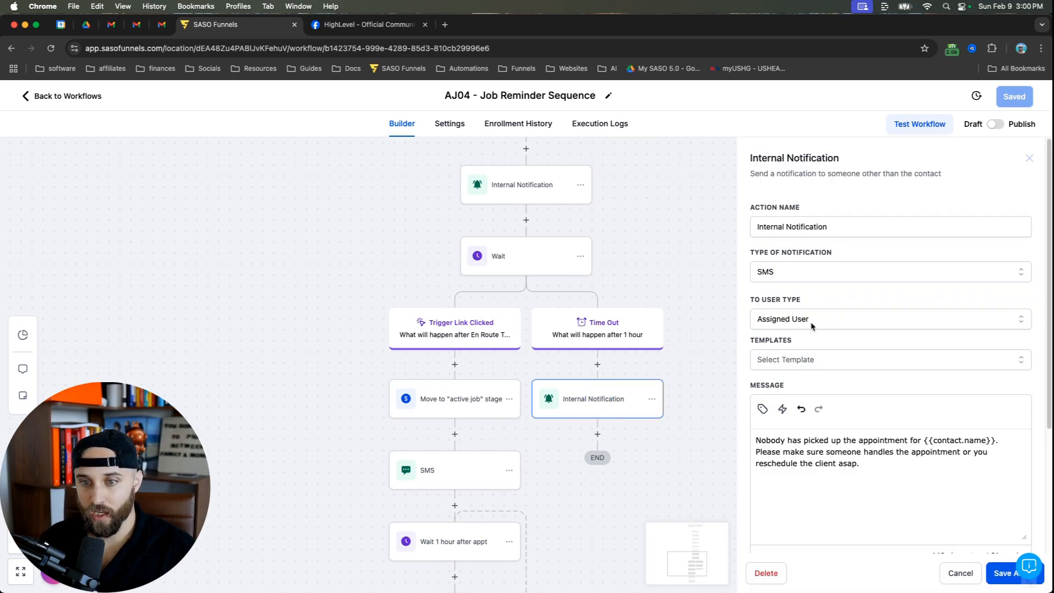
{"action": "left_click", "coordinate": [888, 319]}
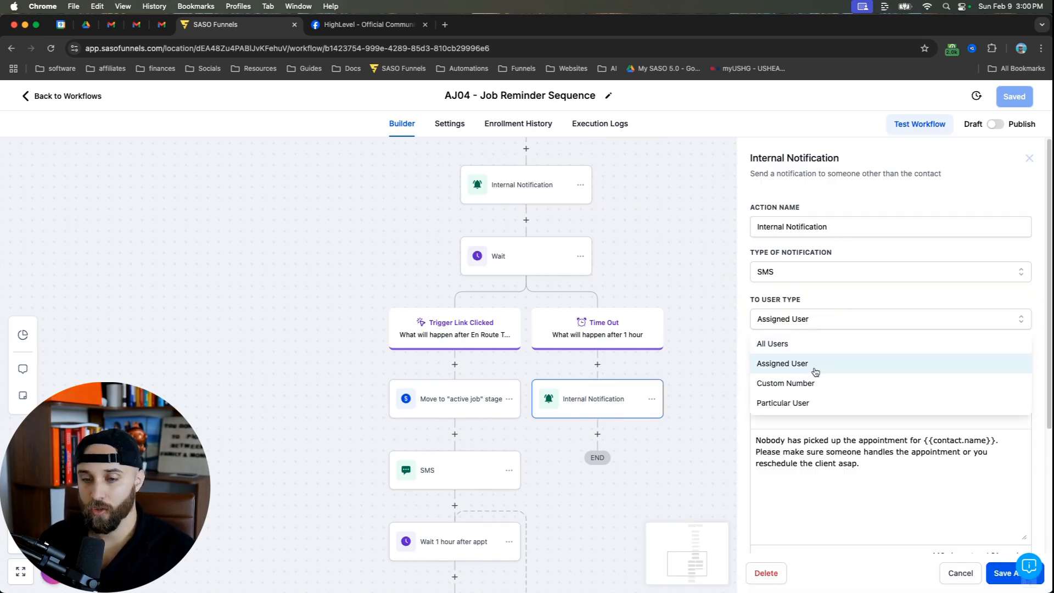
{"action": "left_click", "coordinate": [782, 403]}
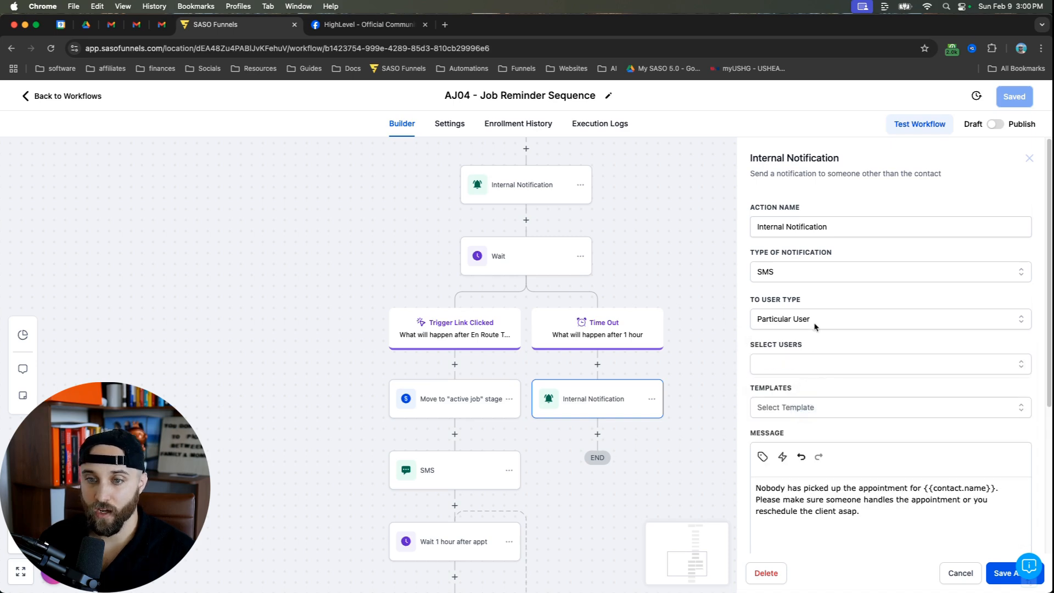
{"action": "left_click", "coordinate": [888, 318]}
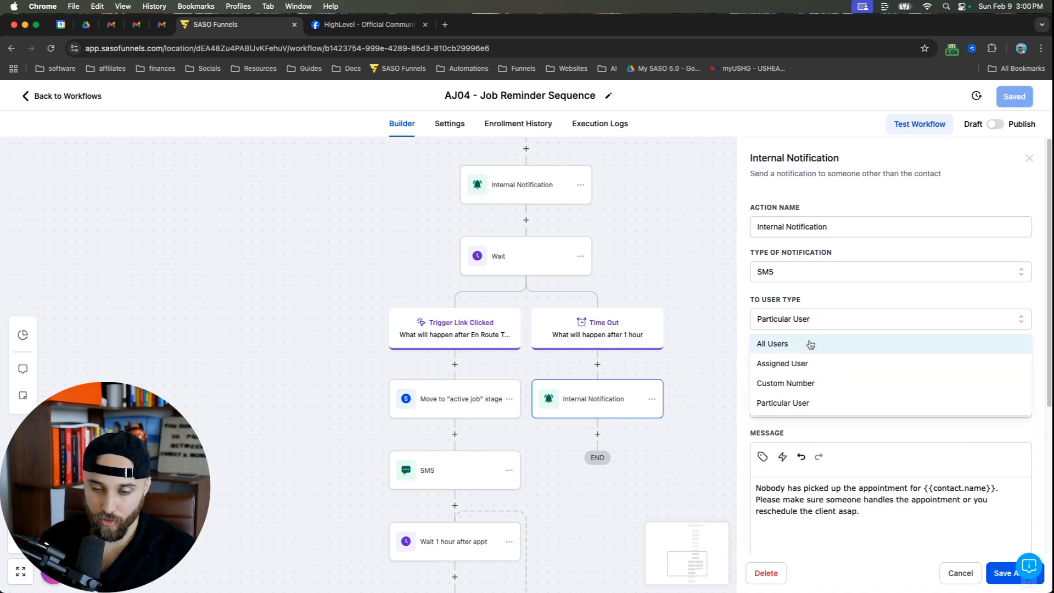
{"action": "left_click", "coordinate": [782, 363]}
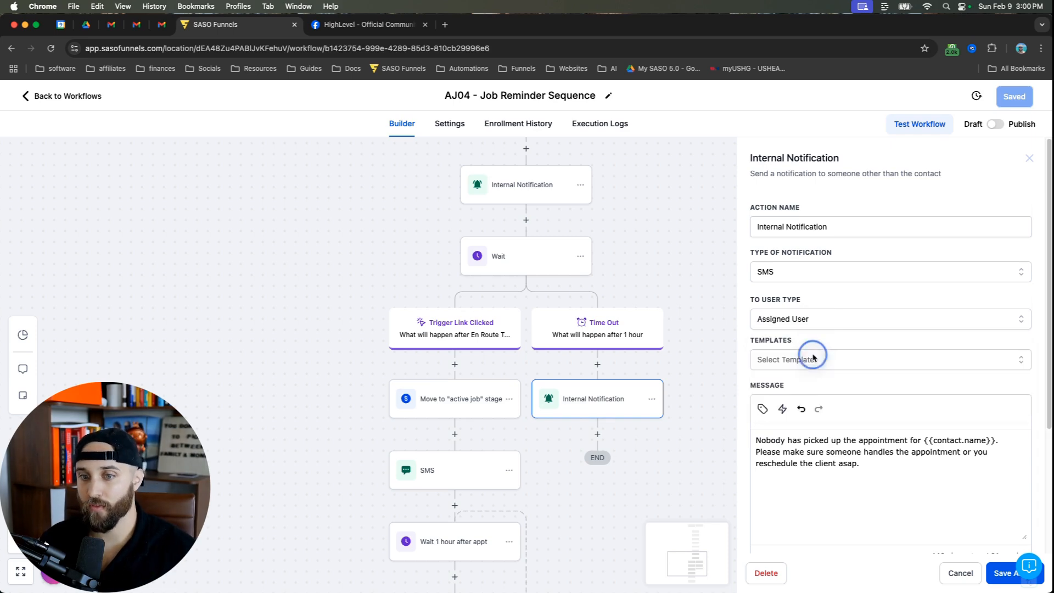
{"action": "mouse_move", "coordinate": [725, 388]}
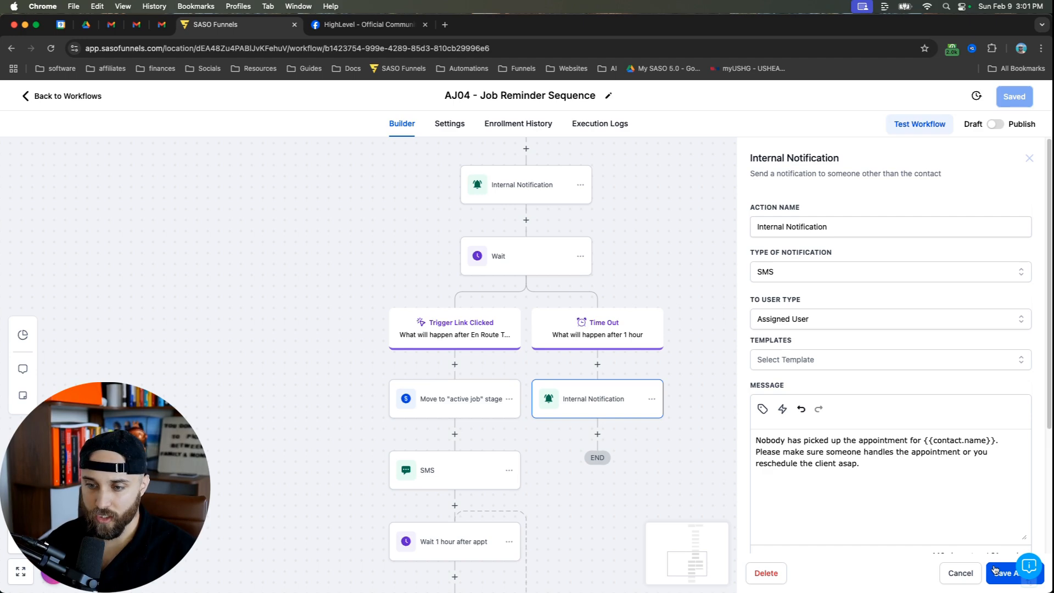
Step: Save the timeout notification step and save the workflow
{"action": "left_click", "coordinate": [1008, 573]}
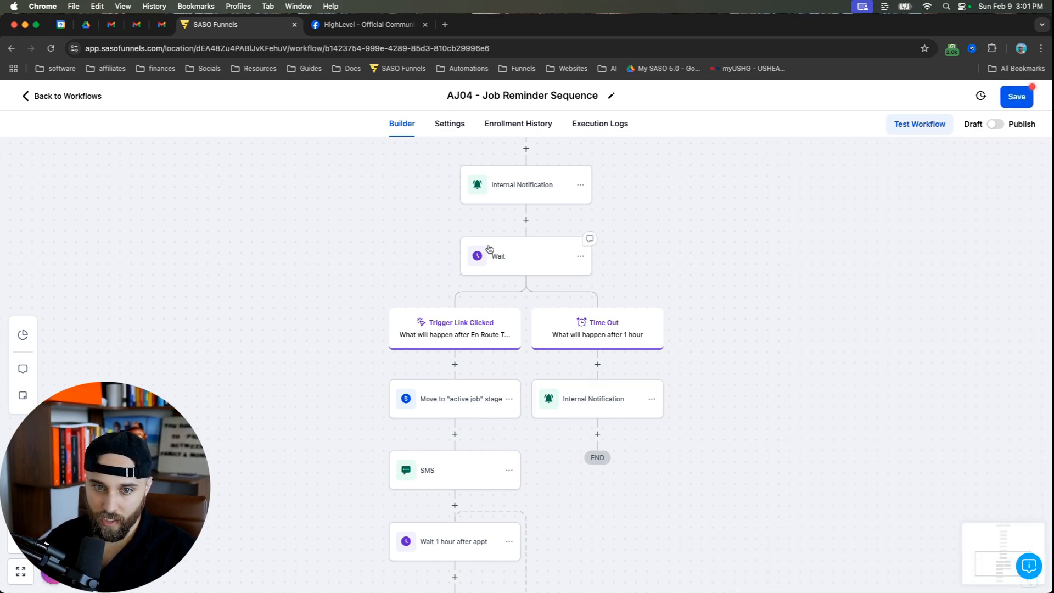
{"action": "mouse_move", "coordinate": [587, 398]}
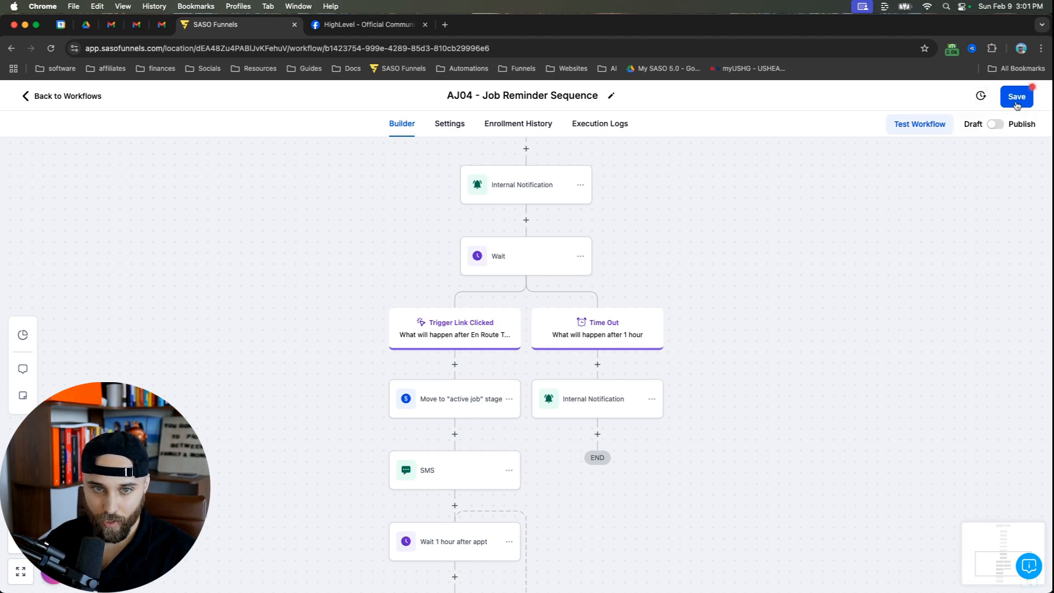
{"action": "left_click", "coordinate": [1017, 97]}
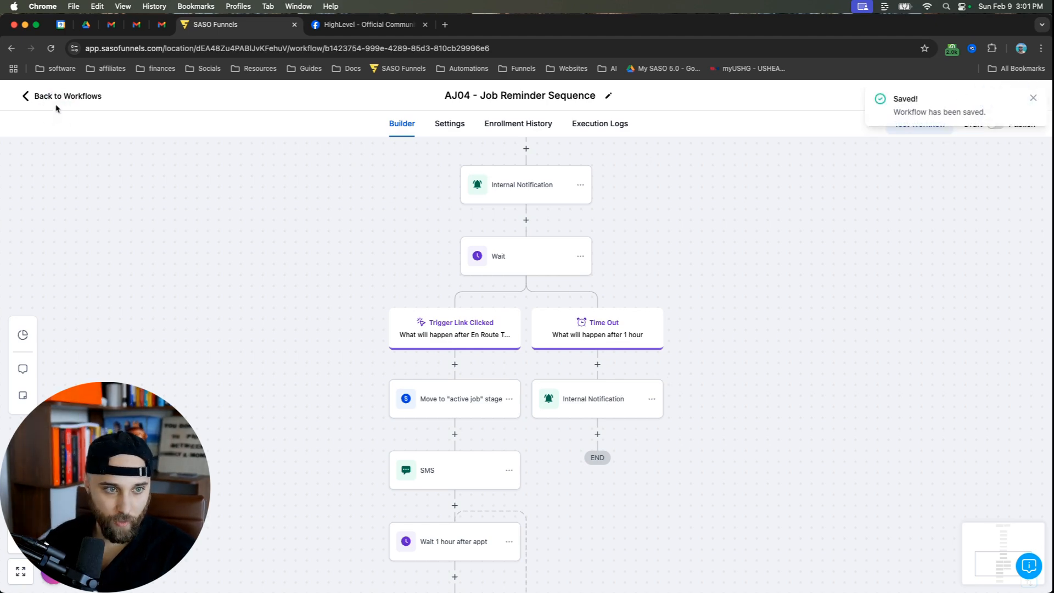
Step: Leave the workflows and open the Job Outcome Survey from the Sites surveys list
{"action": "left_click", "coordinate": [61, 96]}
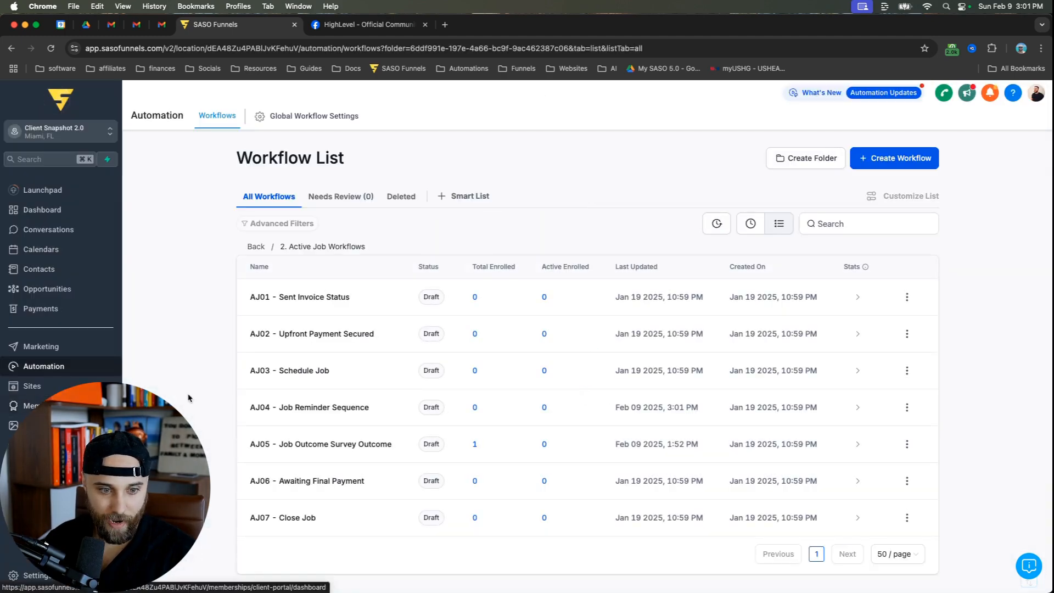
{"action": "left_click", "coordinate": [32, 385]}
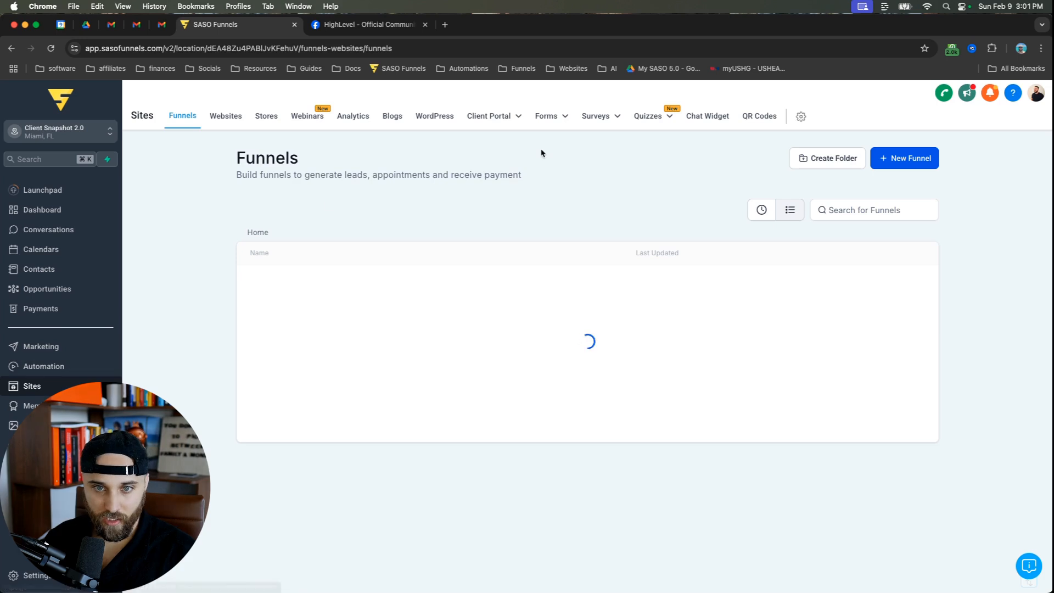
{"action": "left_click", "coordinate": [595, 115]}
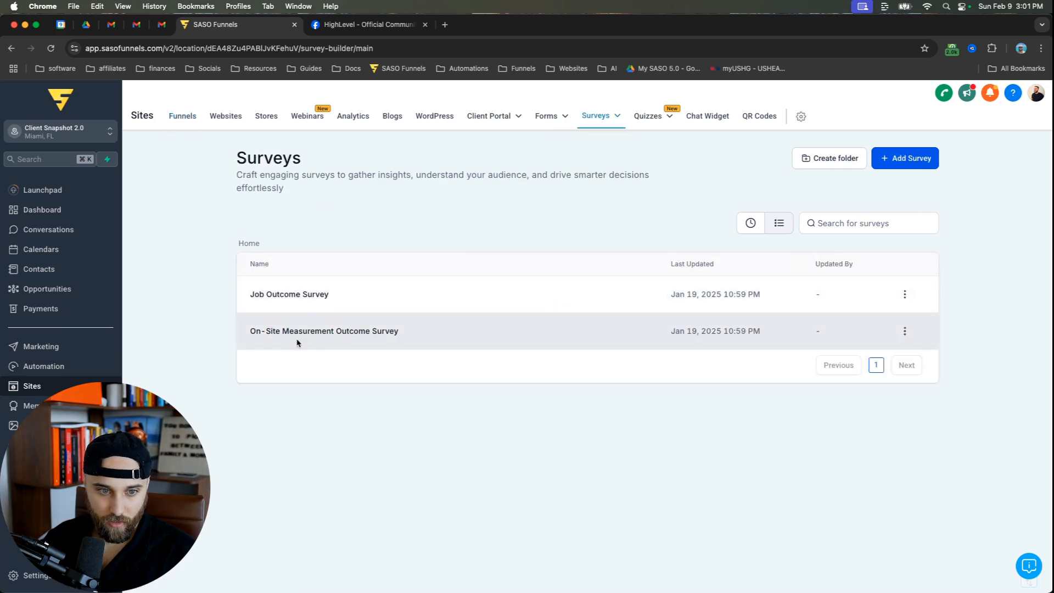
{"action": "left_click", "coordinate": [324, 331]}
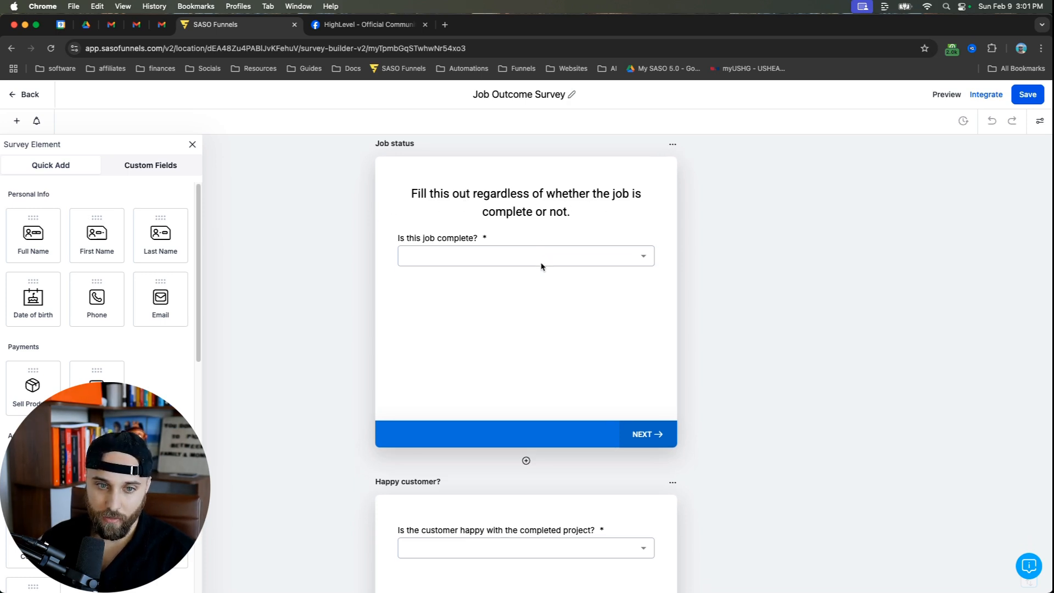
Step: Review the job-complete and happy-customer questions and branching, then save the survey
{"action": "left_click", "coordinate": [526, 256]}
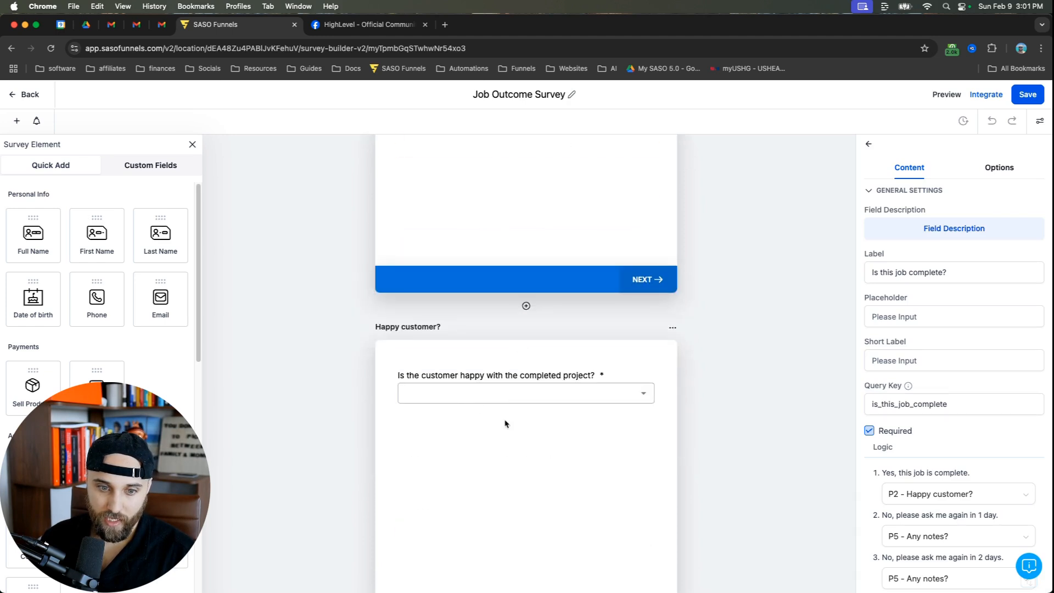
{"action": "left_click", "coordinate": [525, 375]}
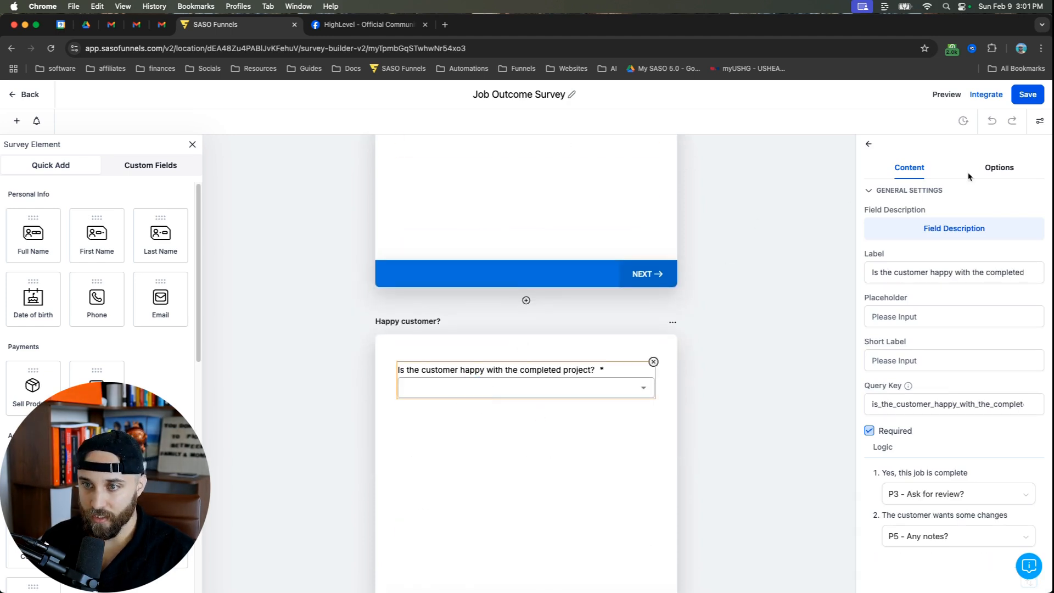
{"action": "left_click", "coordinate": [999, 167]}
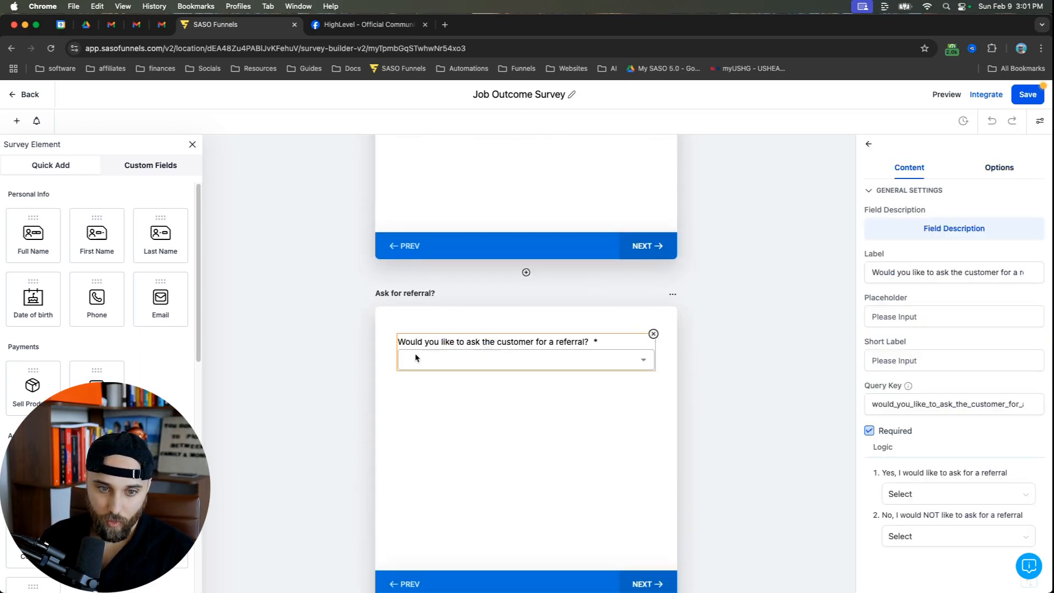
{"action": "scroll", "scroll_direction": "down", "scroll_amount": 3}
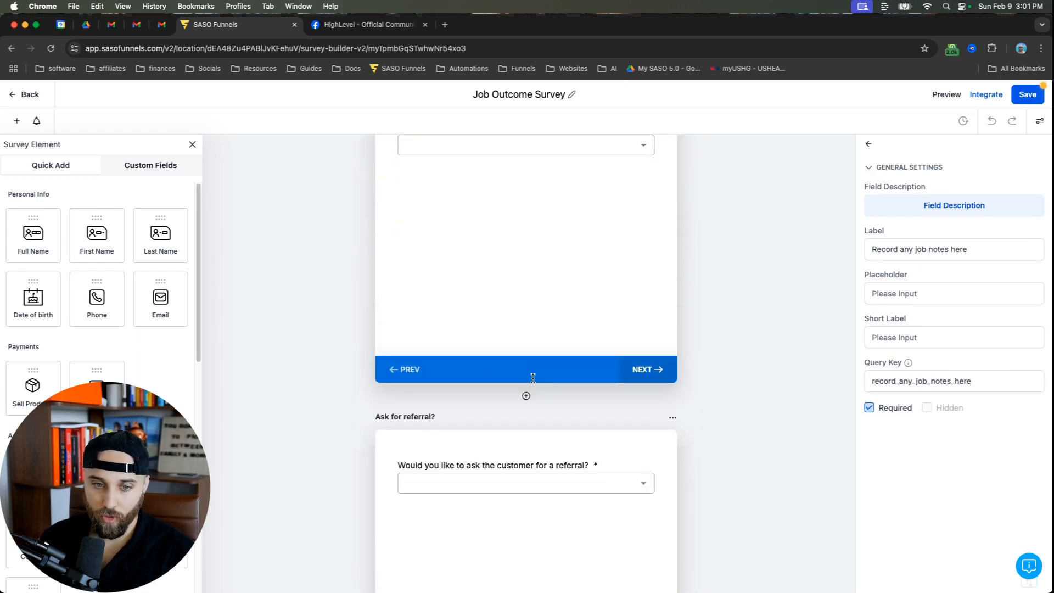
{"action": "scroll", "scroll_direction": "down", "scroll_amount": 3}
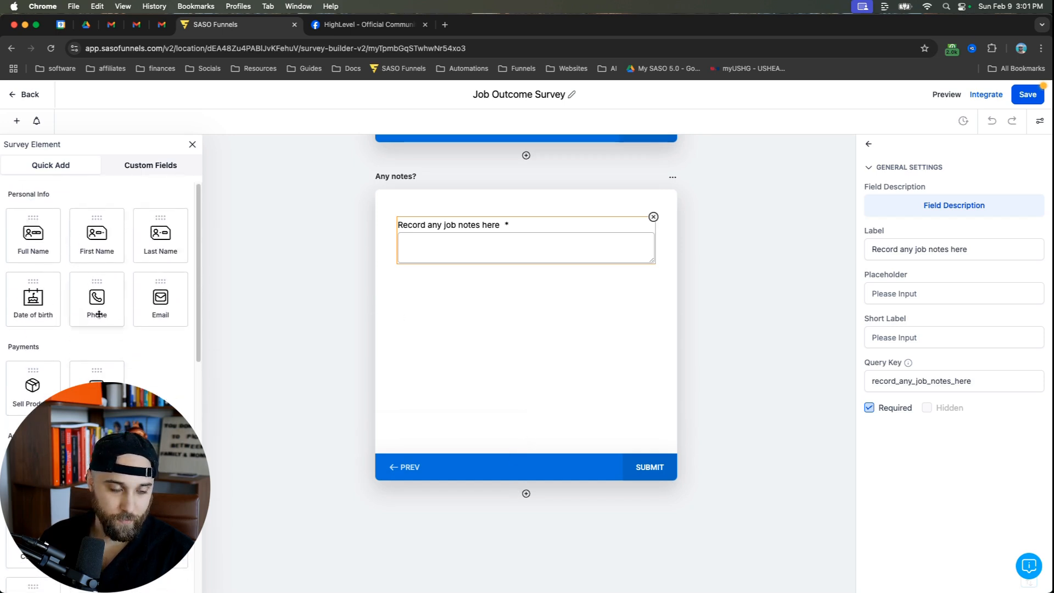
{"action": "scroll", "scroll_direction": "down", "scroll_amount": 3}
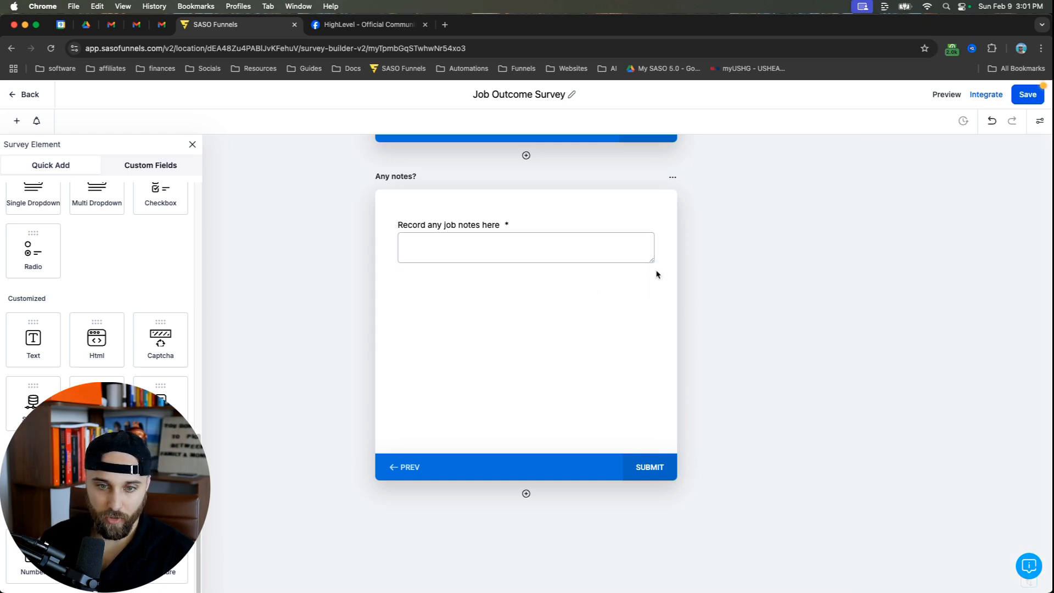
{"action": "scroll", "scroll_direction": "up", "scroll_amount": 3}
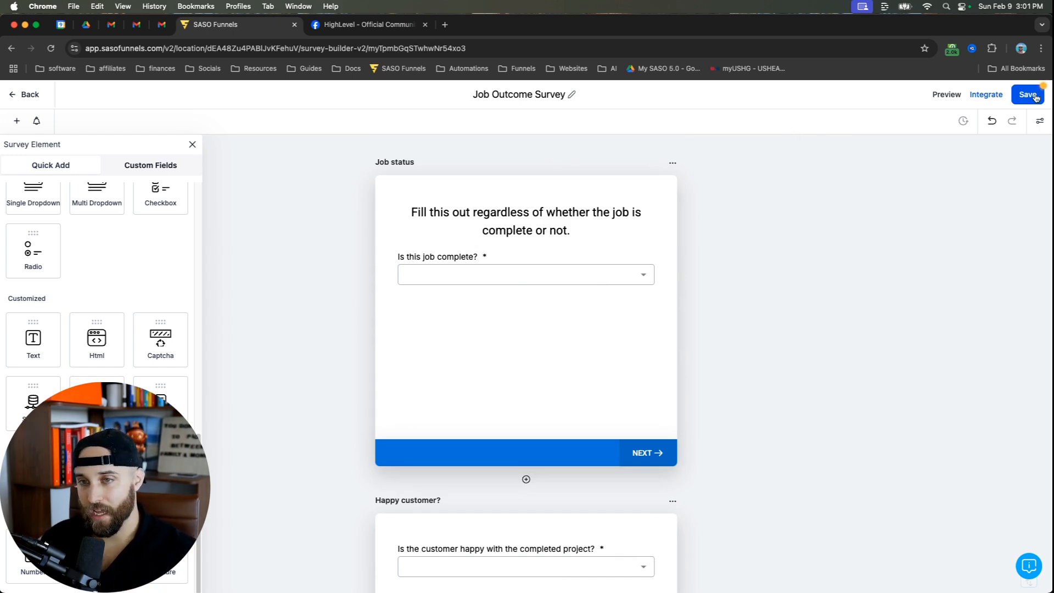
{"action": "left_click", "coordinate": [1028, 94]}
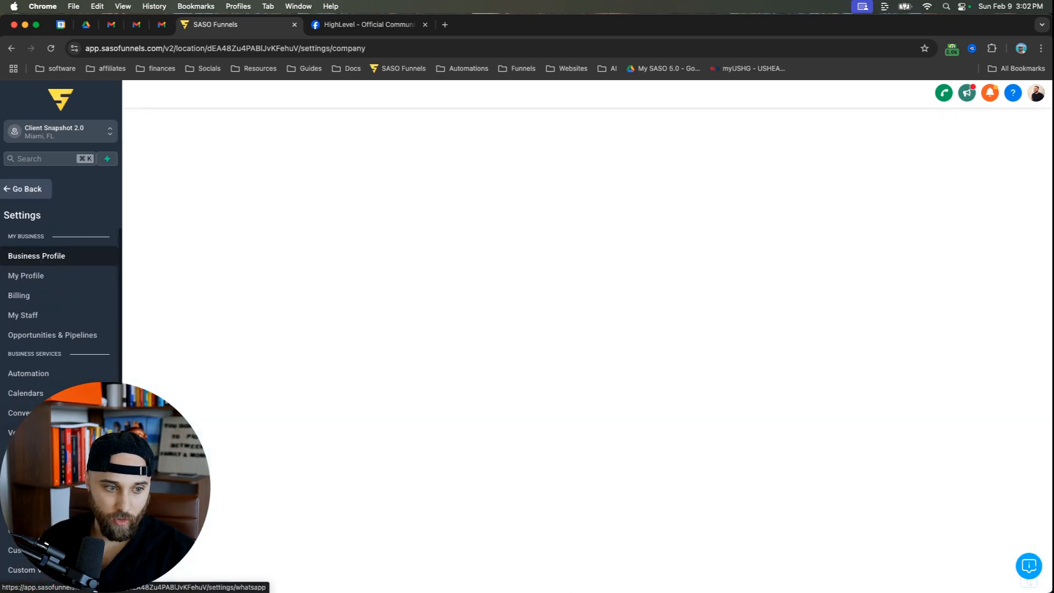
Step: Review the Job Outcome Survey Link custom value, then head back to the surveys area
{"action": "left_click", "coordinate": [27, 570]}
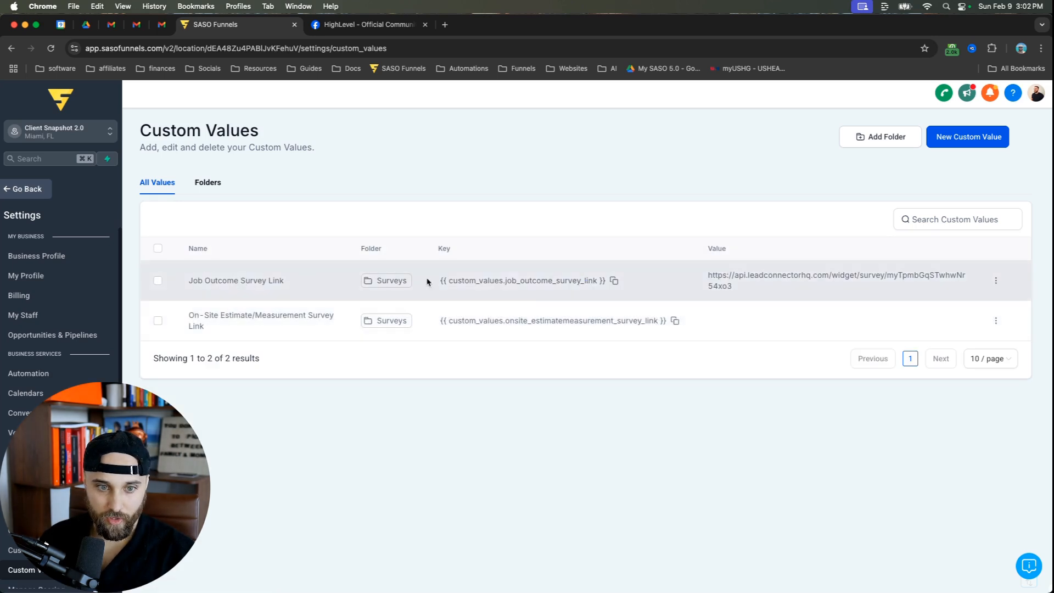
{"action": "mouse_move", "coordinate": [566, 283]}
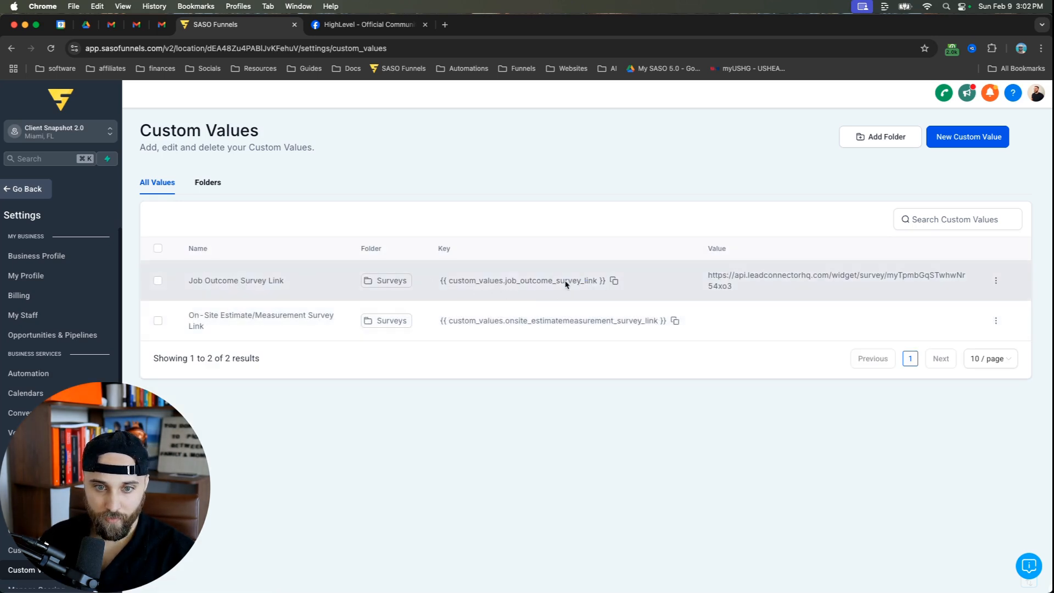
{"action": "mouse_move", "coordinate": [40, 318]}
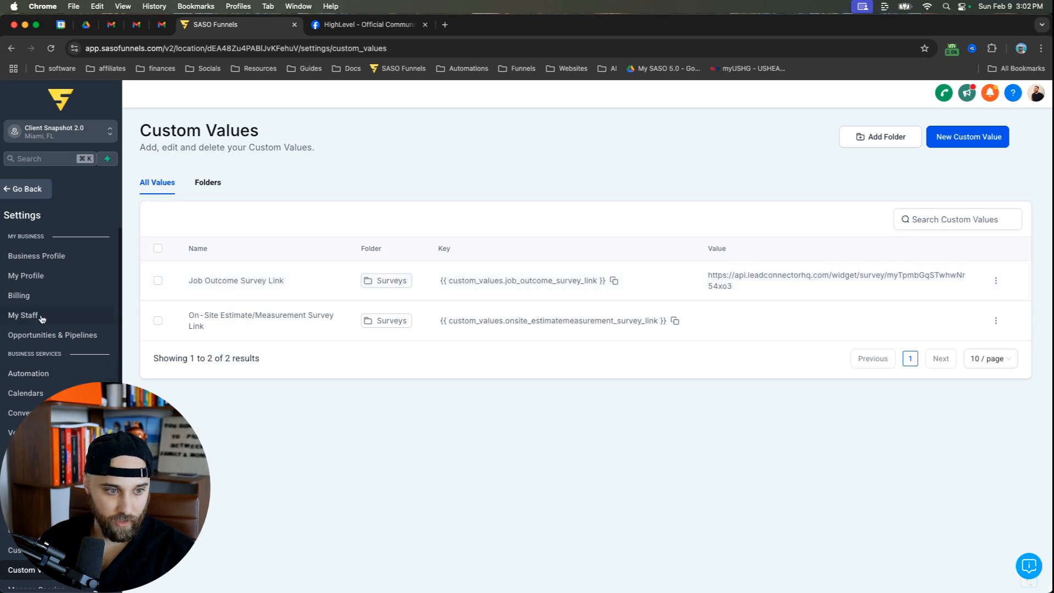
{"action": "mouse_move", "coordinate": [803, 284]}
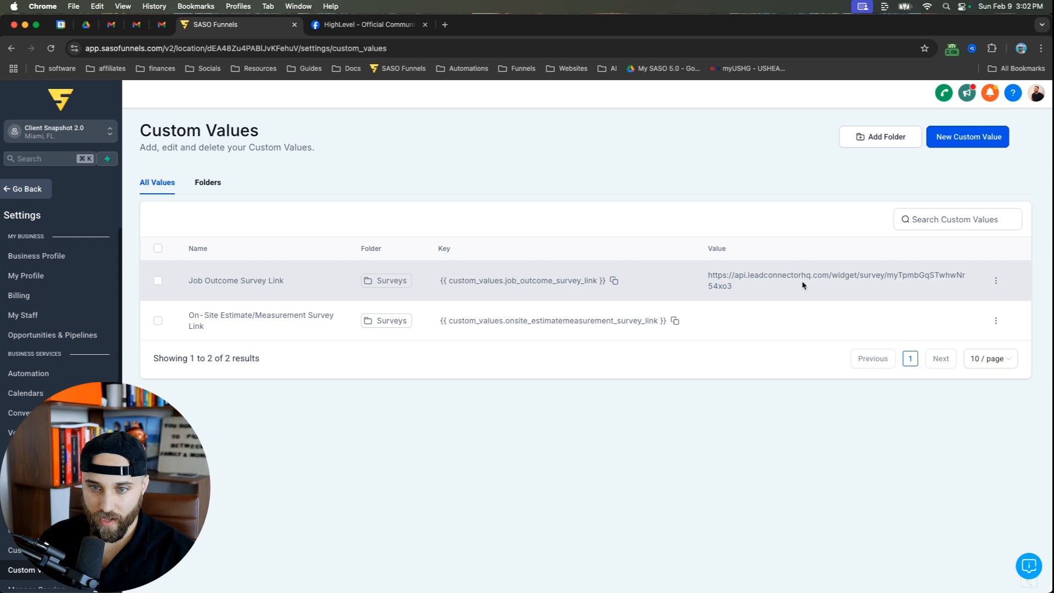
{"action": "left_click", "coordinate": [612, 280]}
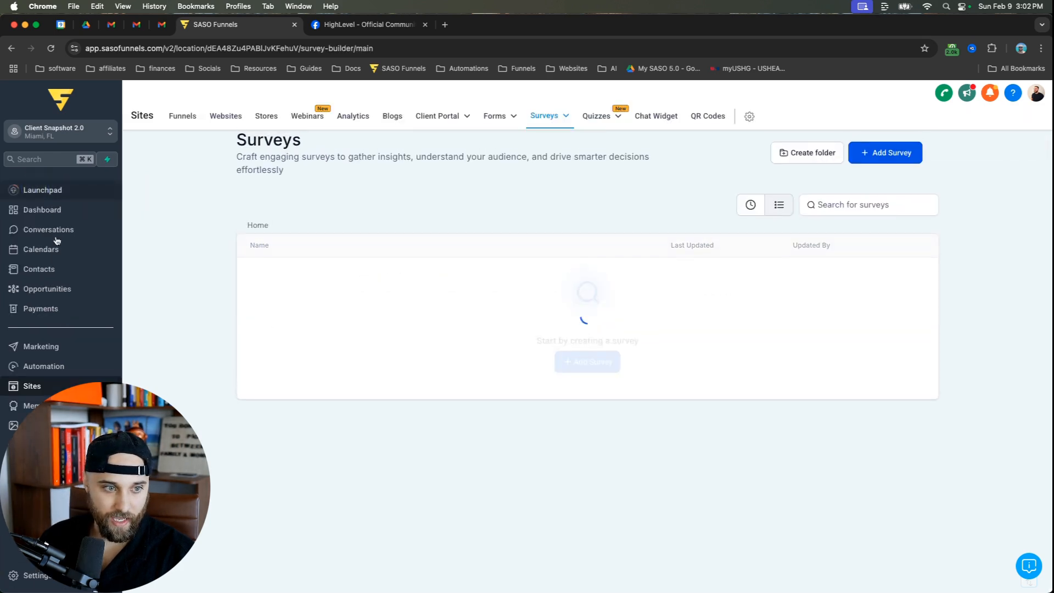
Step: Inspect the Job Outcome Survey Link URL under Marketing > Trigger Links, then go to Automation
{"action": "left_click", "coordinate": [40, 346]}
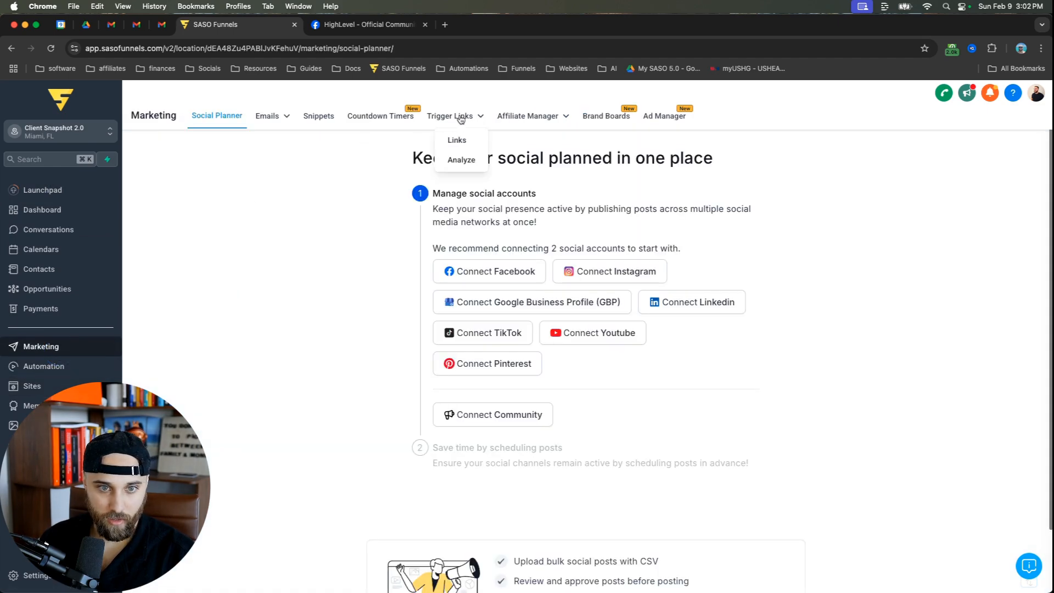
{"action": "left_click", "coordinate": [457, 140]}
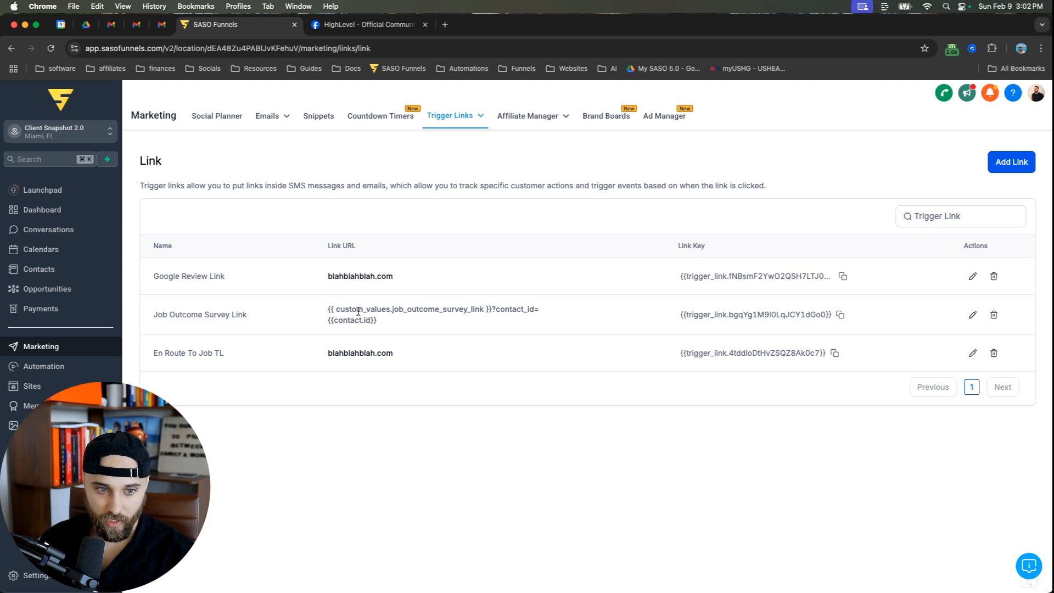
{"action": "double_click", "coordinate": [407, 308]}
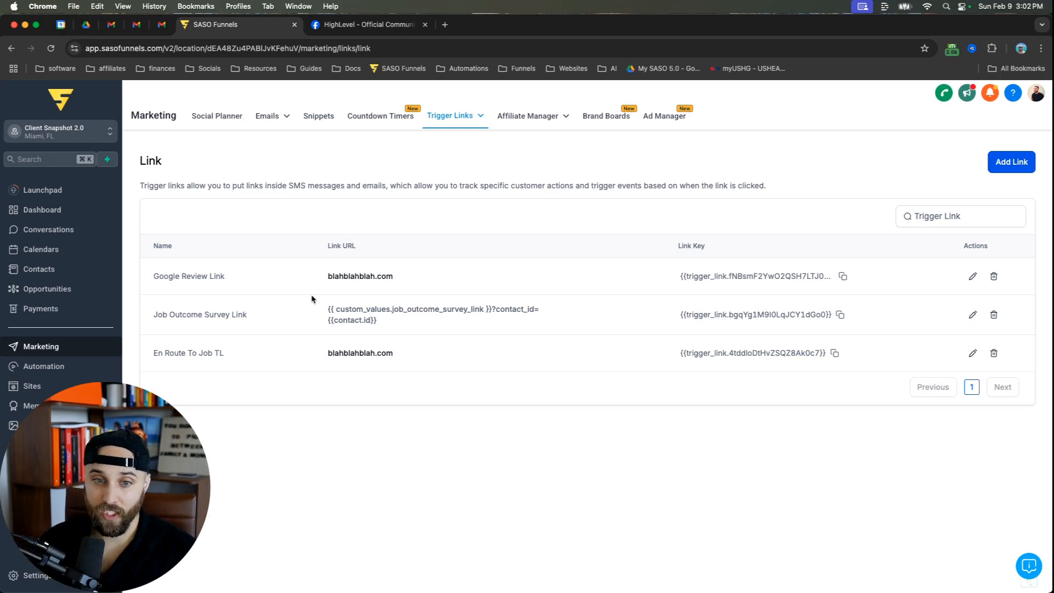
{"action": "mouse_move", "coordinate": [124, 224]}
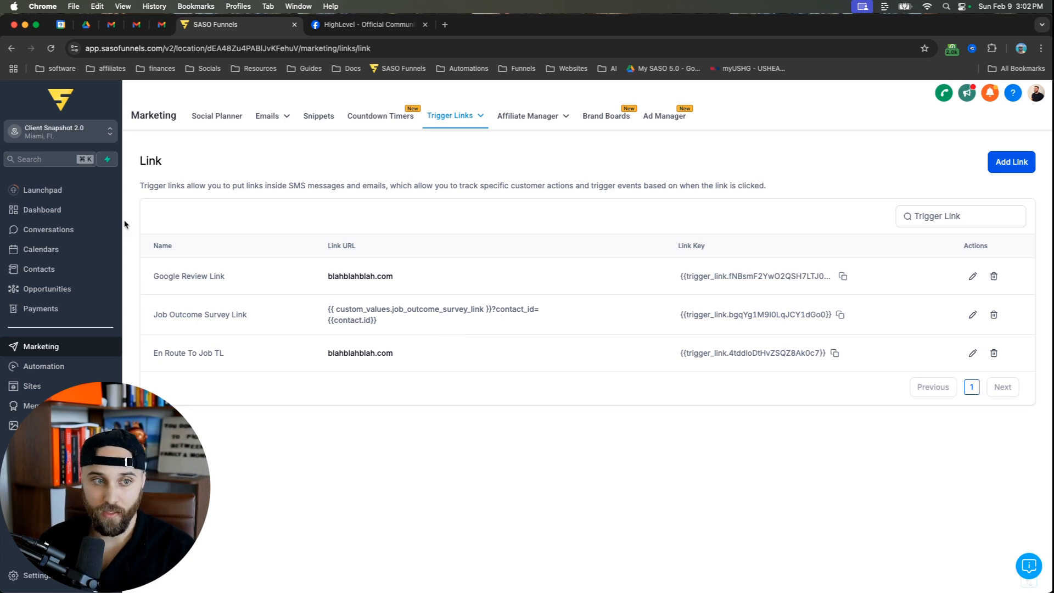
{"action": "left_click", "coordinate": [44, 366]}
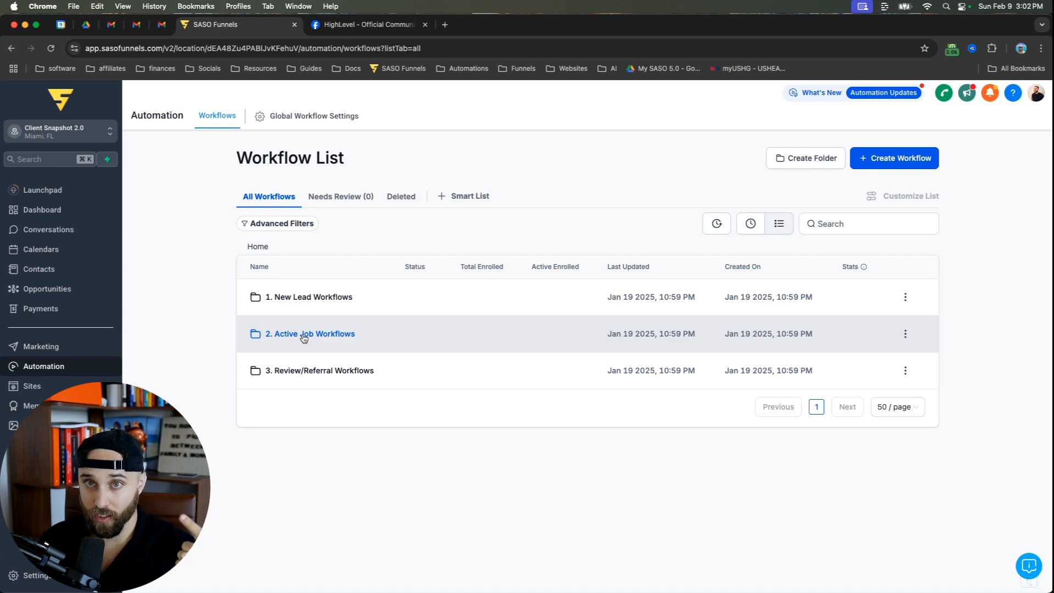
Step: Review the AJ05 - Job Outcome Survey Outcome workflow branches in the Active Job Workflows folder, then go back
{"action": "left_click", "coordinate": [309, 334]}
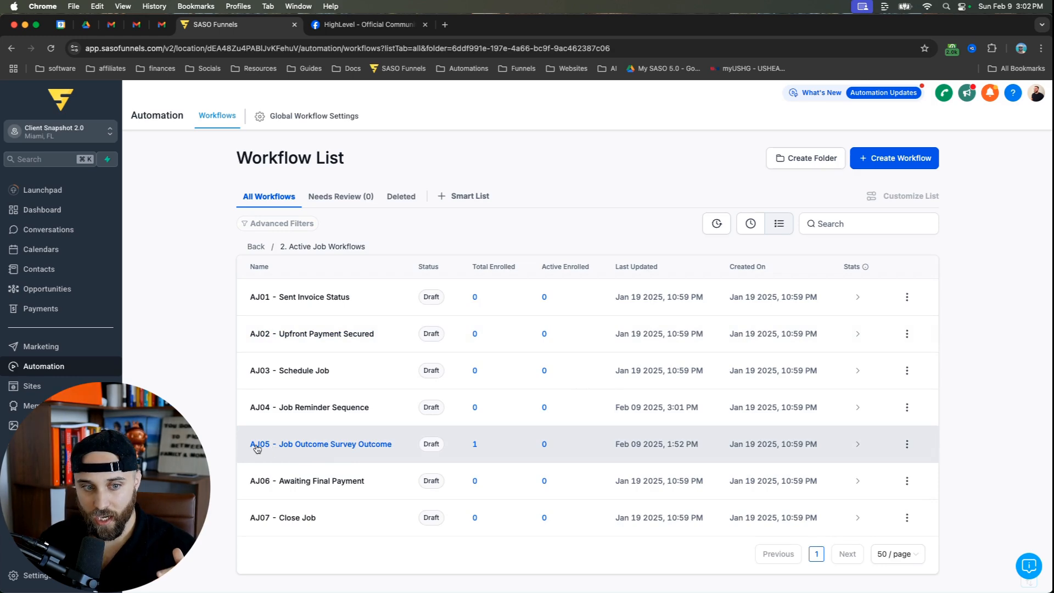
{"action": "mouse_move", "coordinate": [329, 444]}
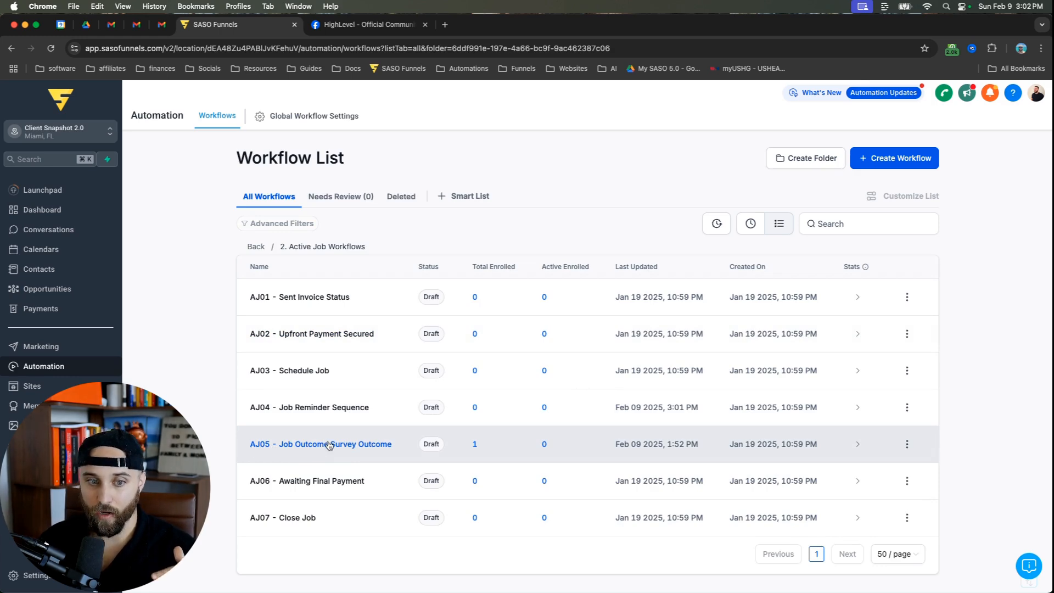
{"action": "left_click", "coordinate": [321, 443]}
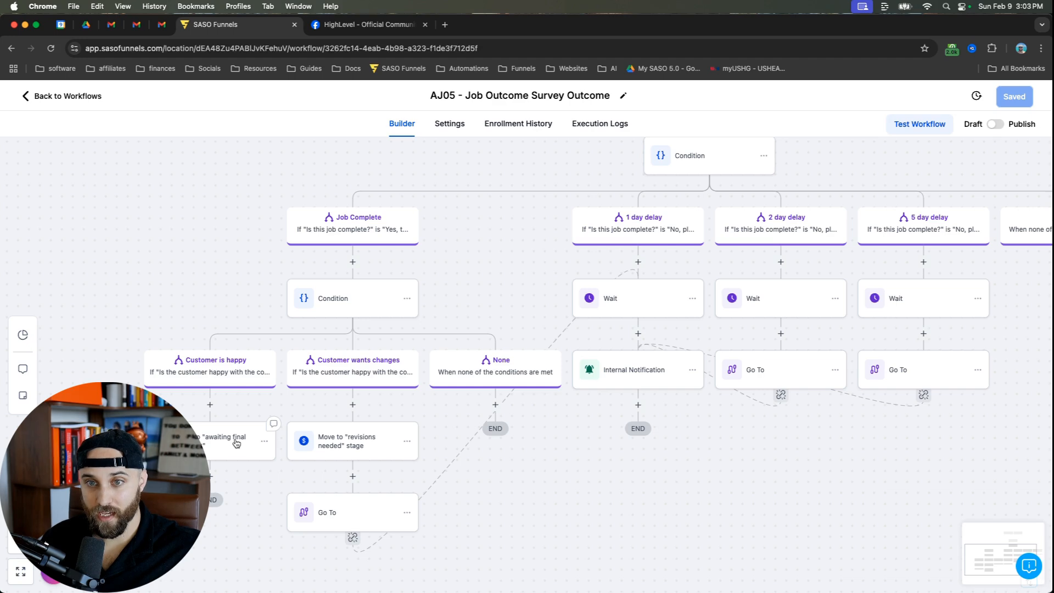
{"action": "mouse_move", "coordinate": [331, 389]}
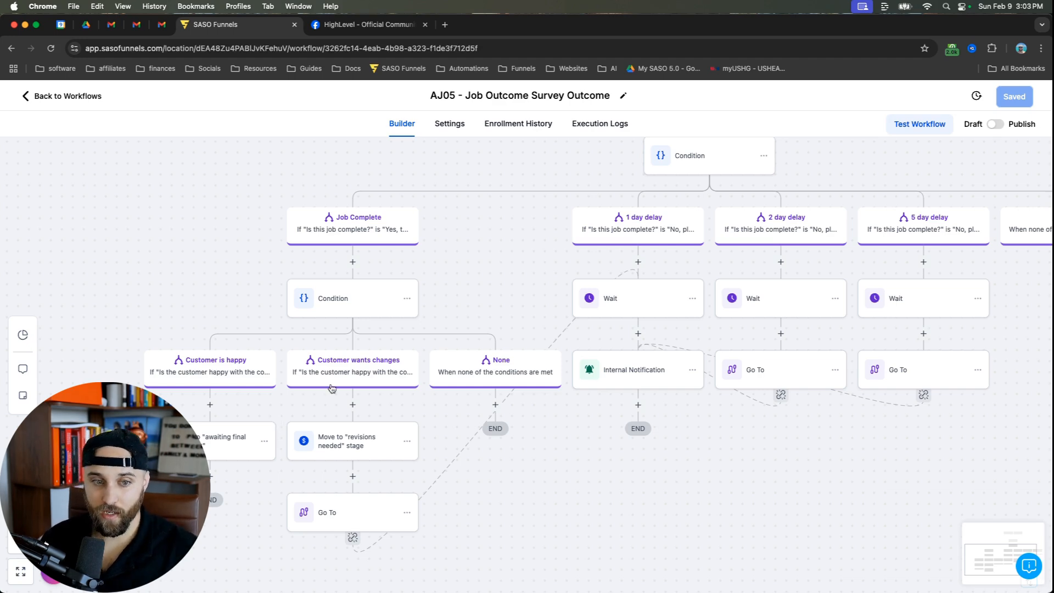
{"action": "mouse_move", "coordinate": [342, 453]}
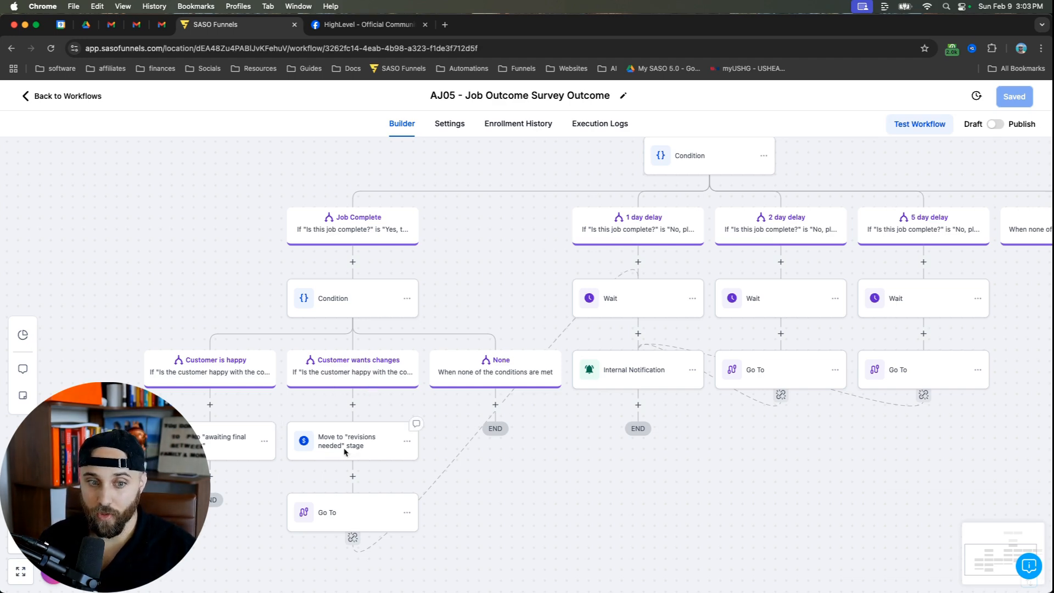
{"action": "mouse_move", "coordinate": [602, 228]}
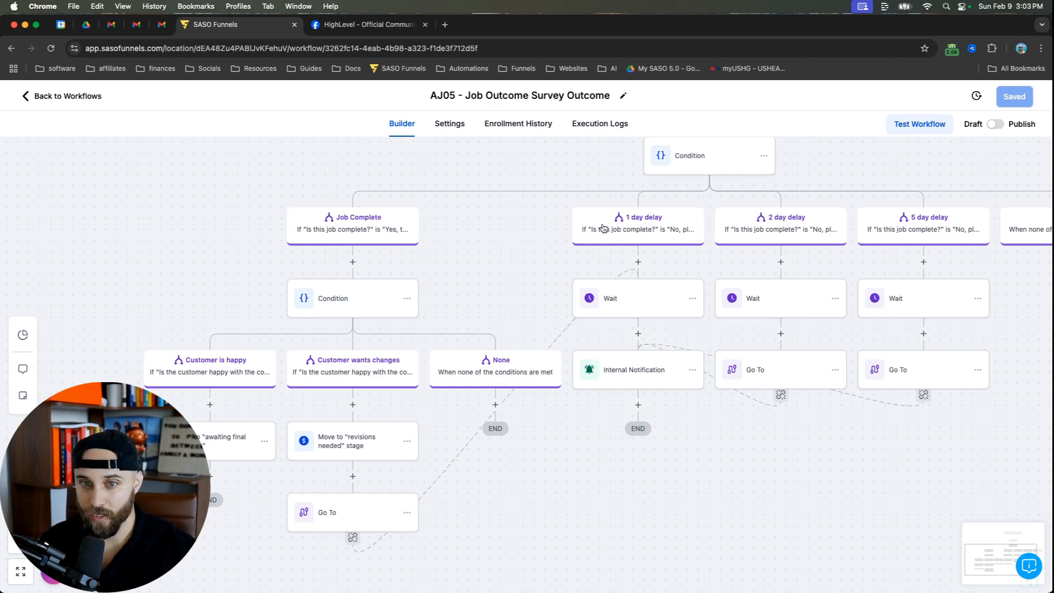
{"action": "mouse_move", "coordinate": [645, 222]}
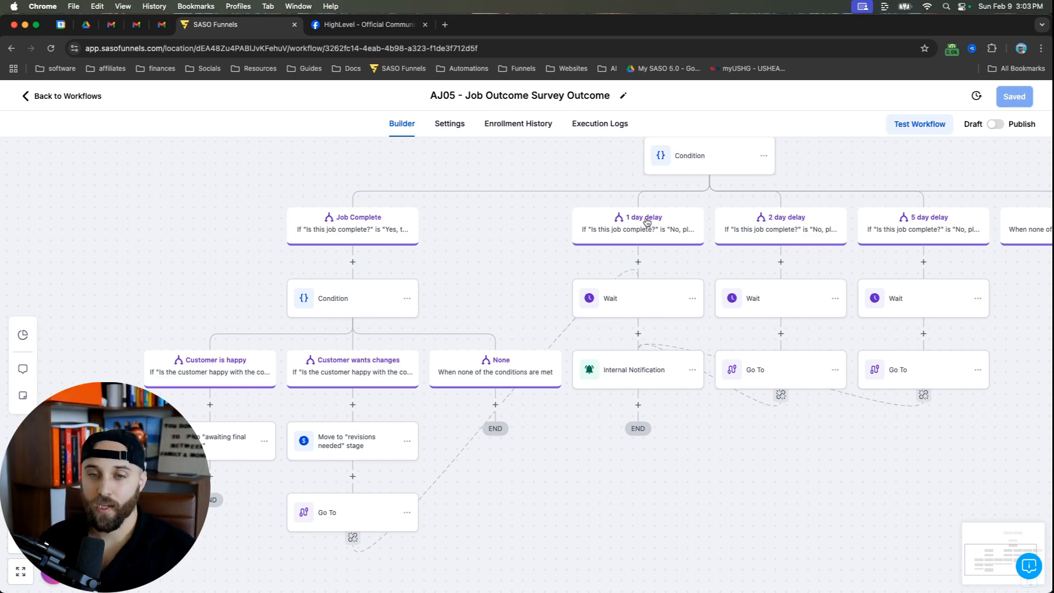
{"action": "mouse_move", "coordinate": [557, 309]}
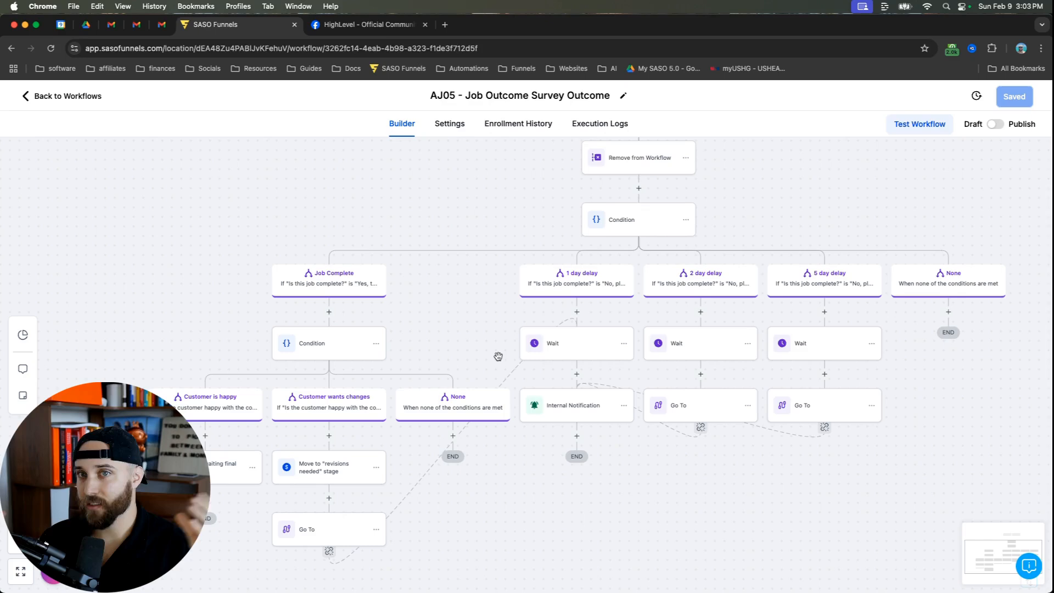
{"action": "mouse_move", "coordinate": [350, 238]}
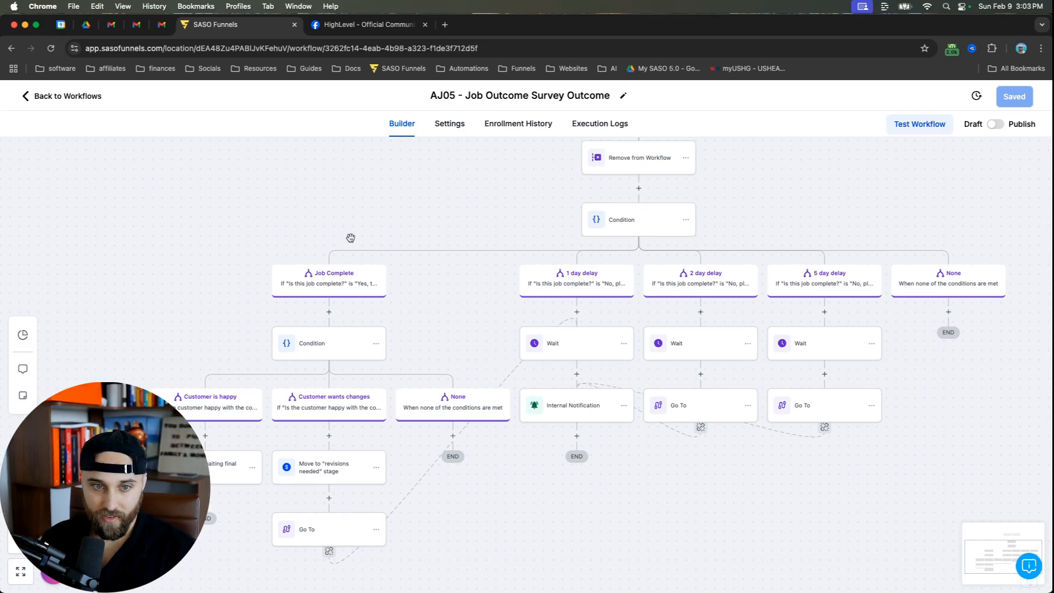
{"action": "left_click", "coordinate": [65, 95]}
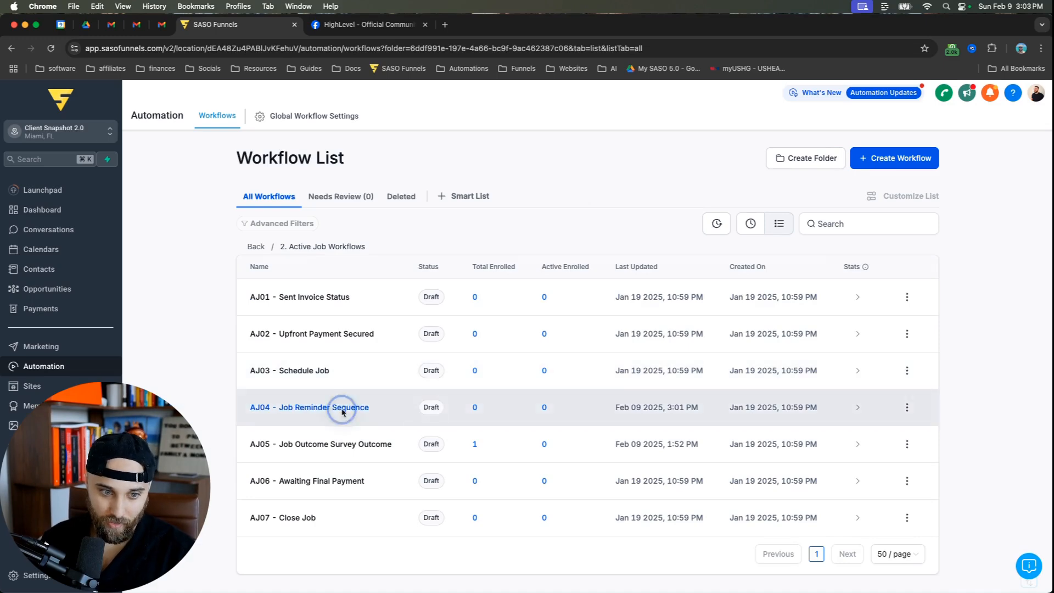
Step: Reopen AJ04 - Job Reminder Sequence and scroll through its trigger and reminder steps
{"action": "left_click", "coordinate": [309, 406]}
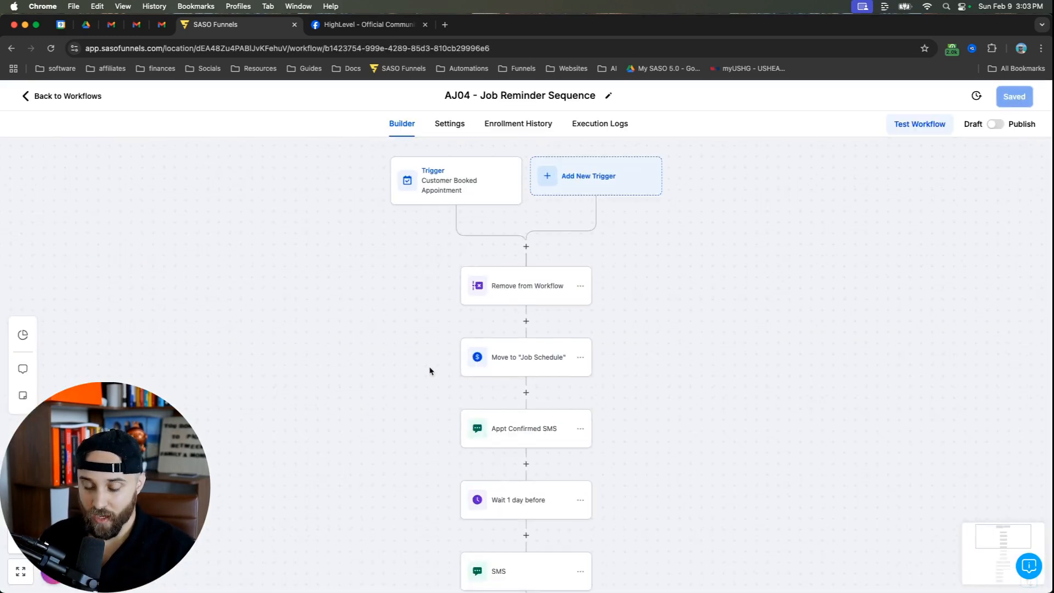
{"action": "scroll", "scroll_direction": "down", "scroll_amount": 3}
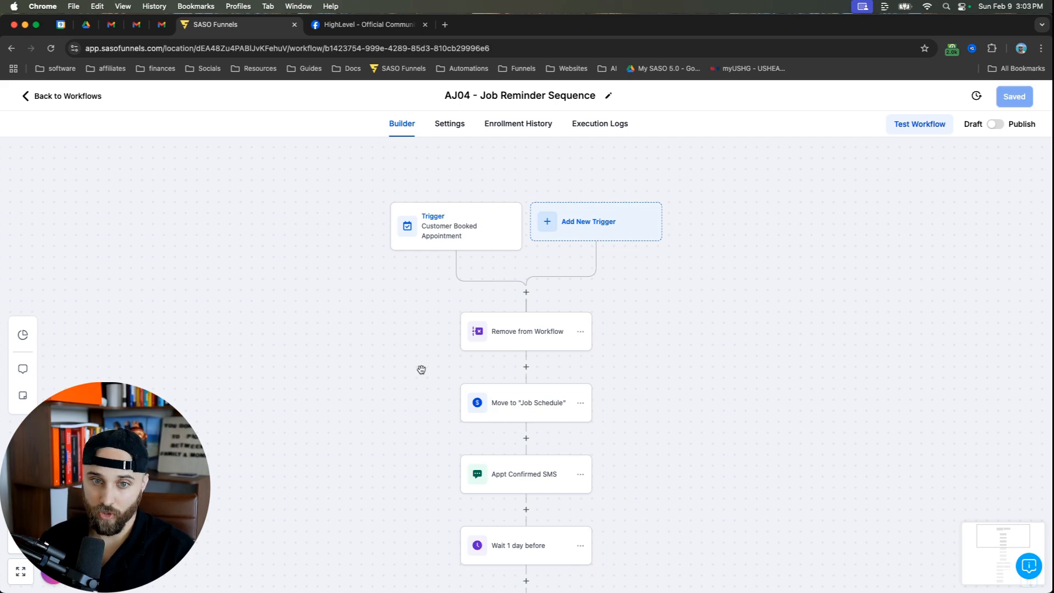
{"action": "mouse_move", "coordinate": [46, 106]}
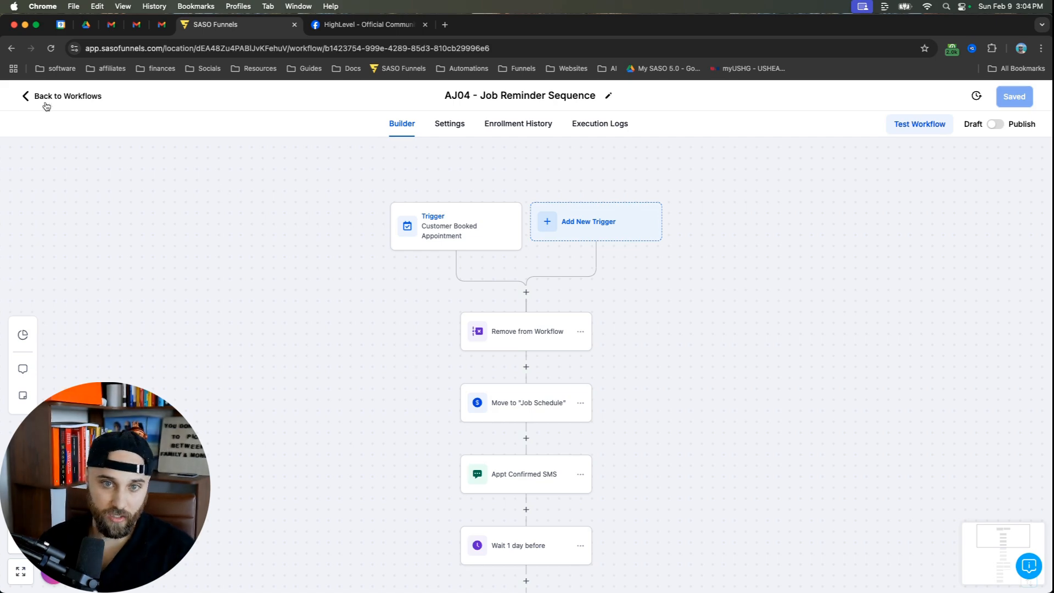
Step: Leave AJ04 and go up to the Home workflow folder list
{"action": "left_click", "coordinate": [67, 95]}
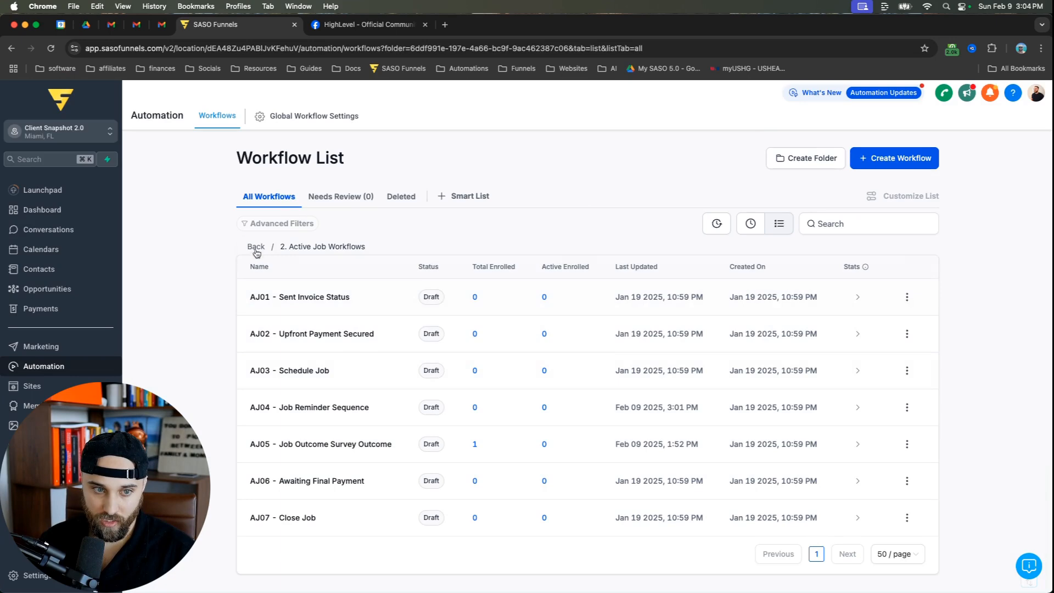
{"action": "left_click", "coordinate": [256, 246]}
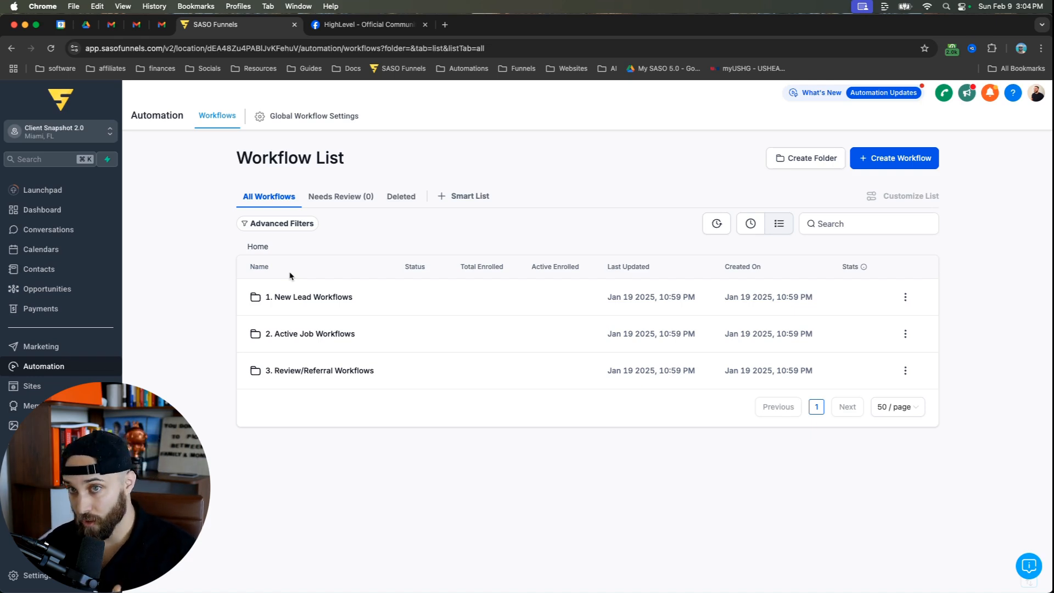
{"action": "mouse_move", "coordinate": [230, 226]}
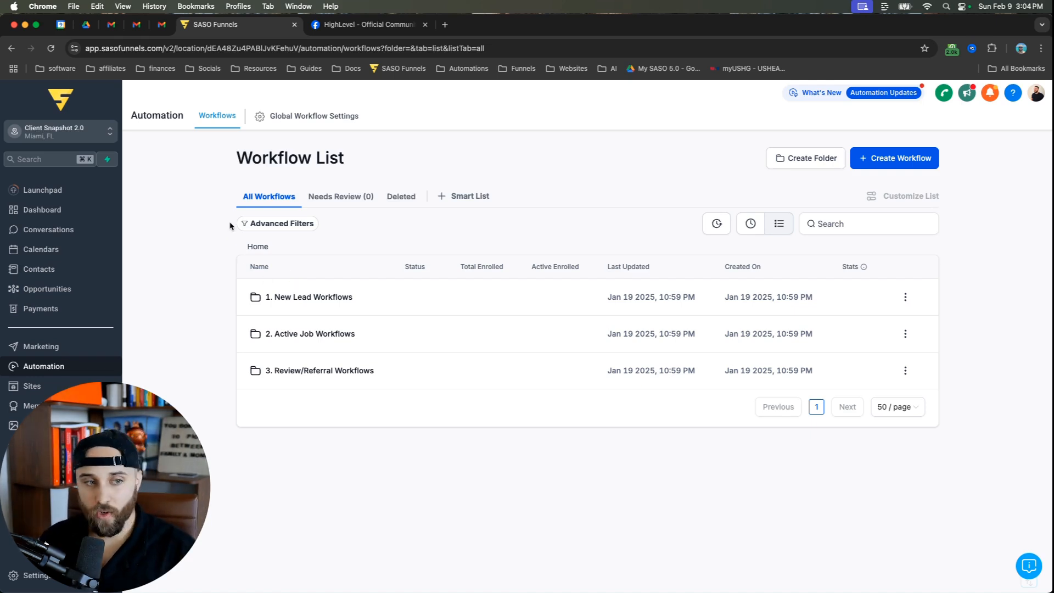